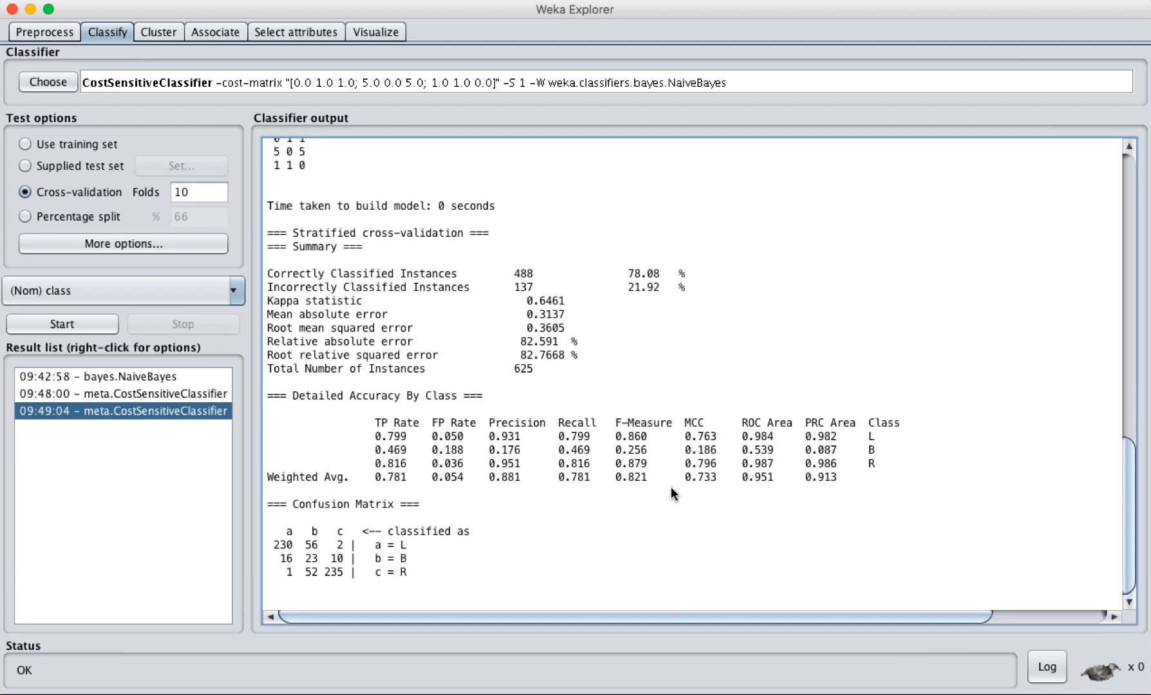
mouse_move(379, 294)
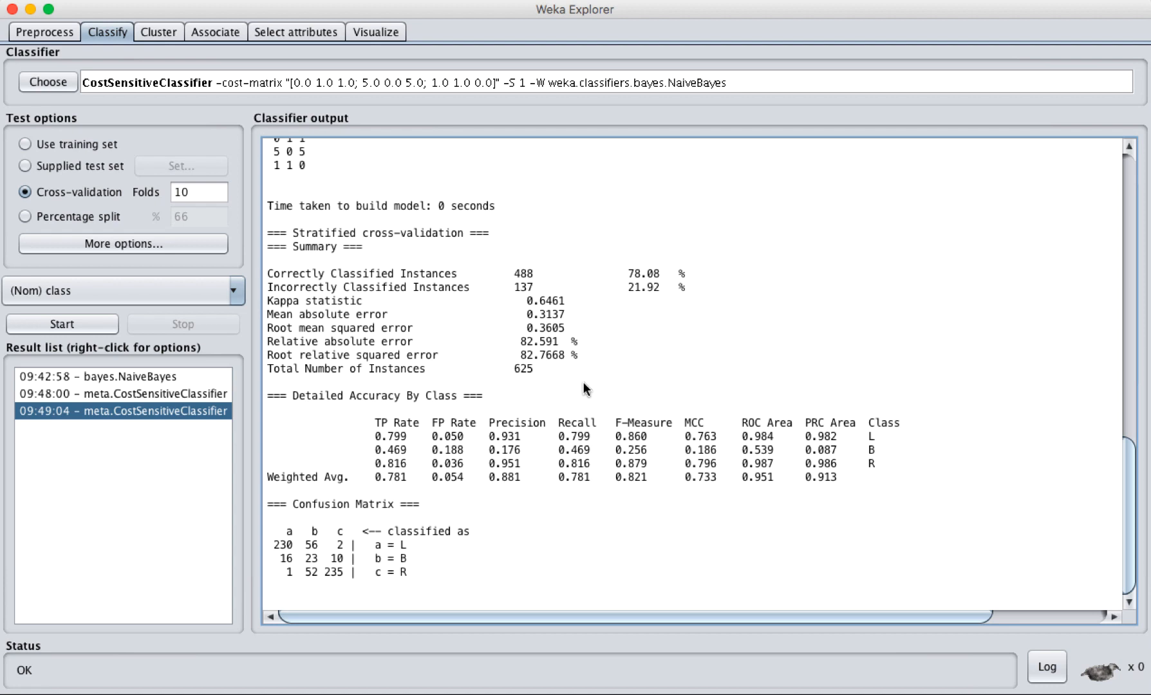
mouse_move(264, 247)
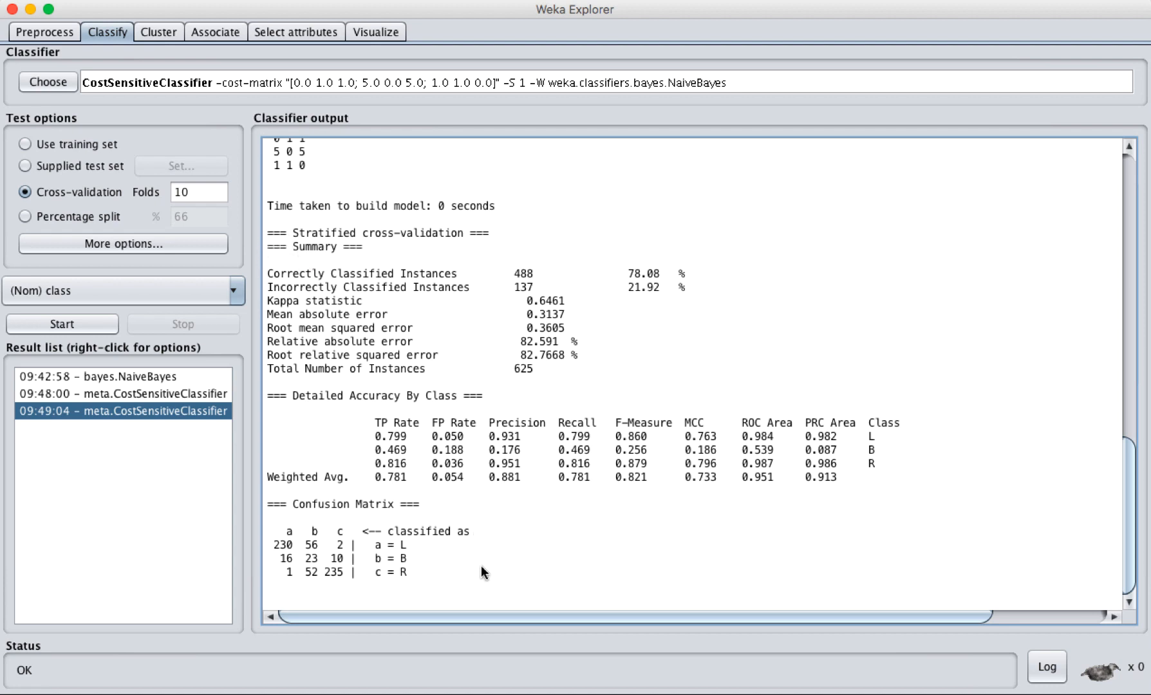
mouse_move(450, 352)
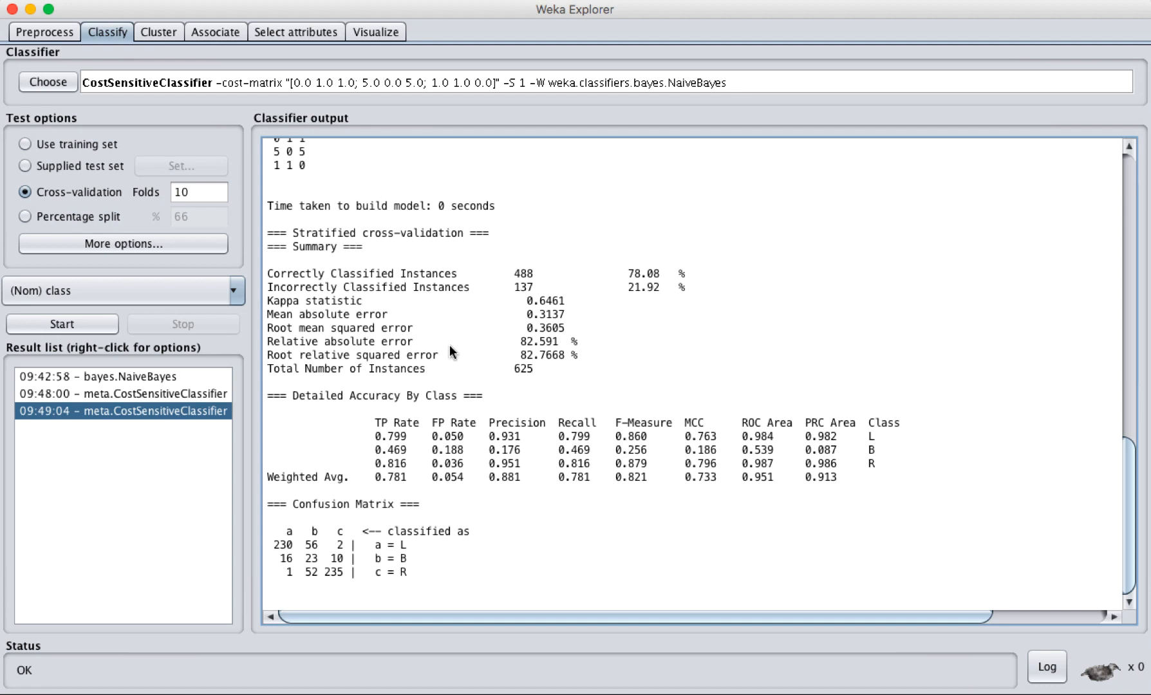
mouse_move(474, 241)
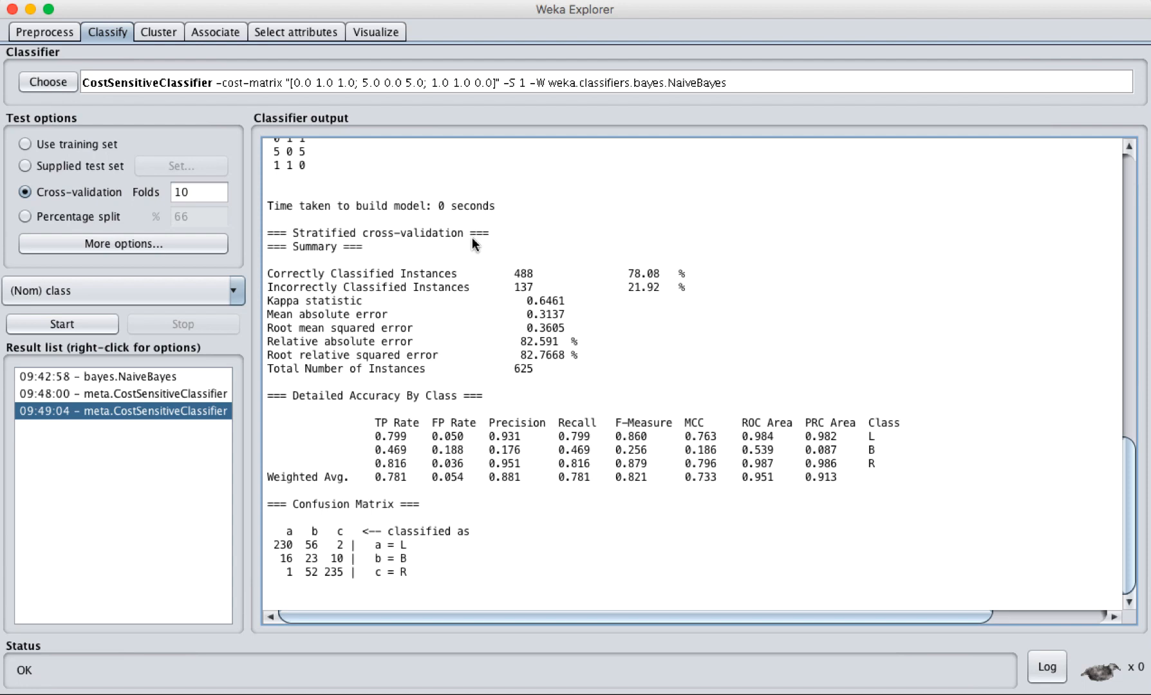
mouse_move(454, 578)
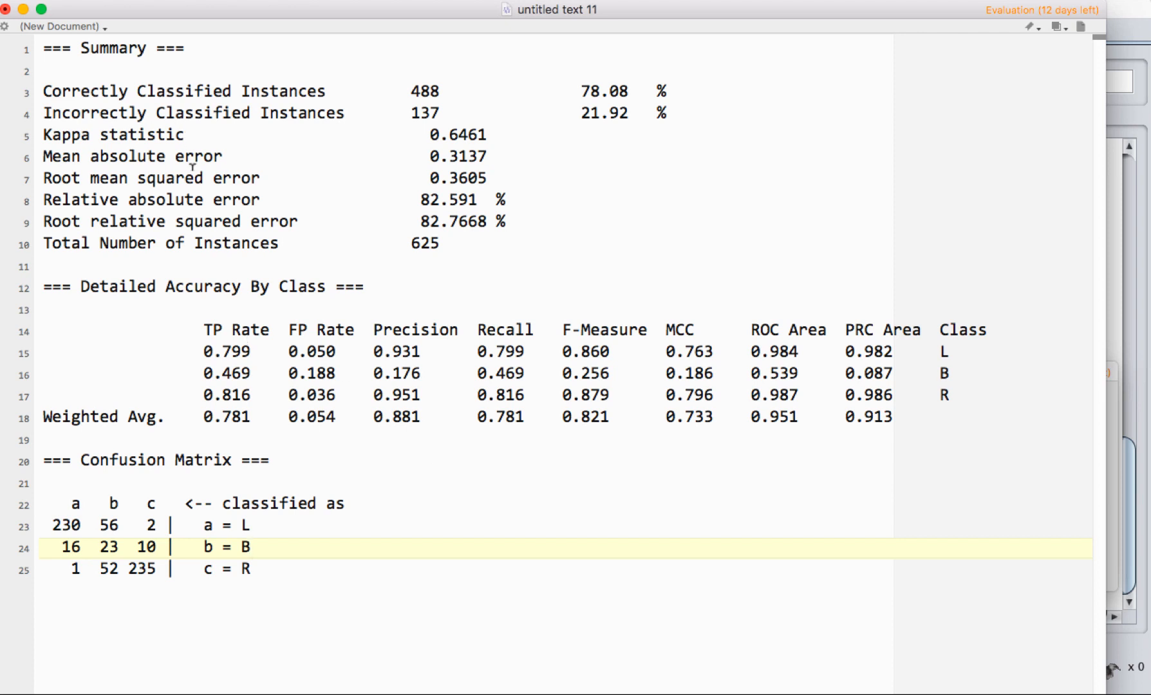
mouse_move(183, 505)
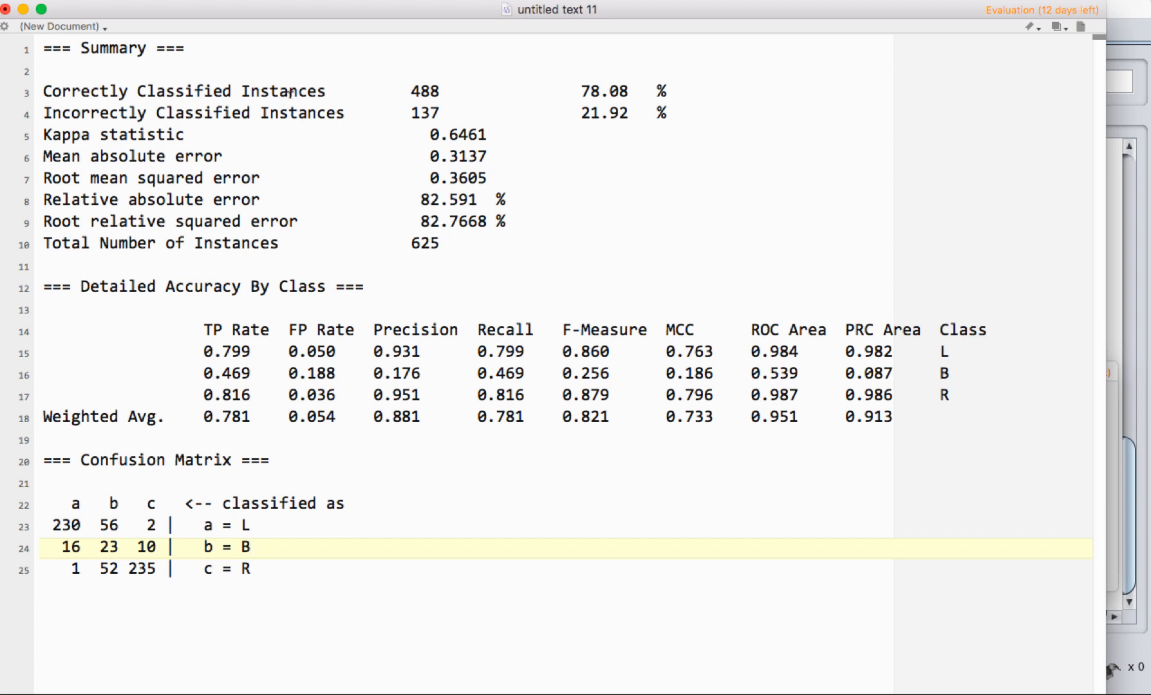
Focus the BBEdit document holding the pasted Weka summary and confusion matrix.
click(250, 547)
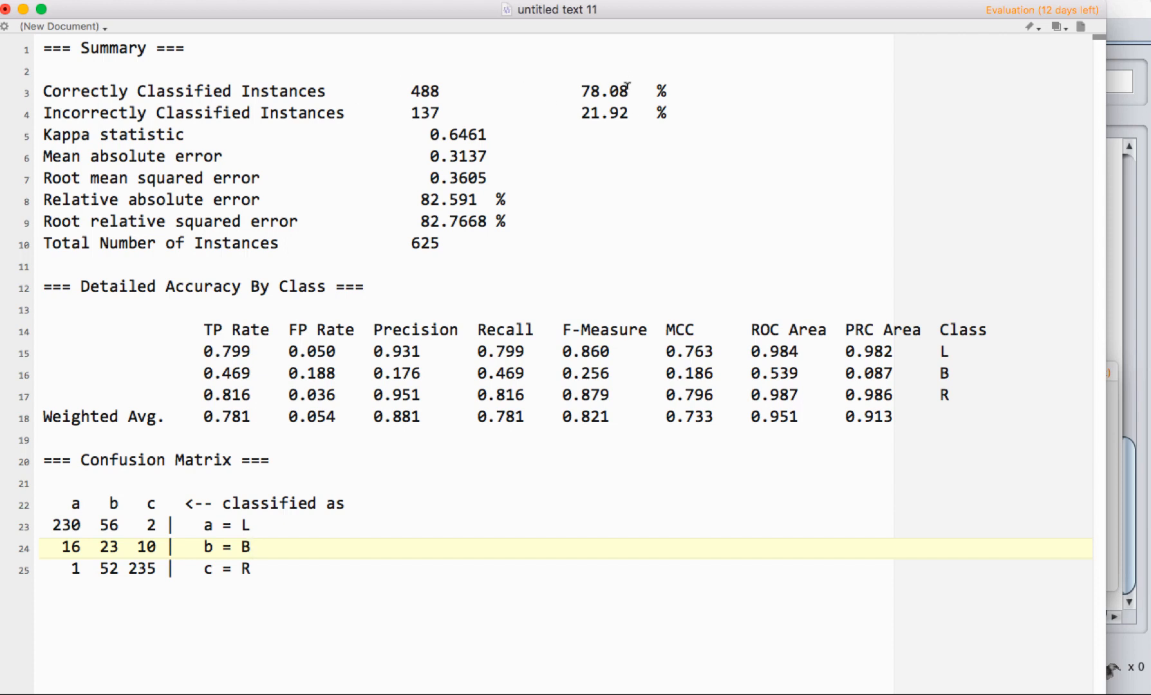
mouse_move(646, 81)
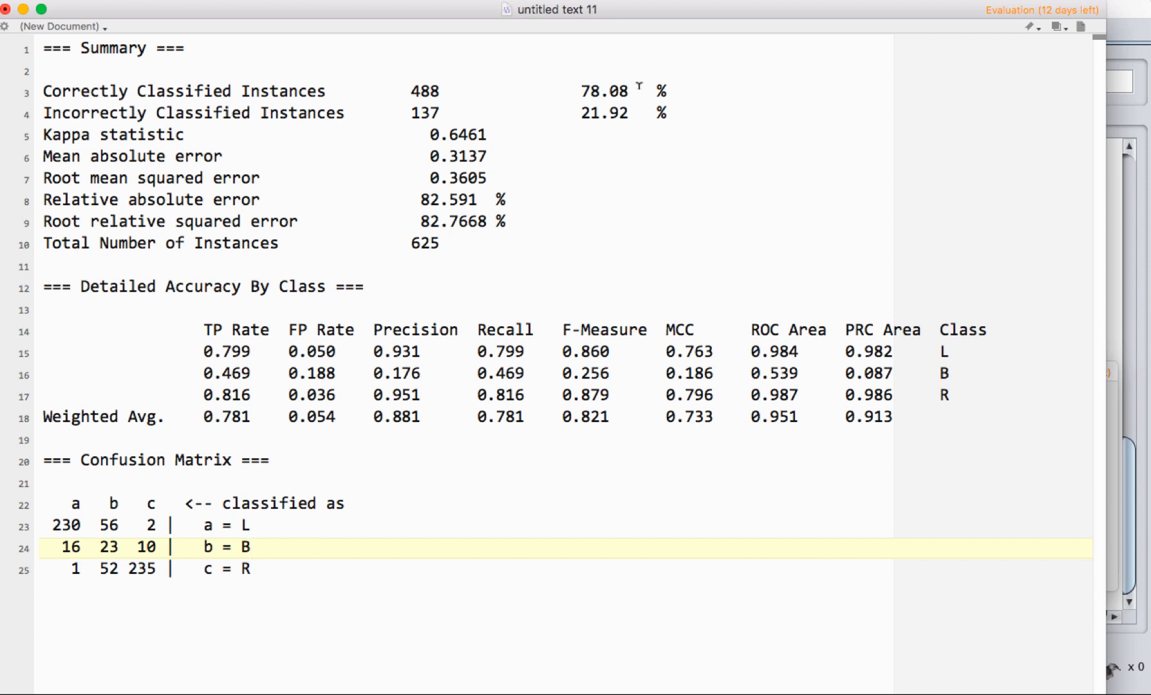
click(250, 548)
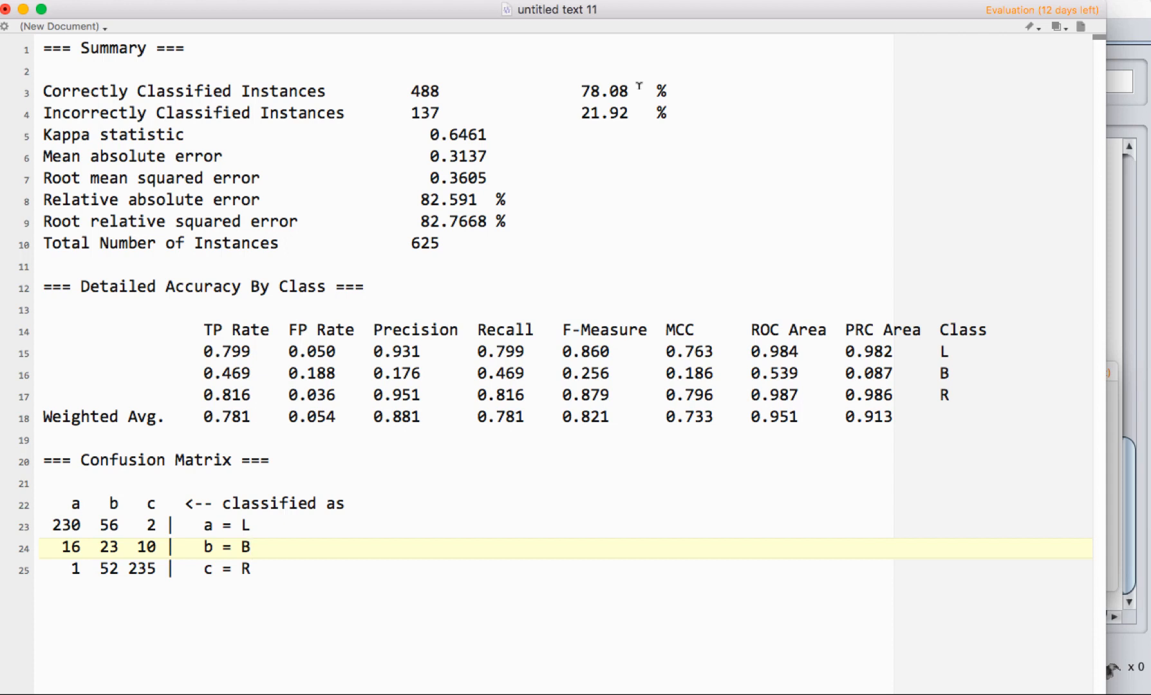
mouse_move(485, 91)
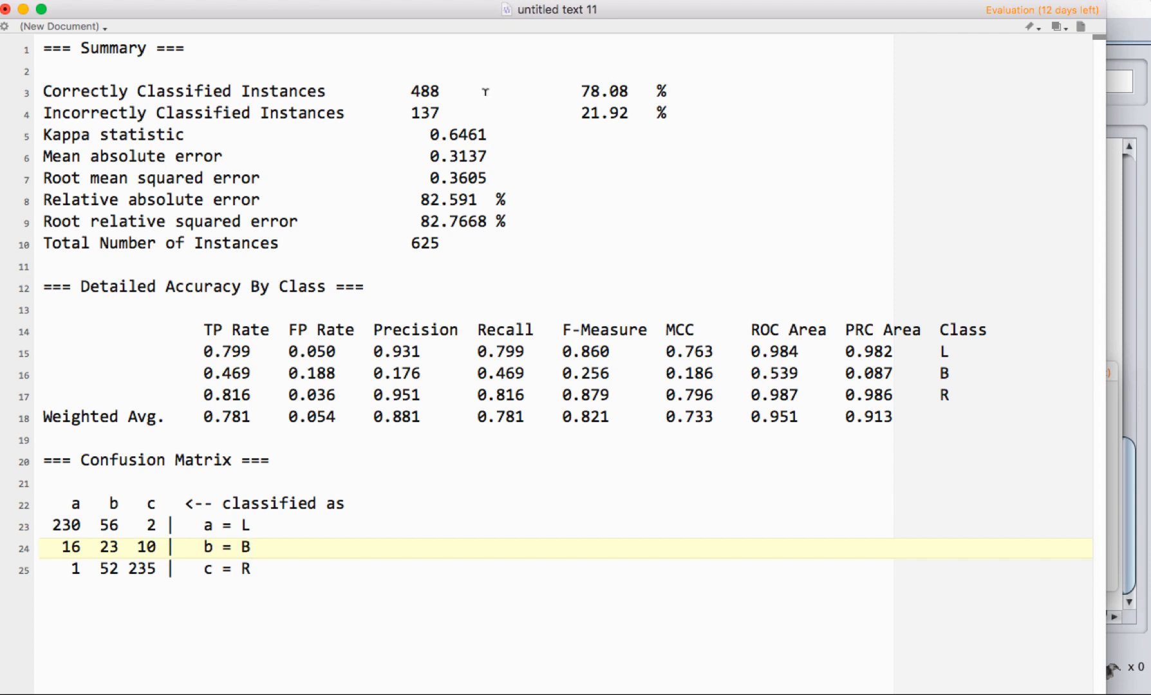
mouse_move(566, 94)
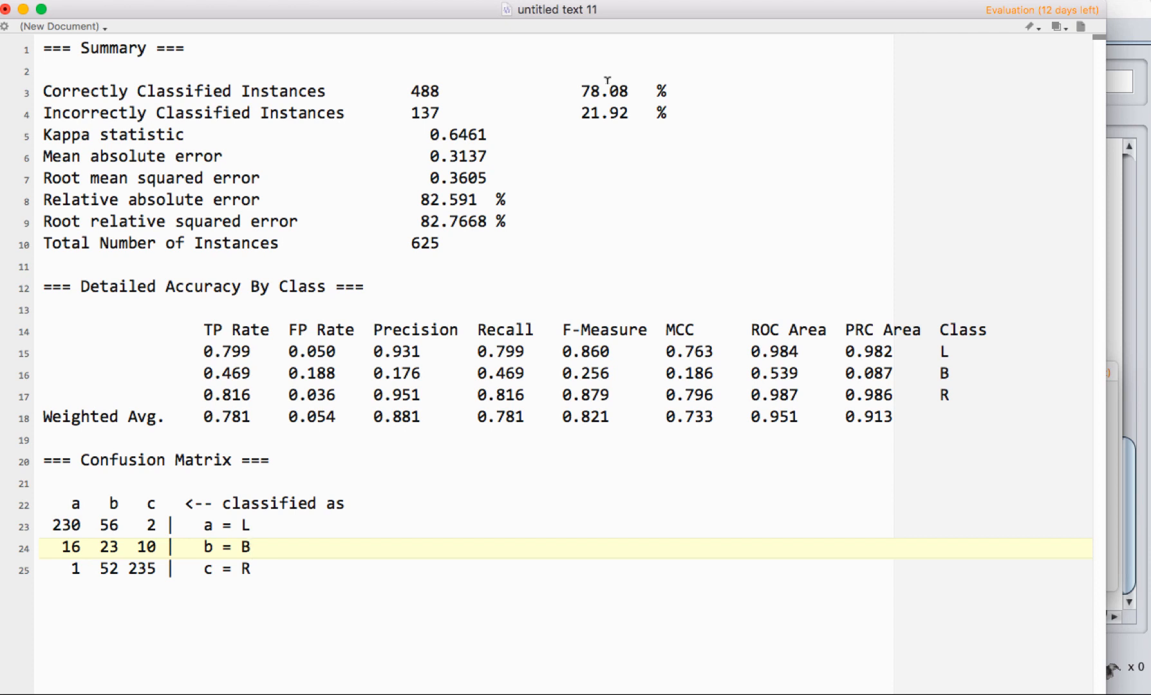
mouse_move(220, 555)
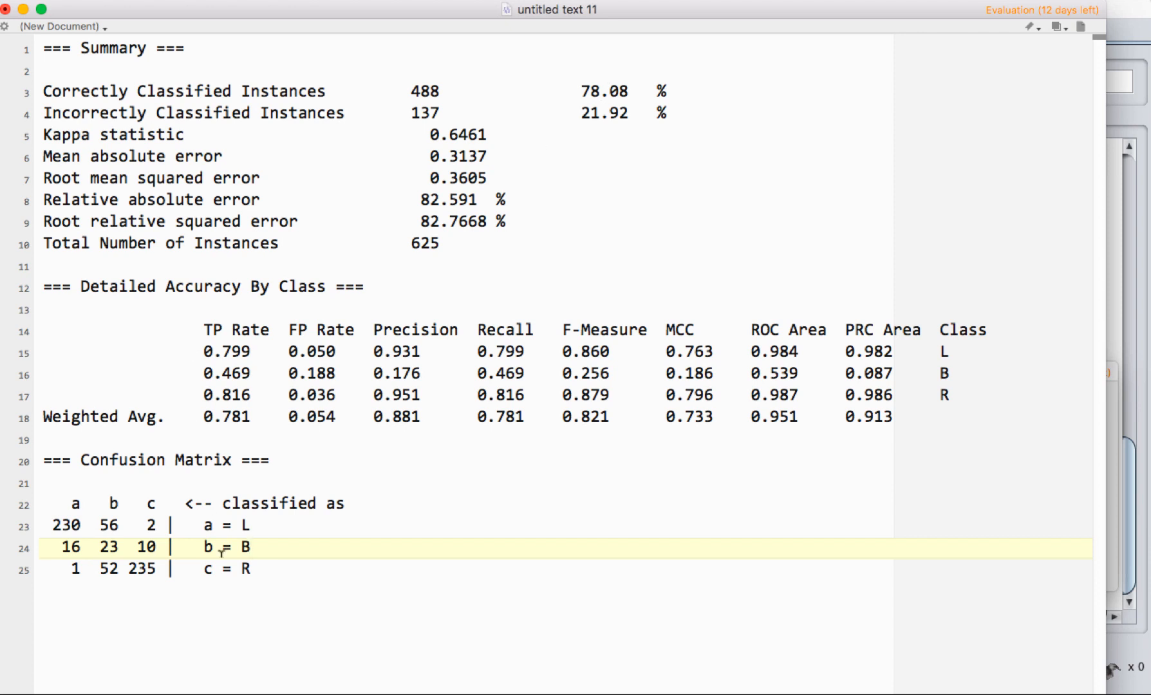
mouse_move(520, 193)
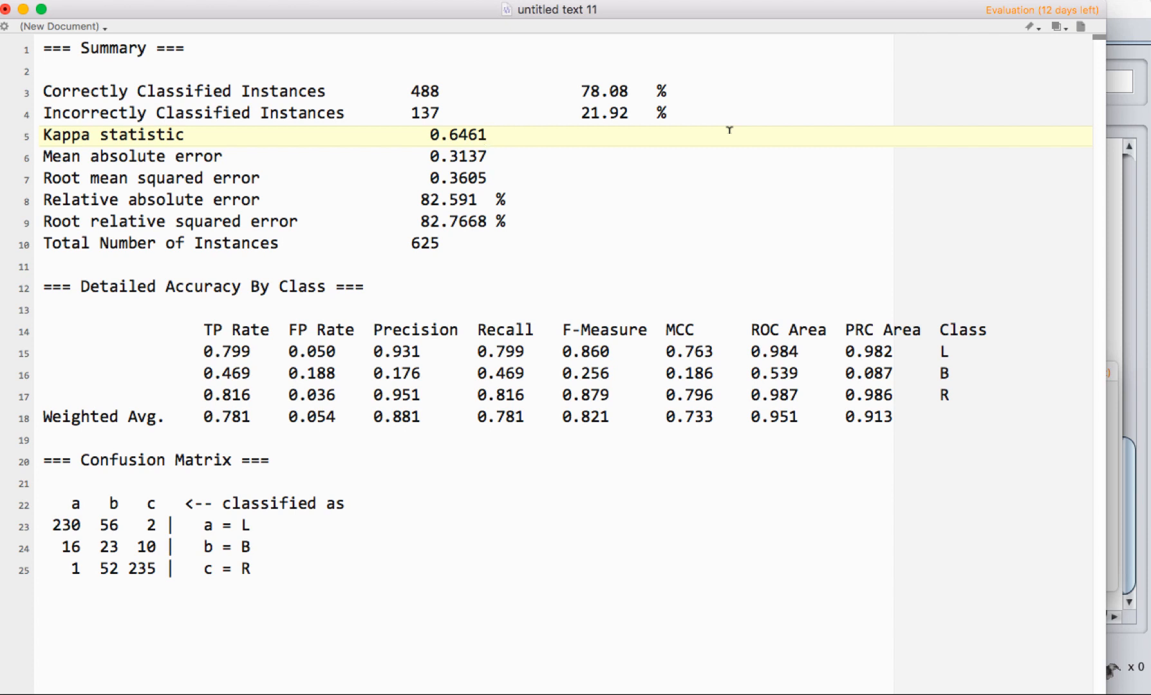
click(487, 135)
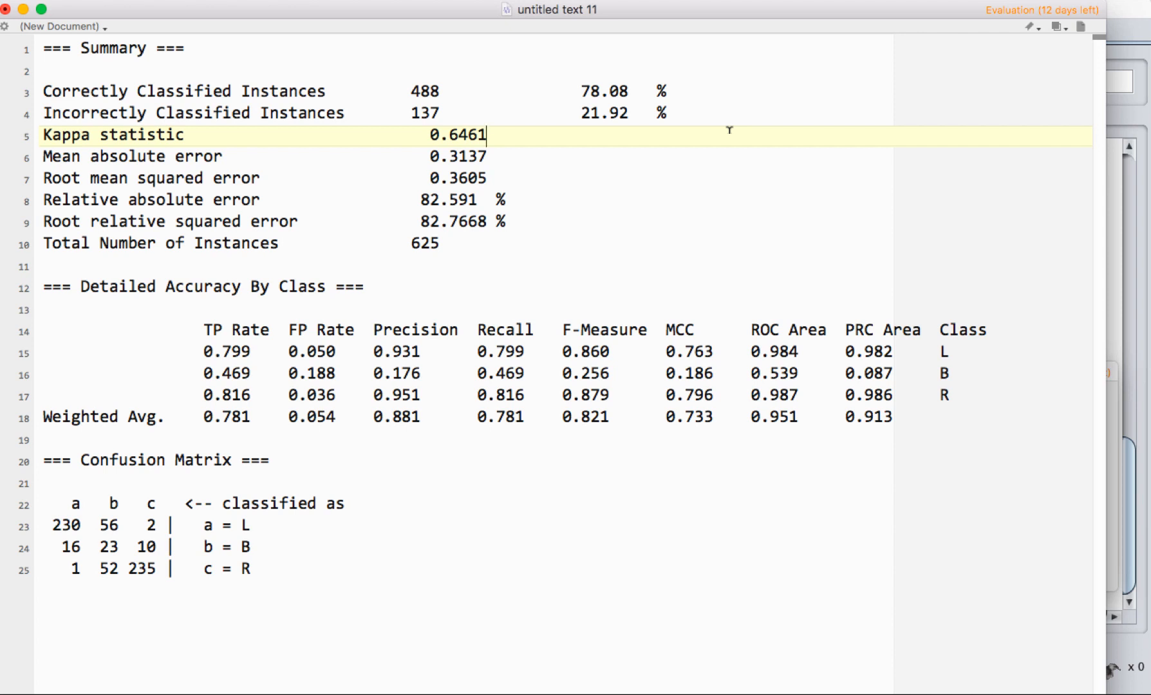
mouse_move(585, 123)
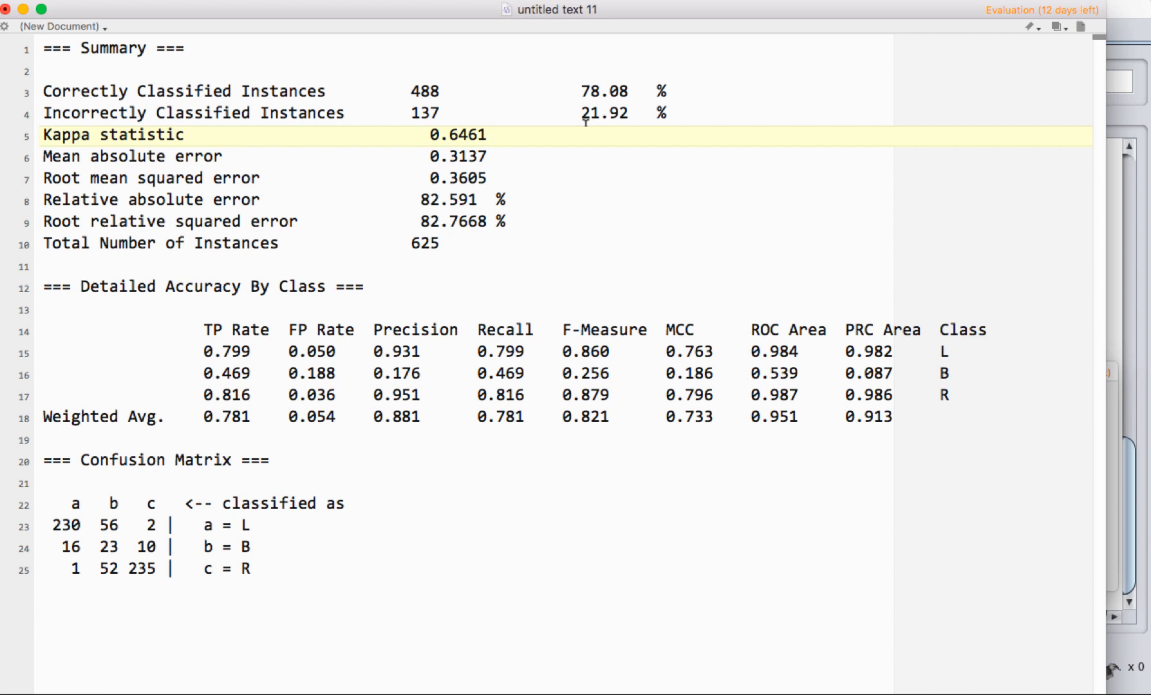
mouse_move(625, 82)
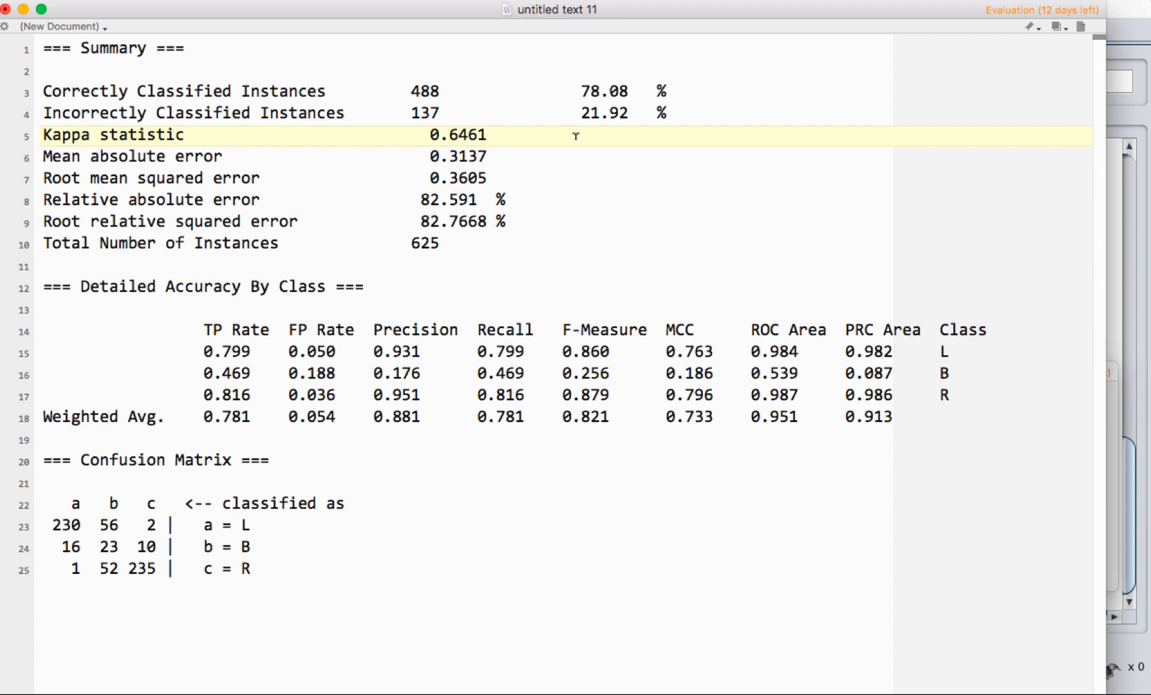
mouse_move(531, 130)
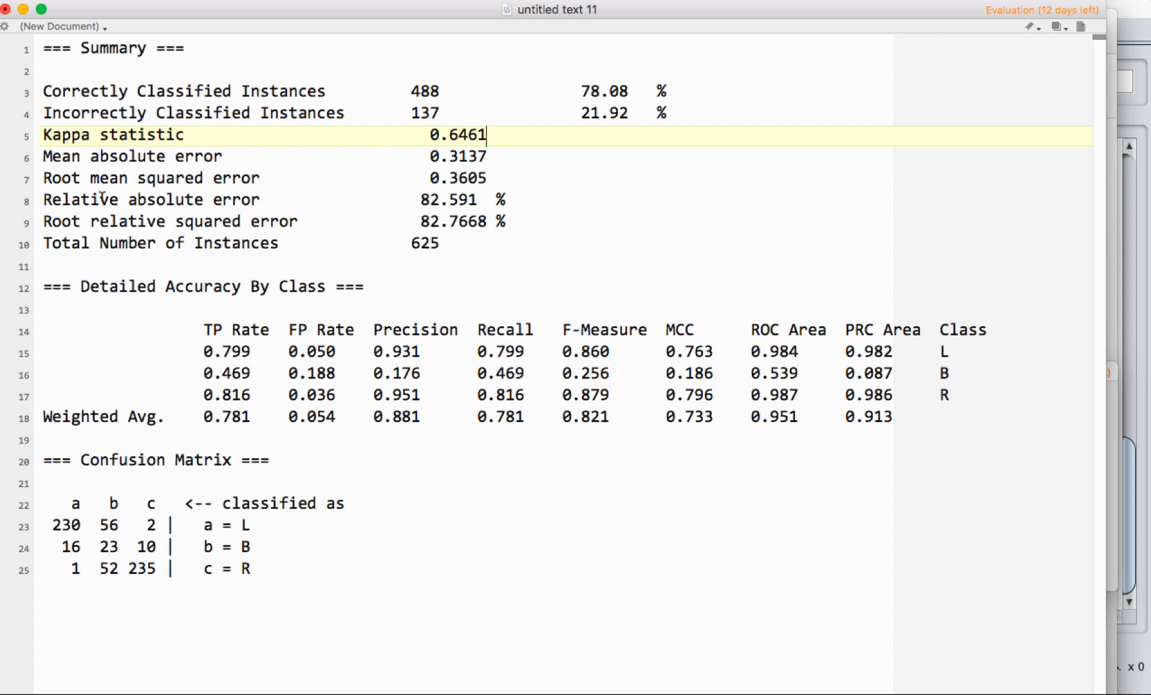
mouse_move(565, 171)
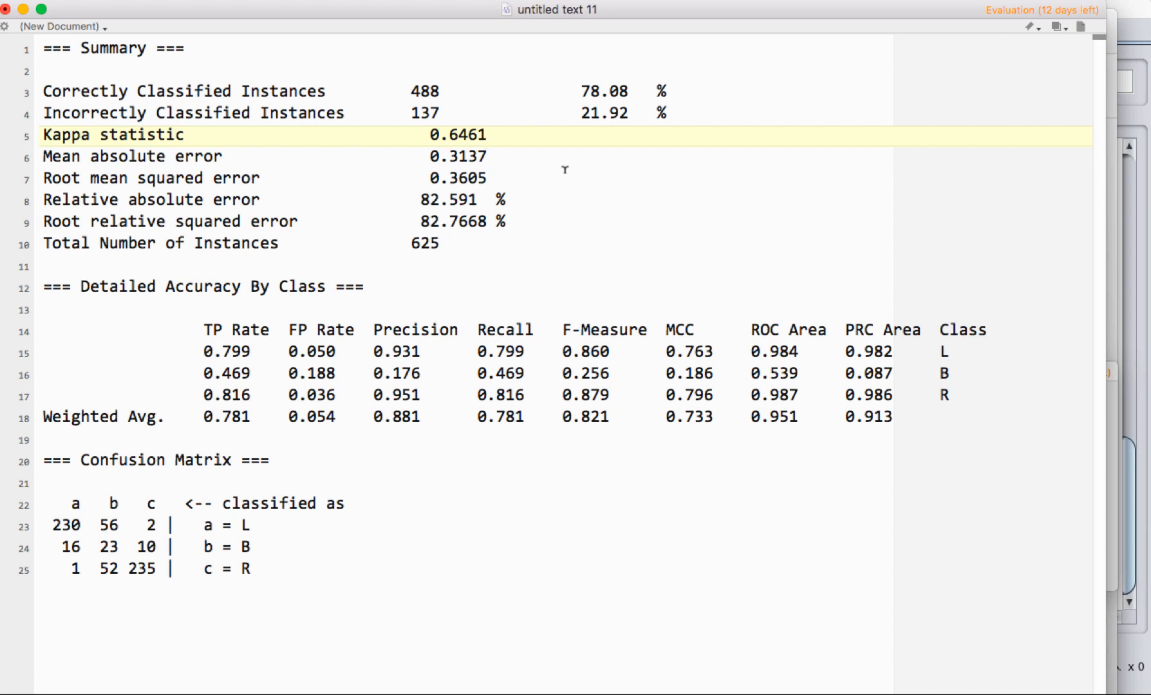
click(484, 135)
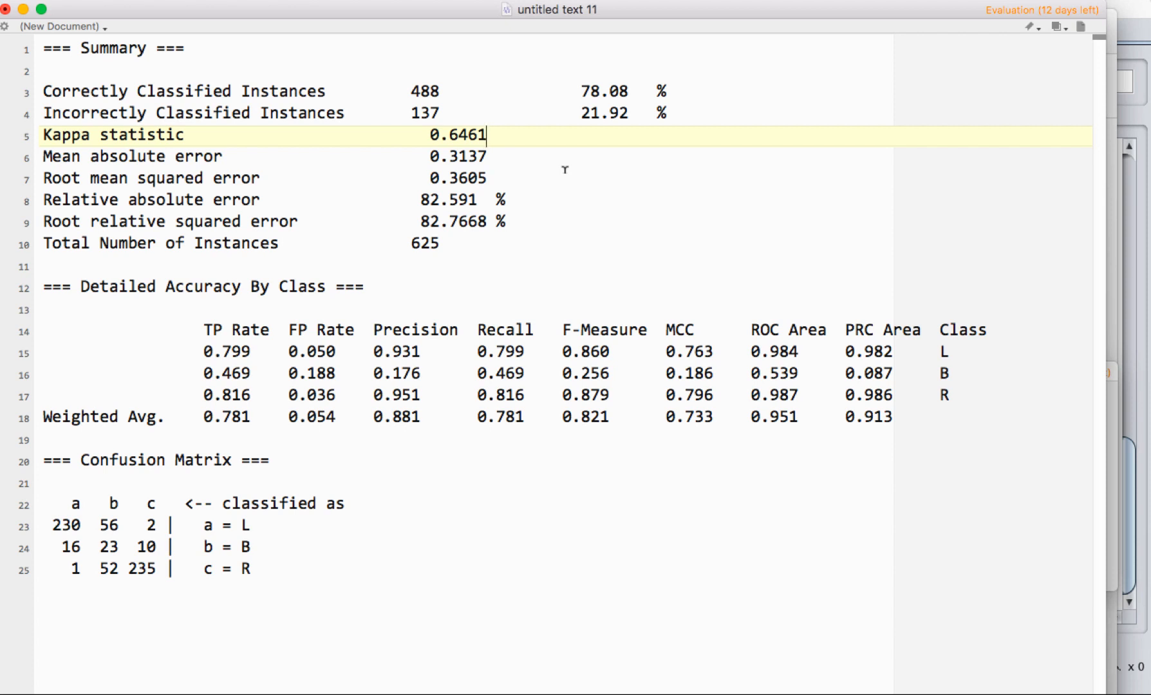
mouse_move(513, 183)
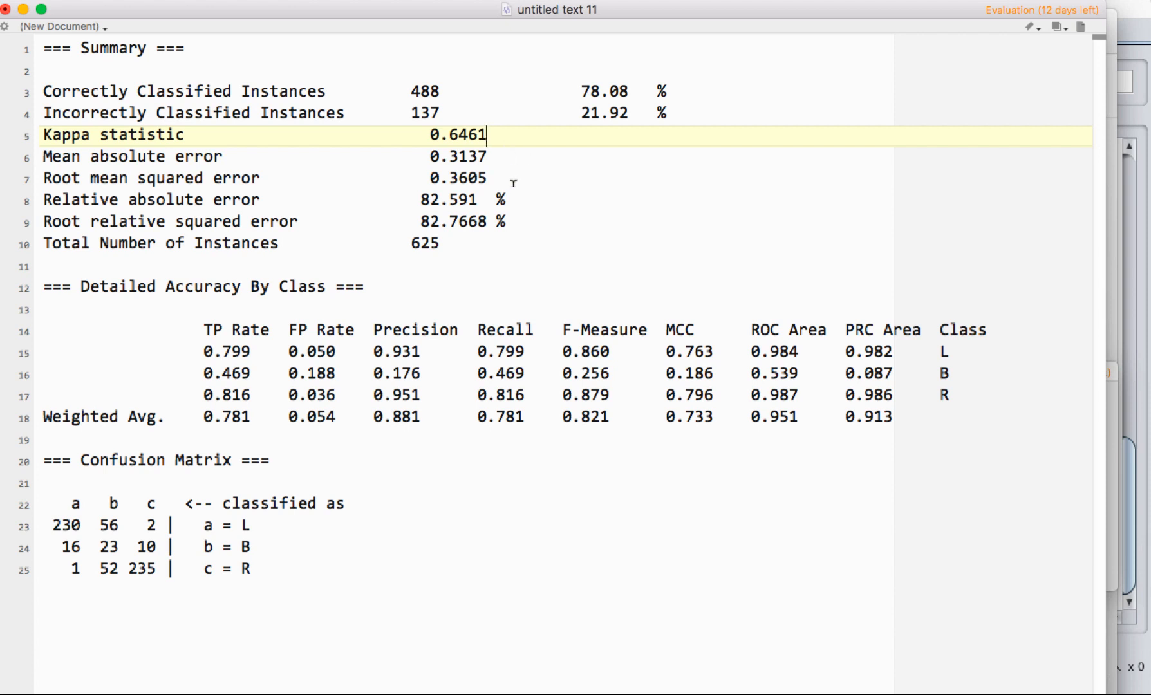
mouse_move(538, 185)
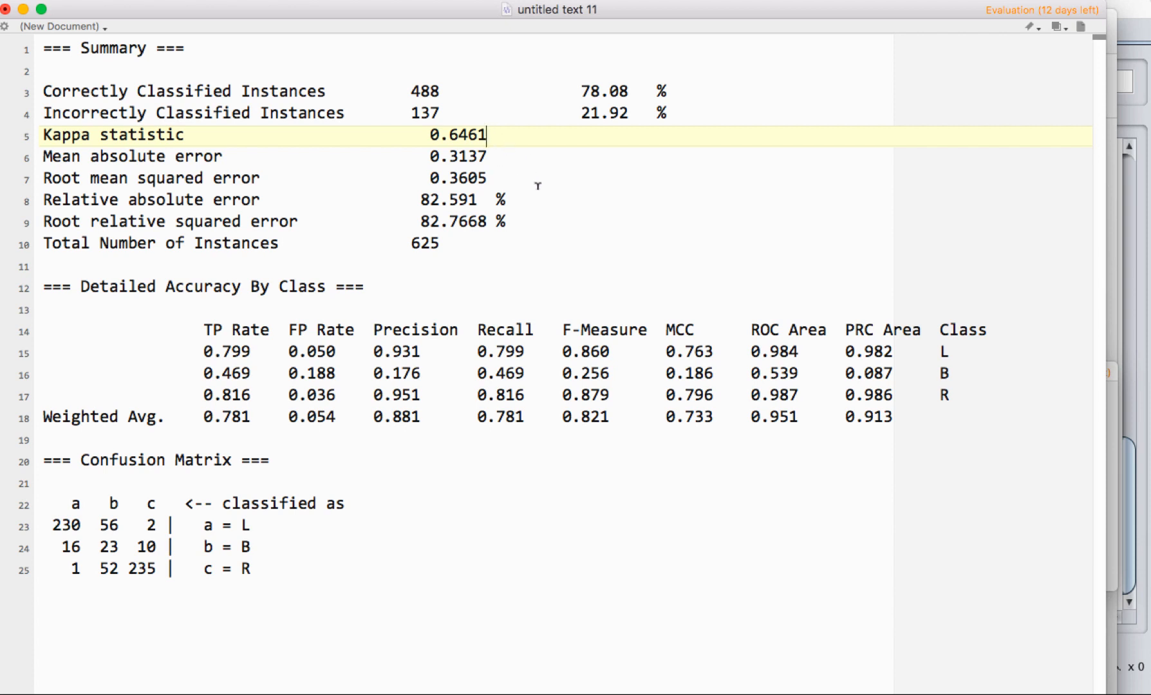
mouse_move(543, 201)
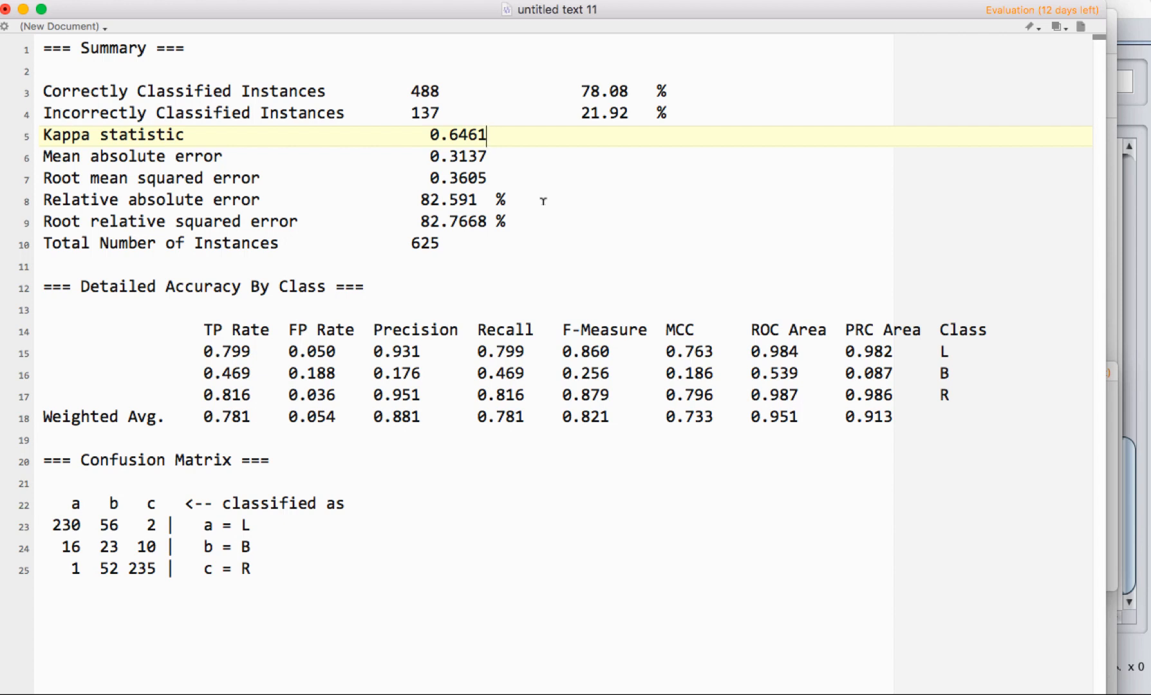
mouse_move(111, 286)
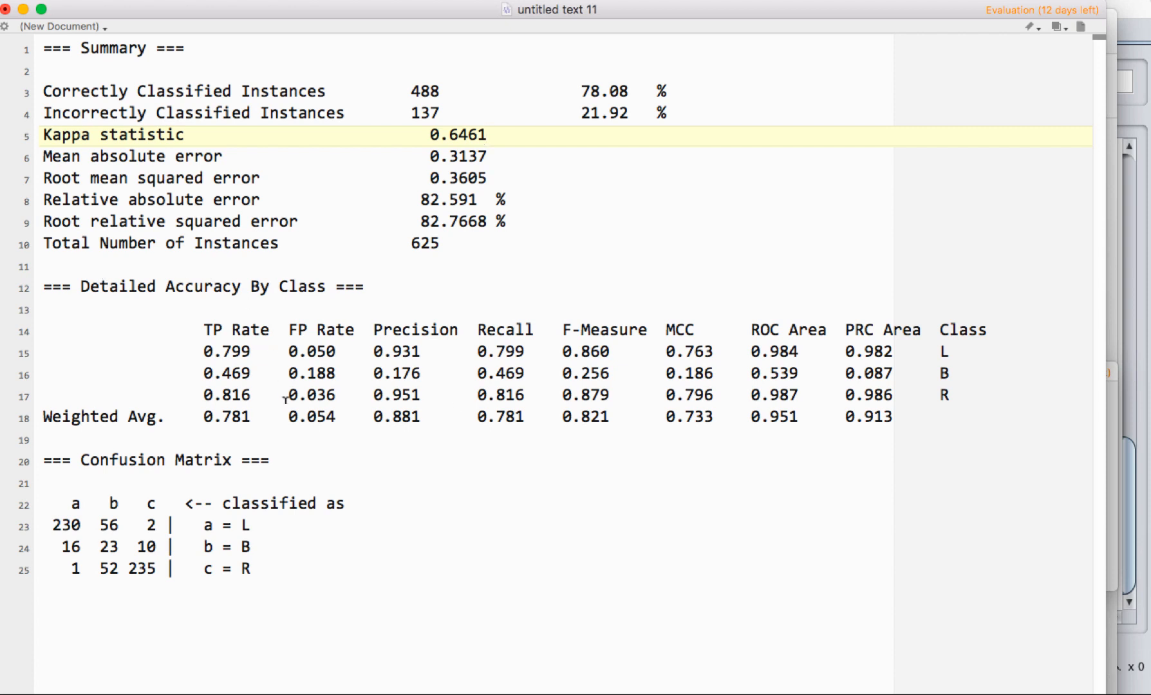
mouse_move(551, 445)
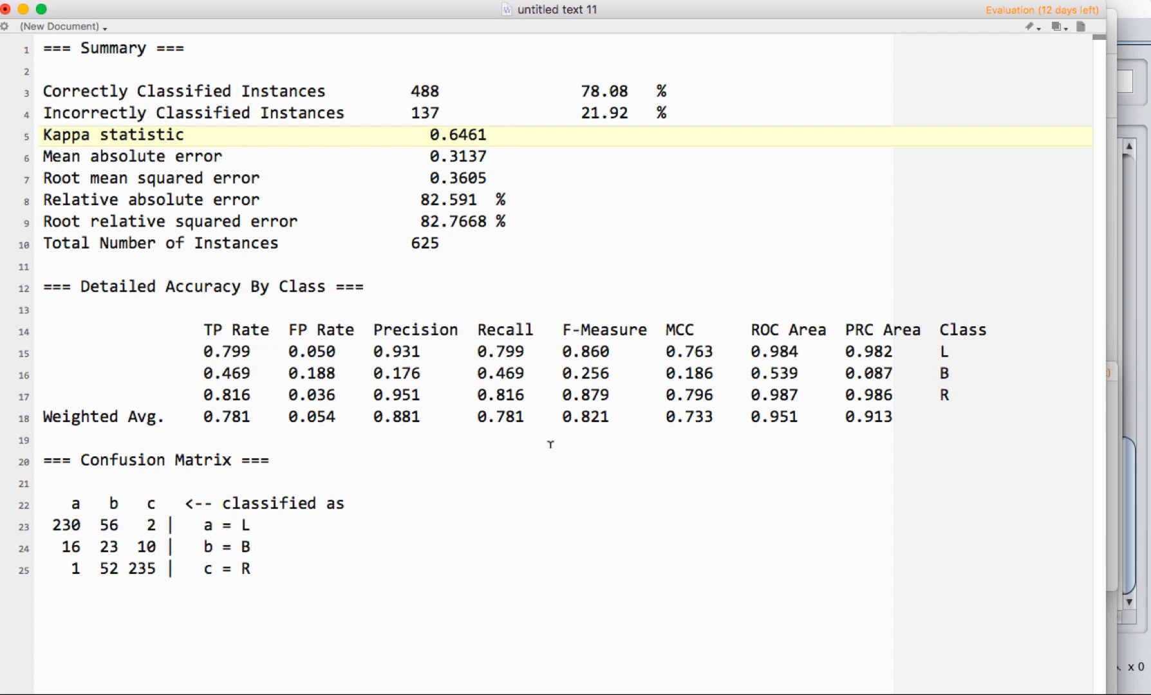
mouse_move(962, 374)
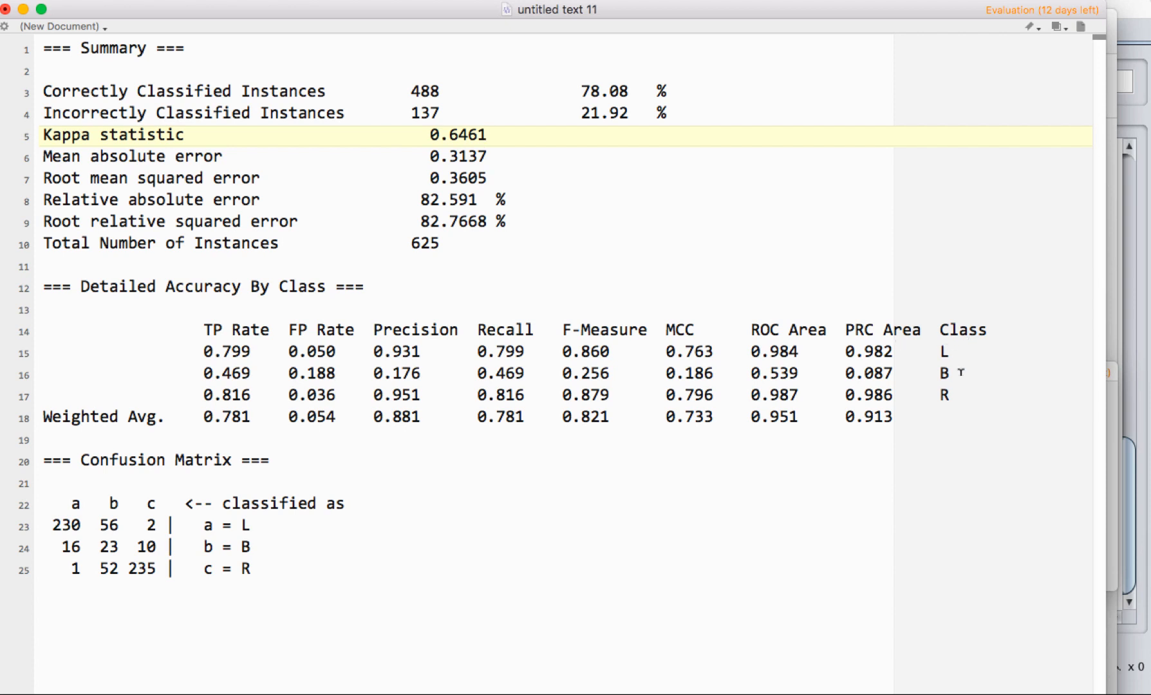
mouse_move(862, 337)
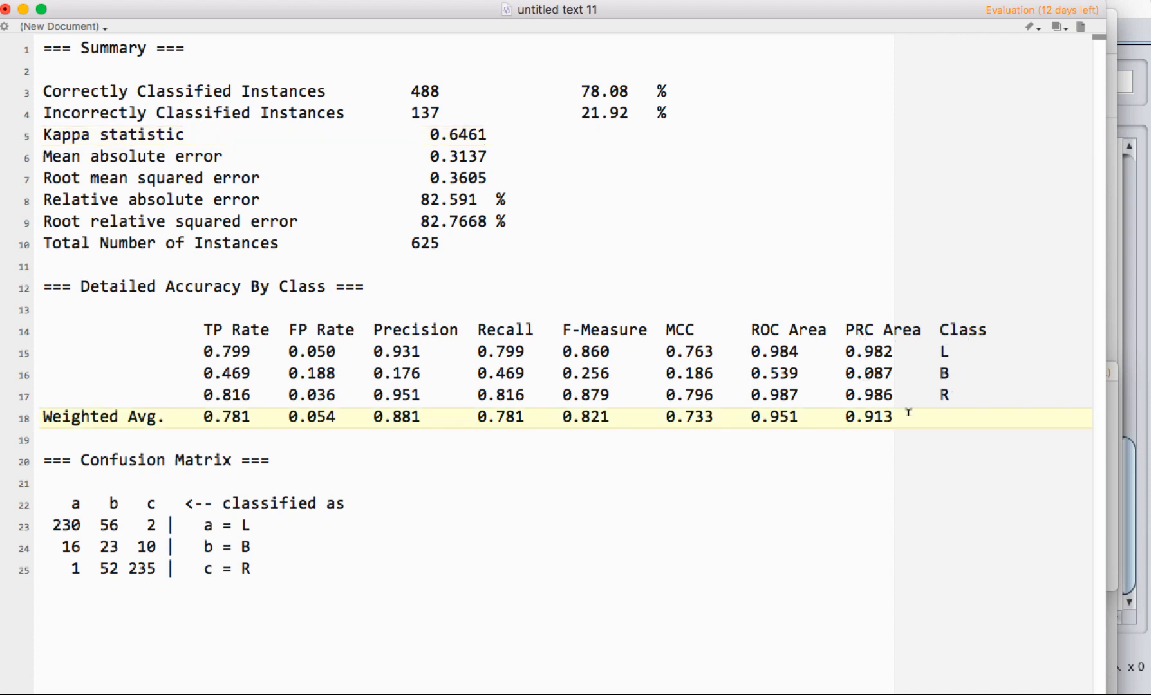
mouse_move(988, 424)
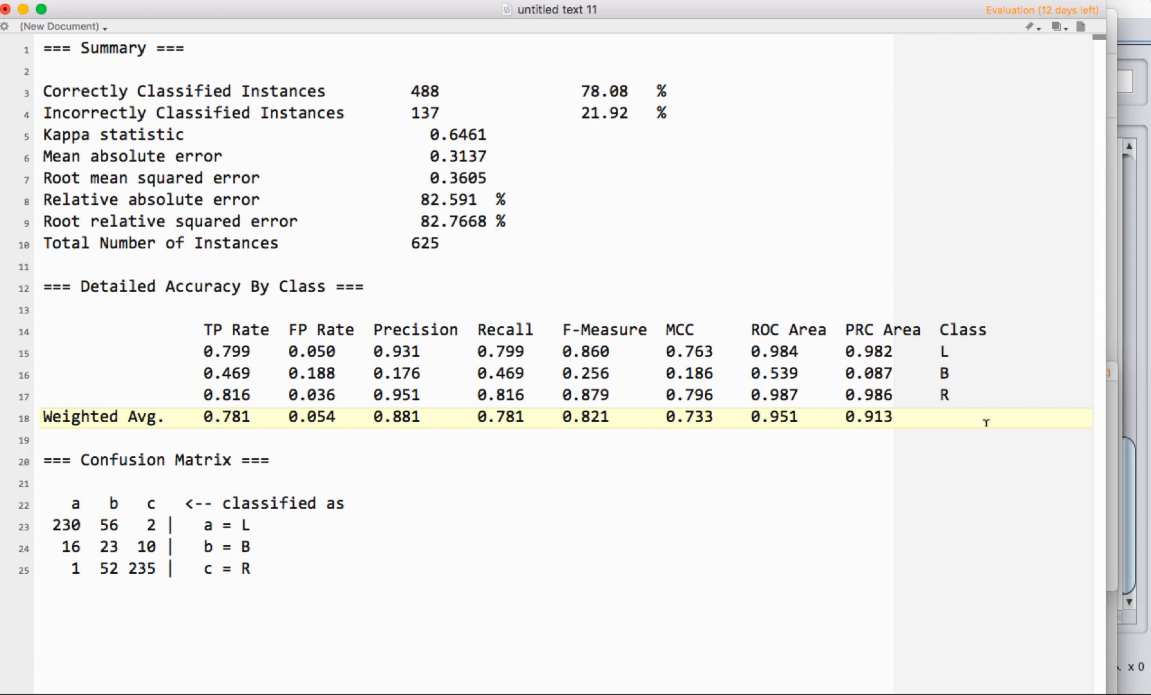
click(913, 418)
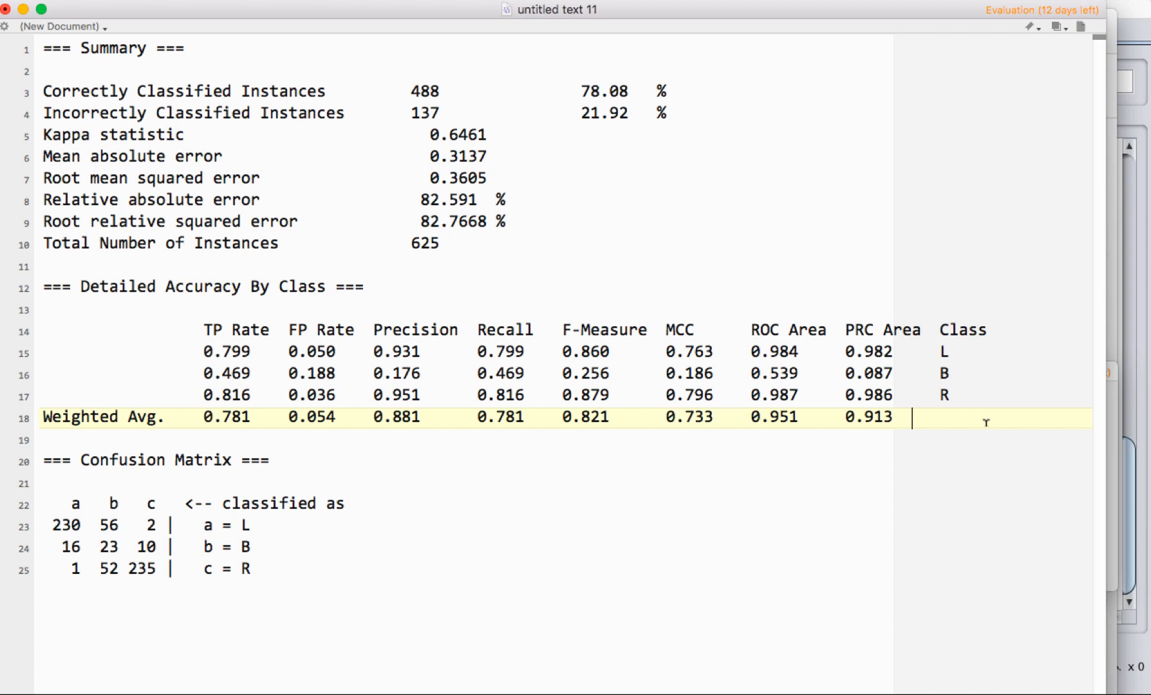
mouse_move(331, 317)
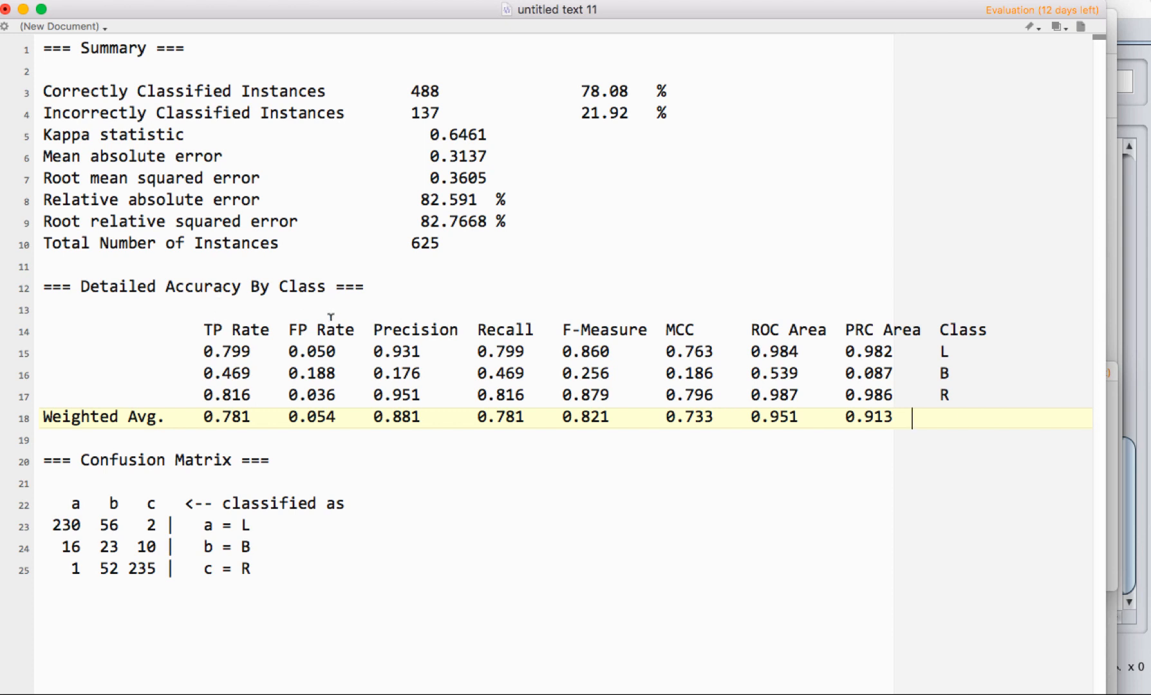
mouse_move(589, 308)
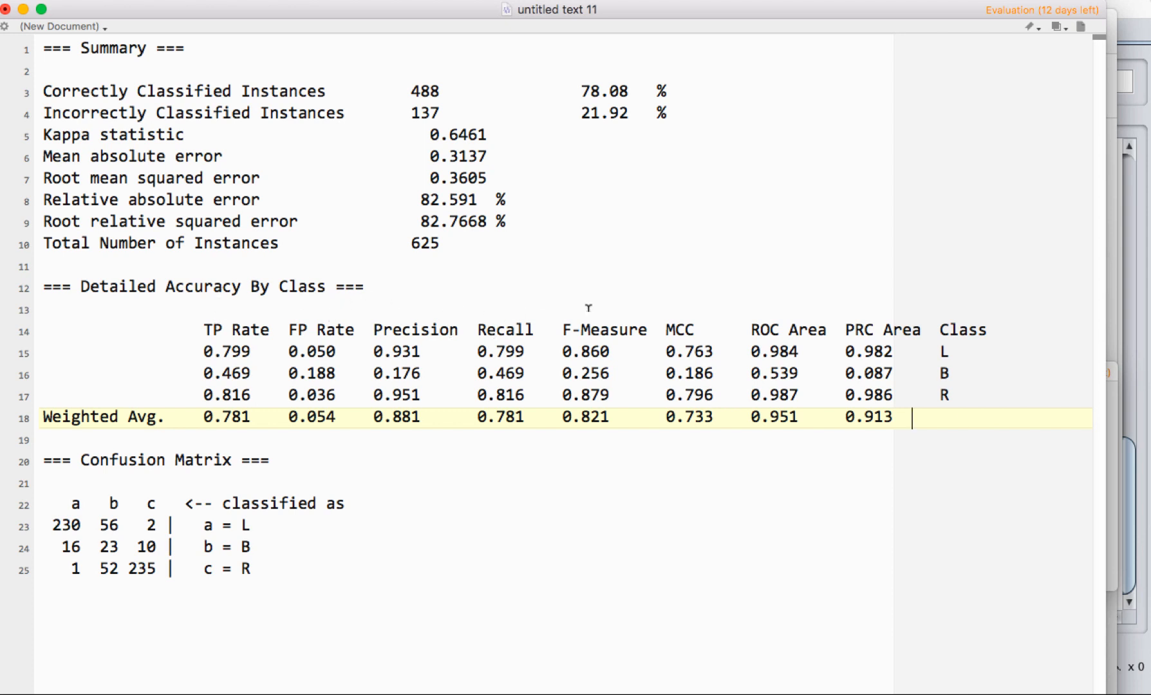
mouse_move(230, 310)
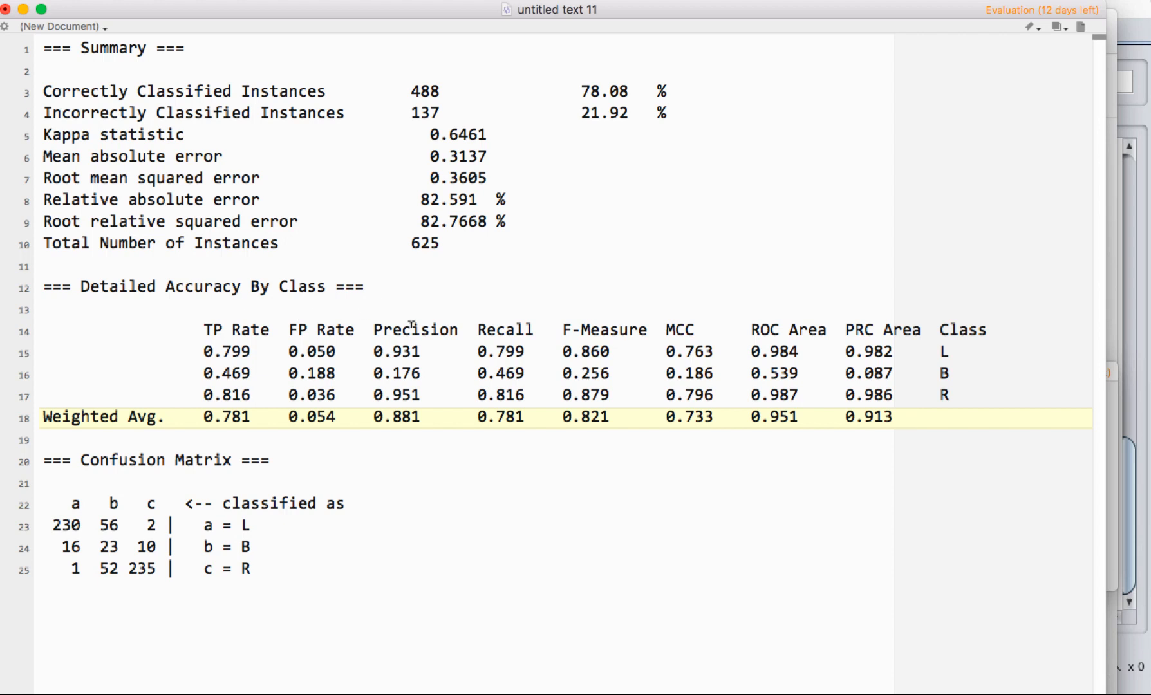
mouse_move(594, 317)
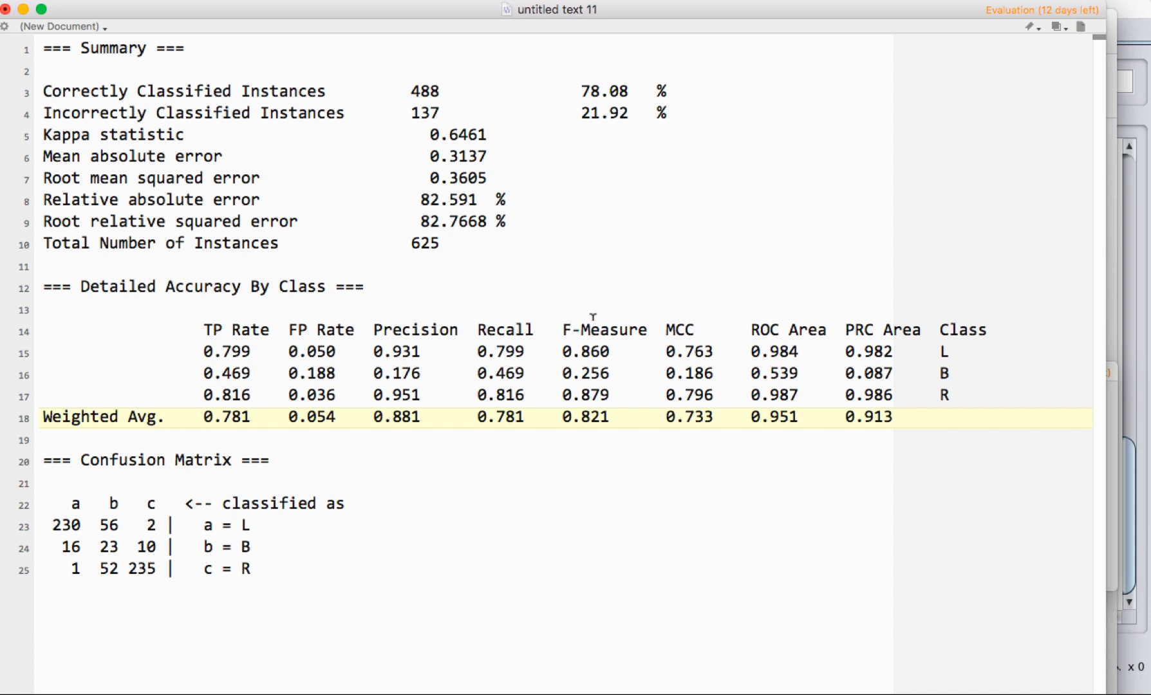
mouse_move(1049, 356)
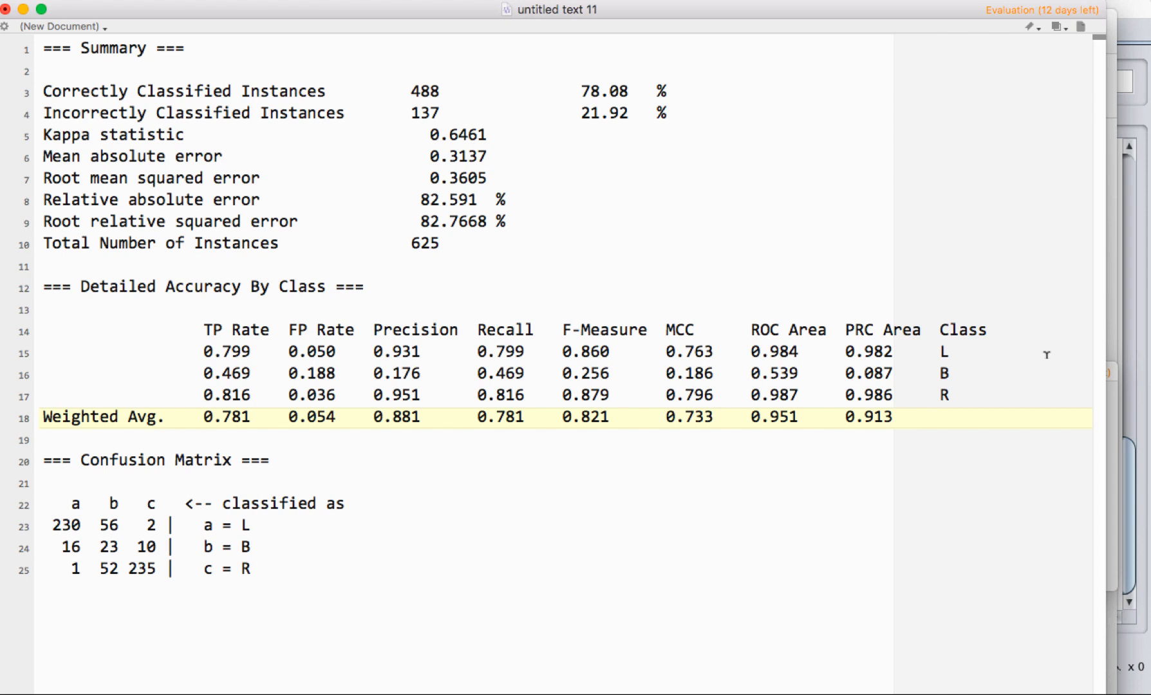
click(911, 417)
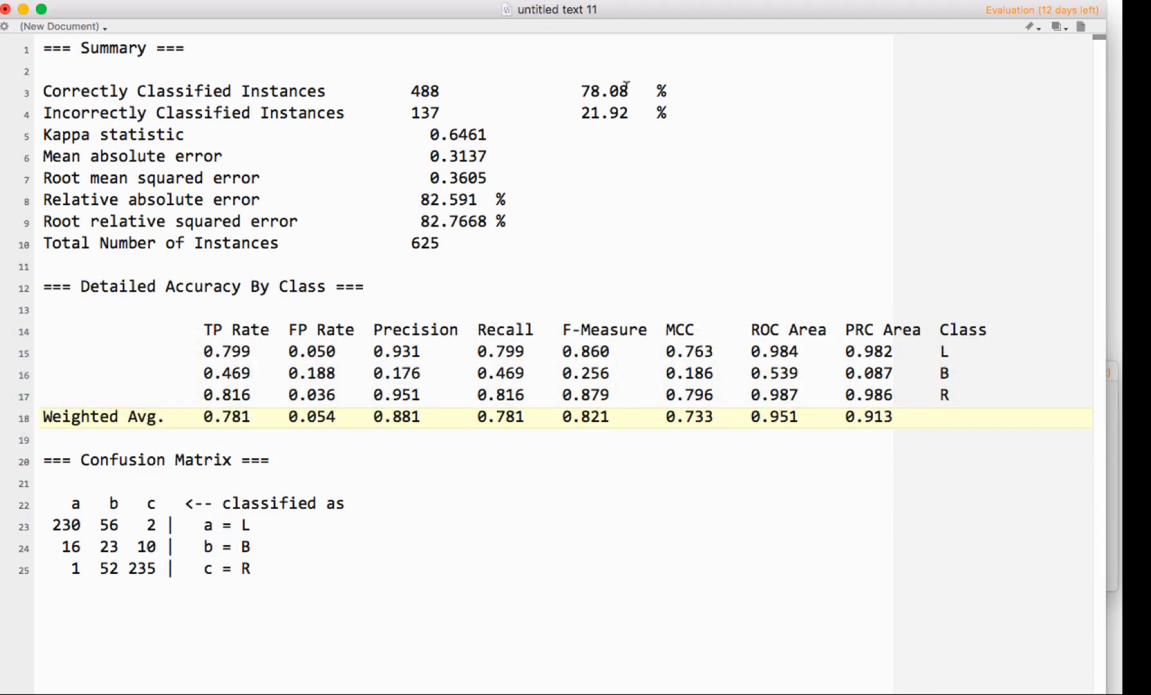
mouse_move(621, 390)
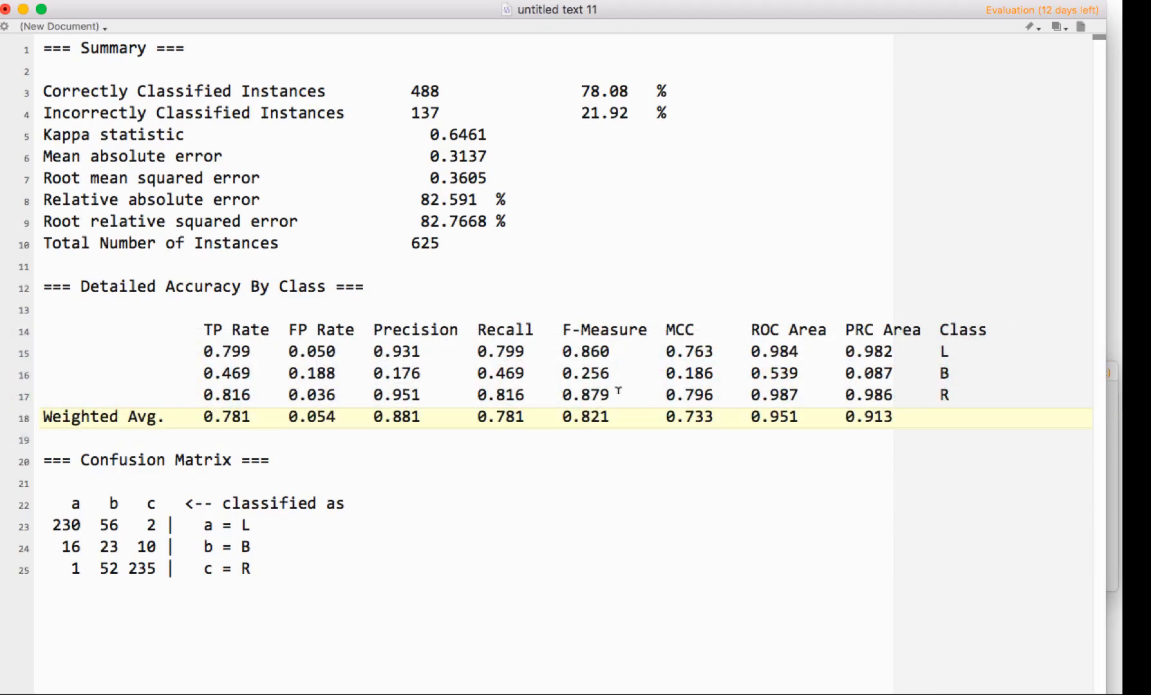
click(913, 417)
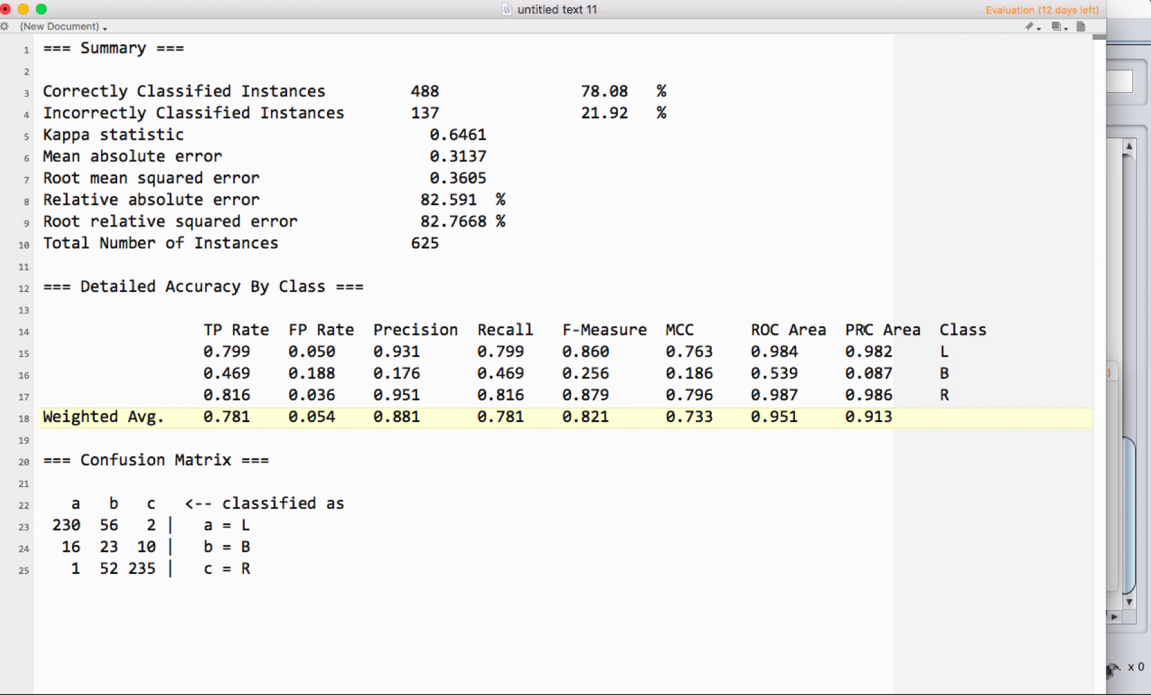
click(913, 417)
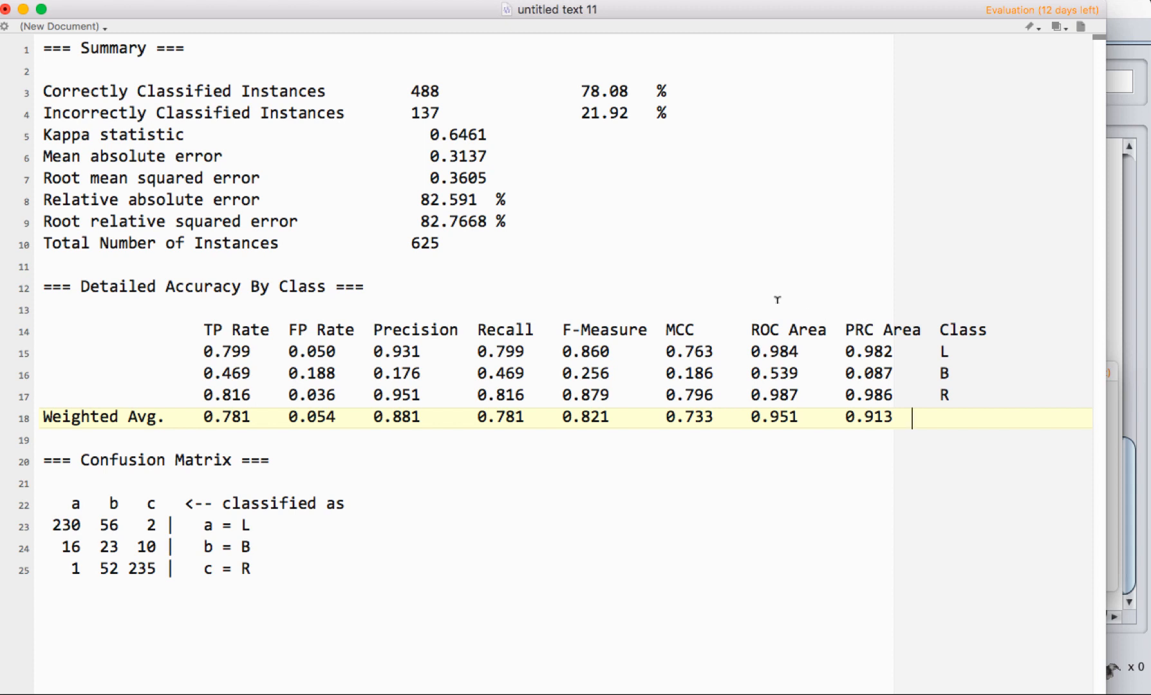
mouse_move(760, 324)
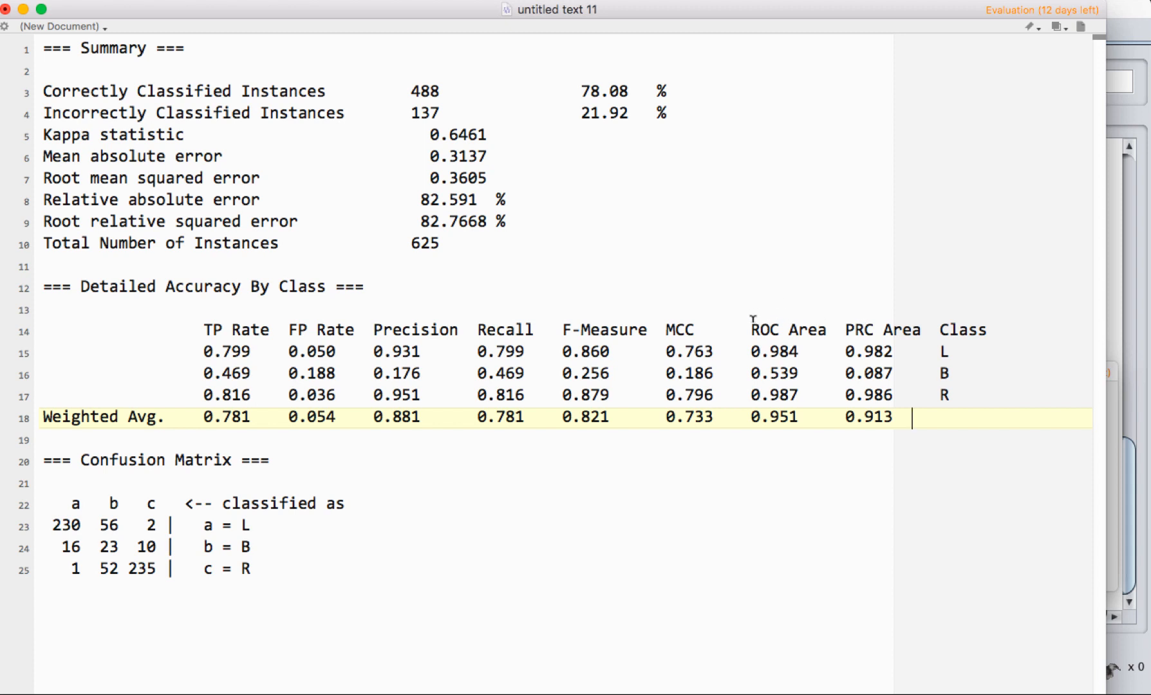
mouse_move(815, 311)
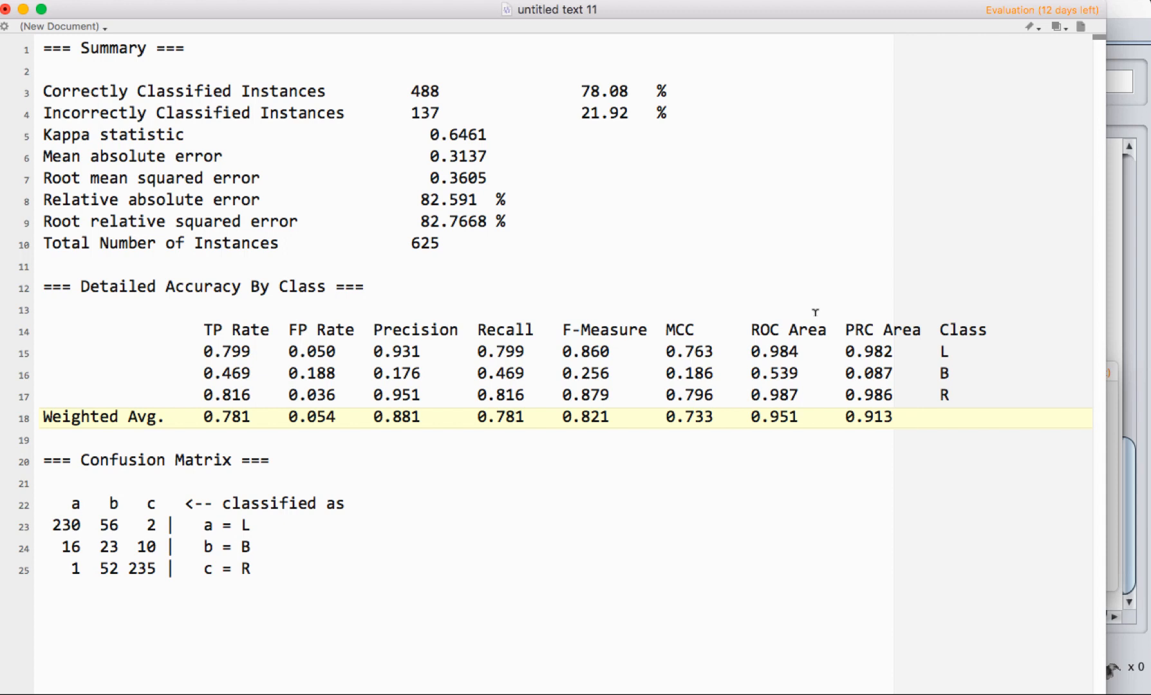
click(913, 418)
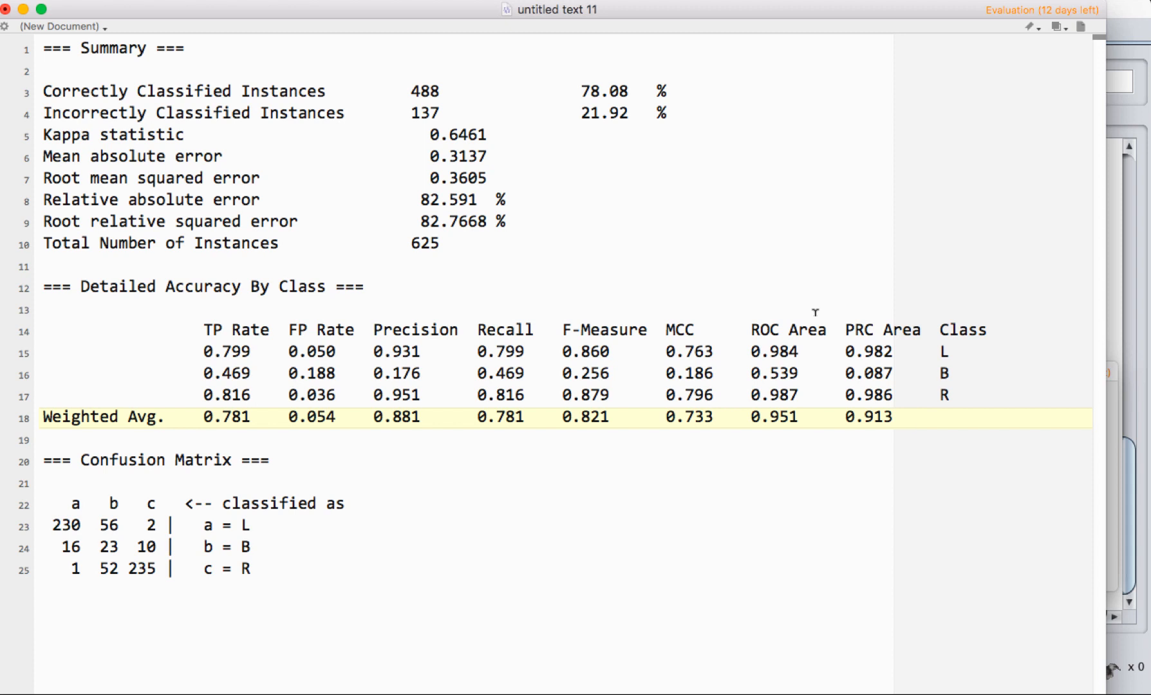
click(913, 417)
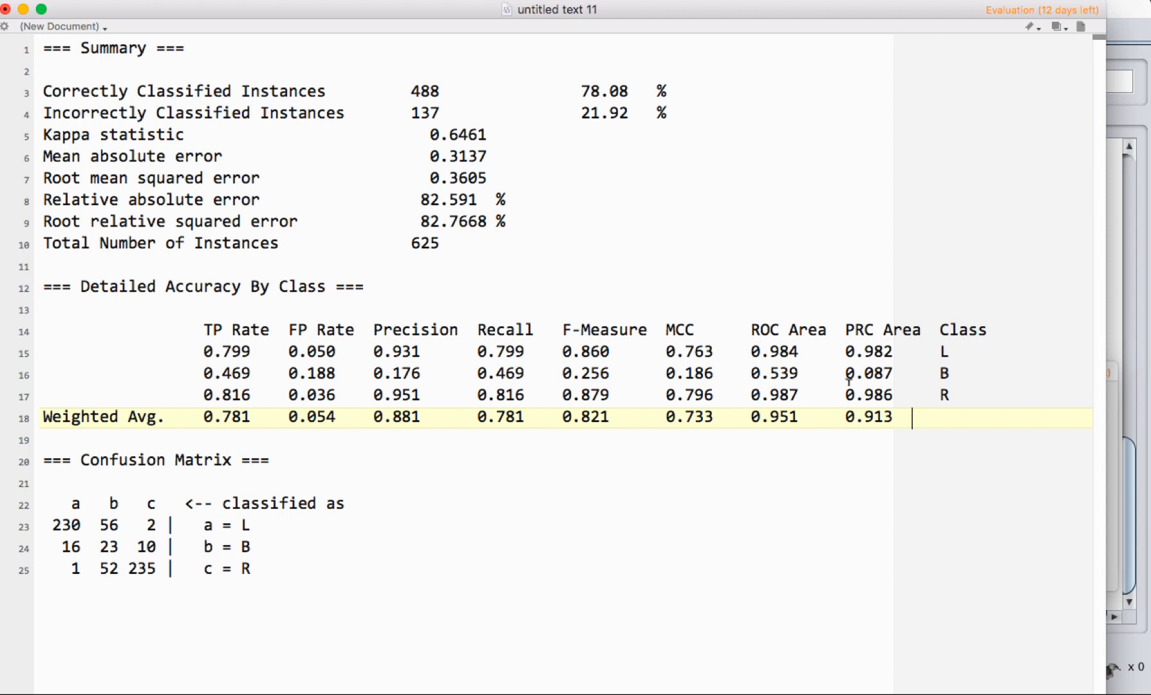
mouse_move(812, 371)
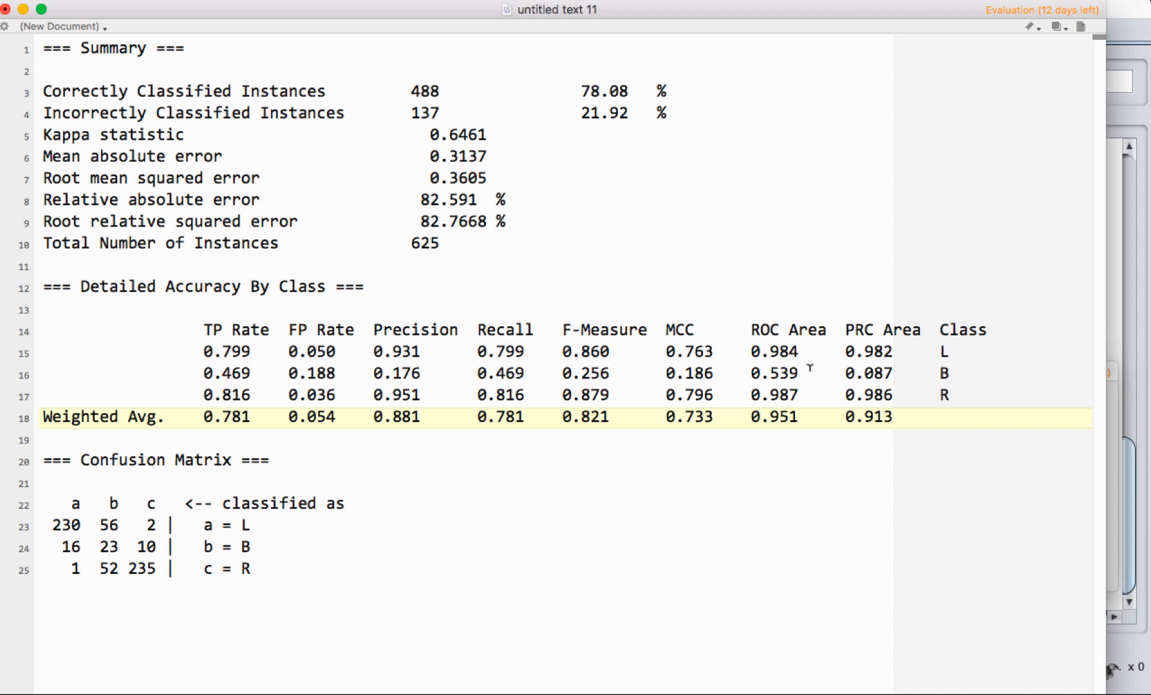
mouse_move(792, 322)
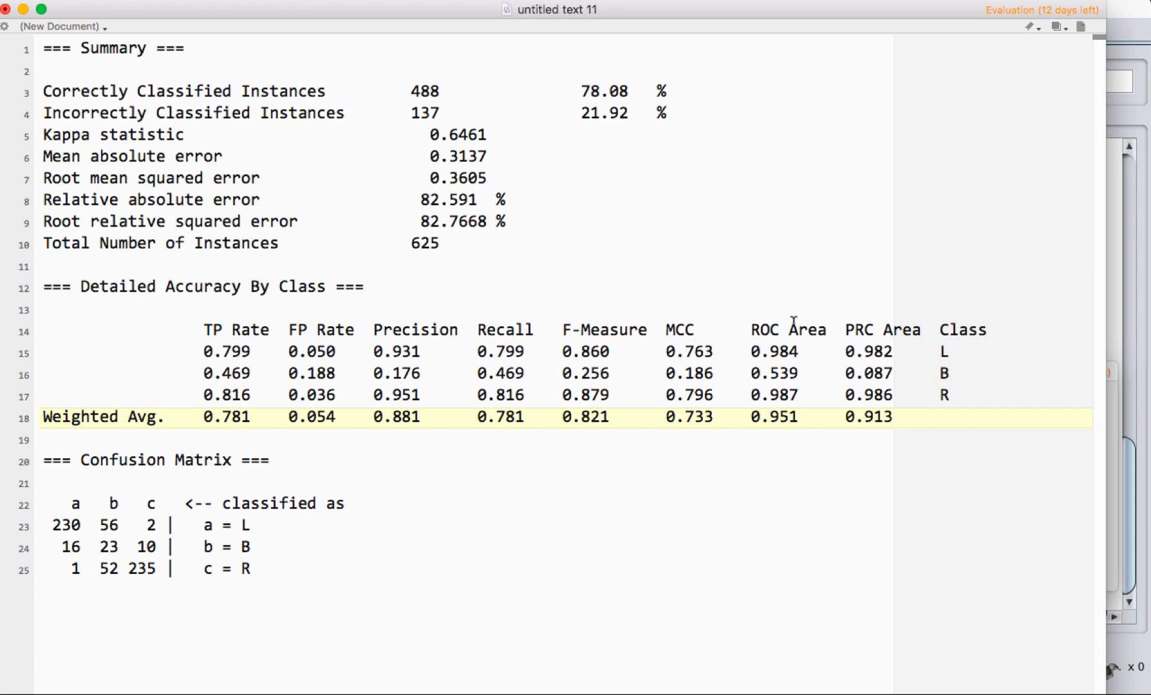
click(913, 418)
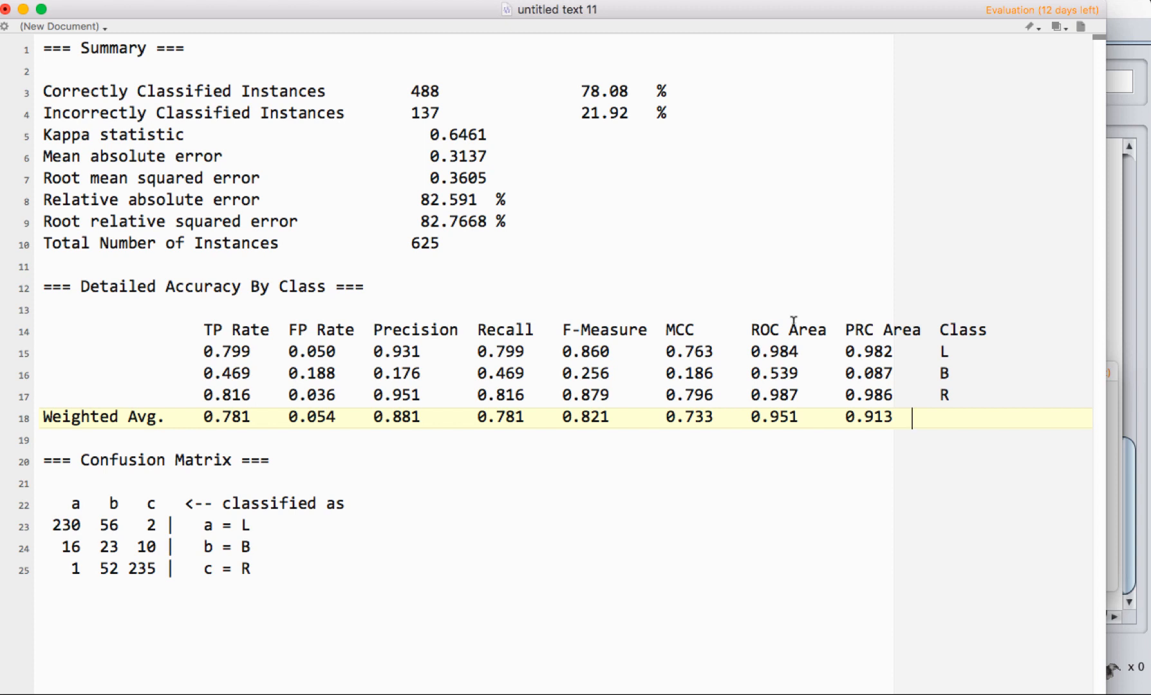
mouse_move(787, 320)
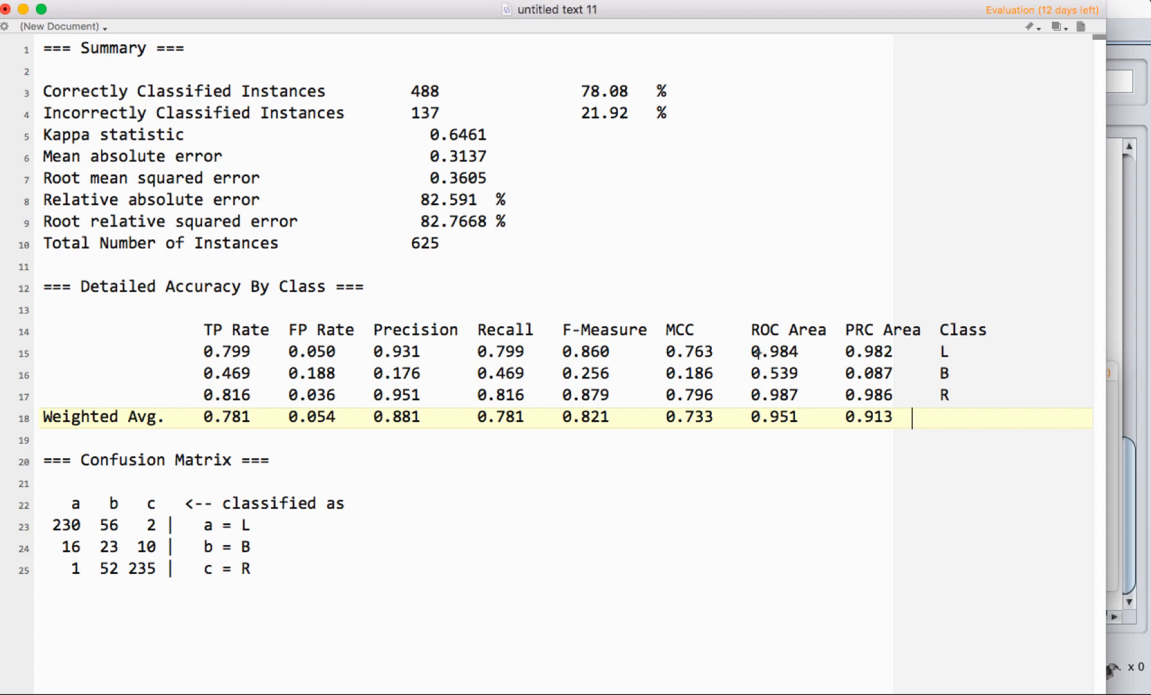
mouse_move(863, 324)
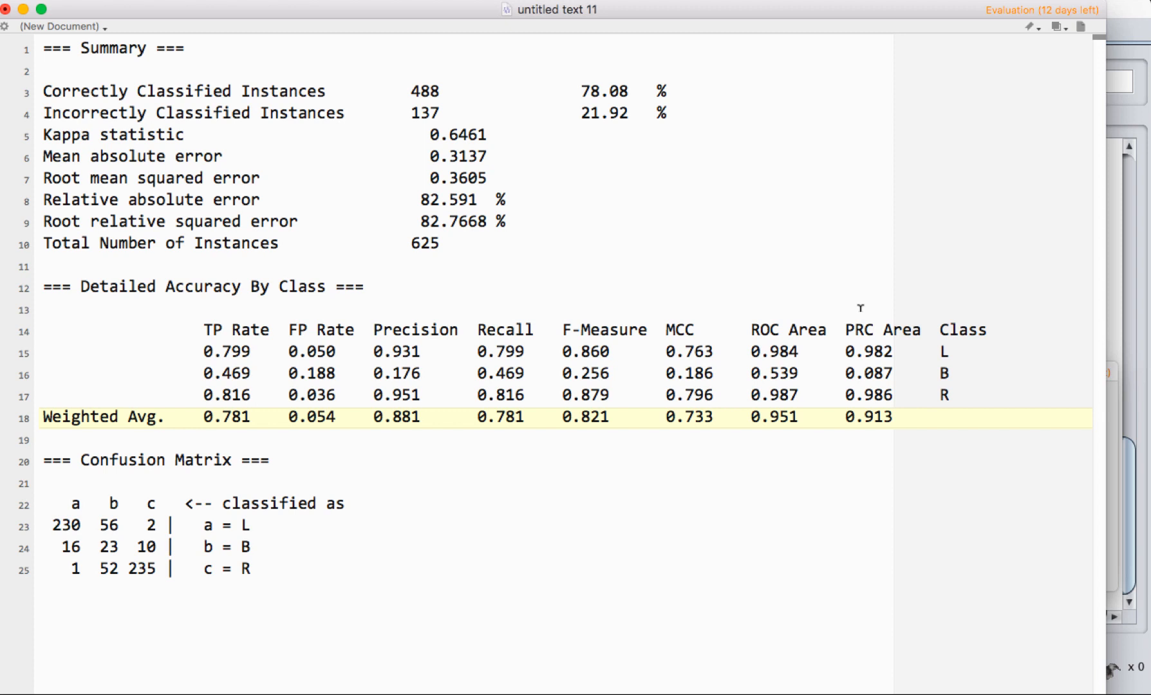
mouse_move(768, 300)
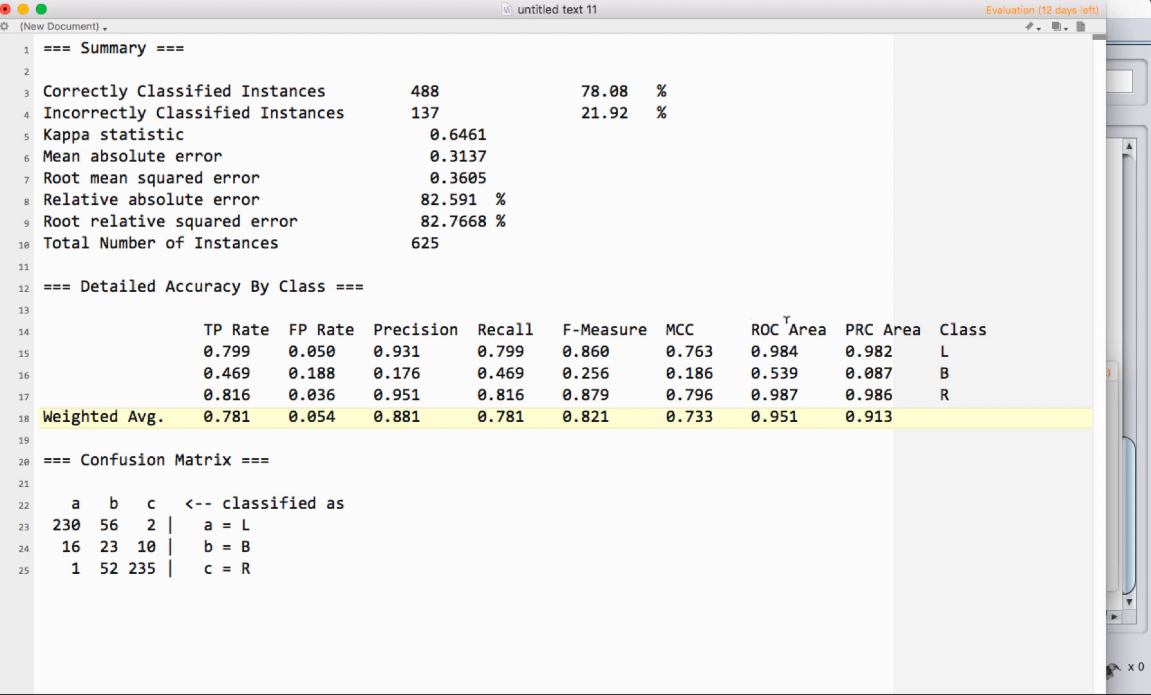
click(913, 417)
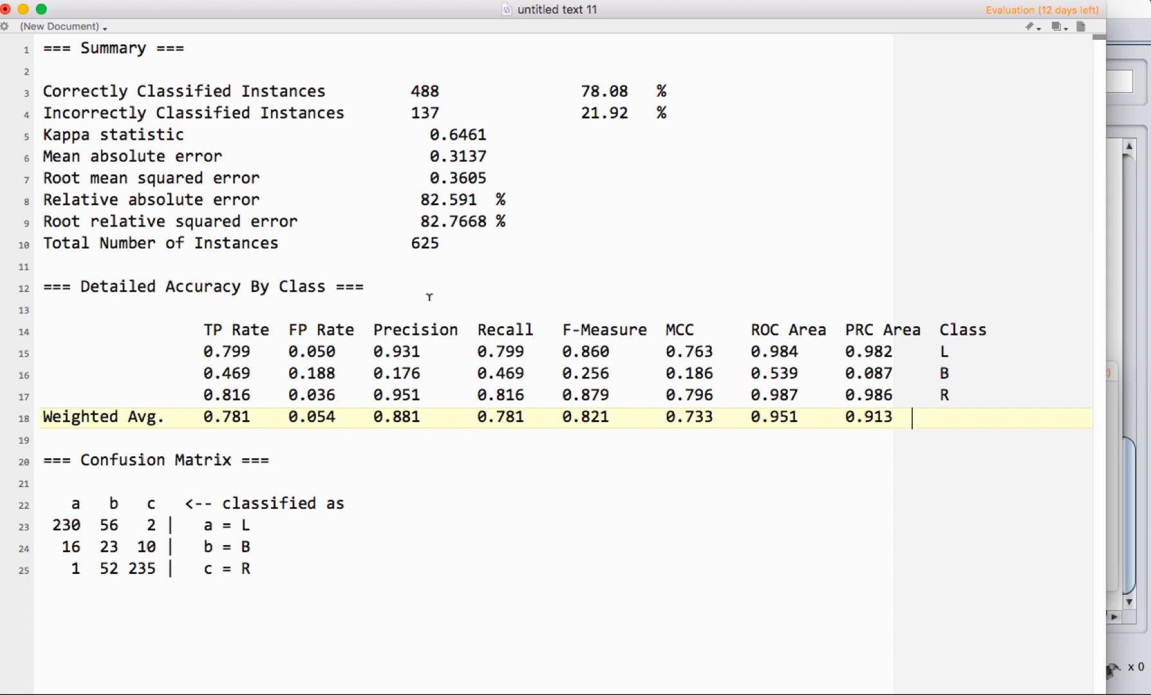
mouse_move(874, 323)
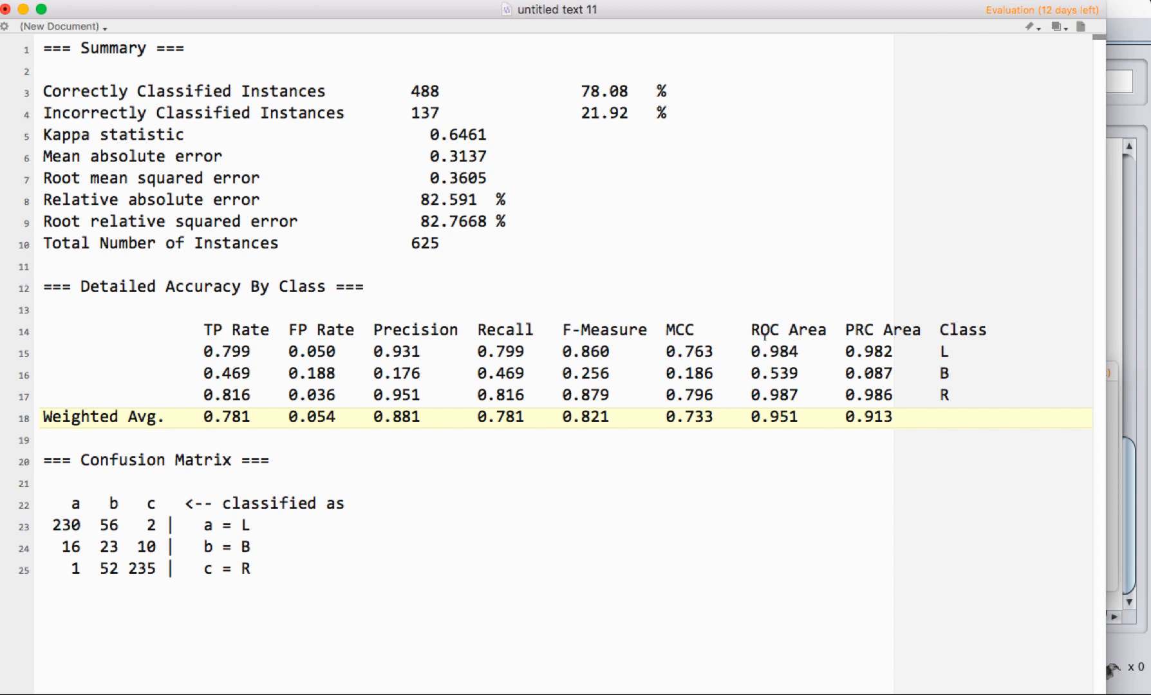
mouse_move(652, 328)
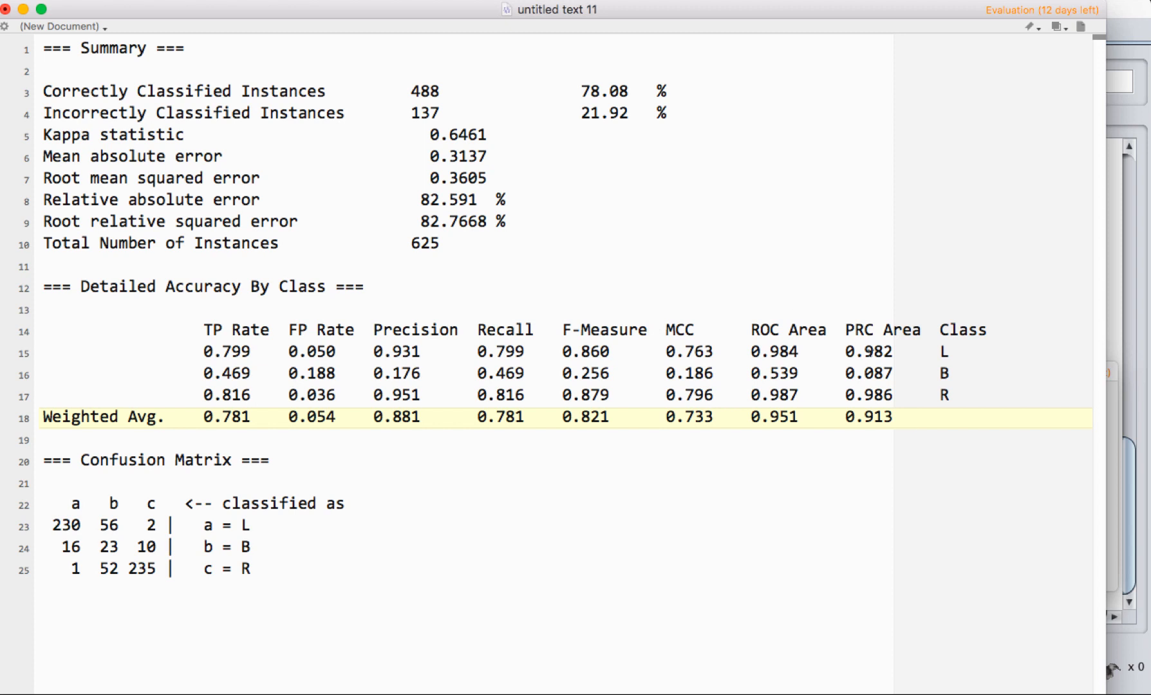
click(913, 417)
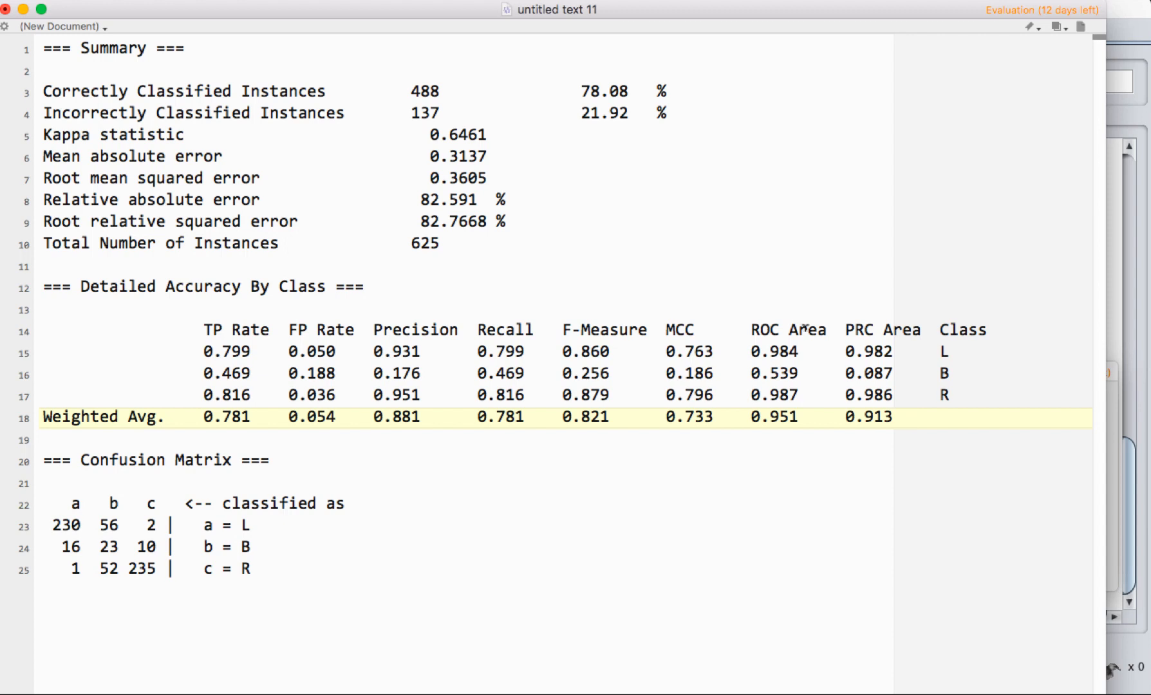
mouse_move(802, 327)
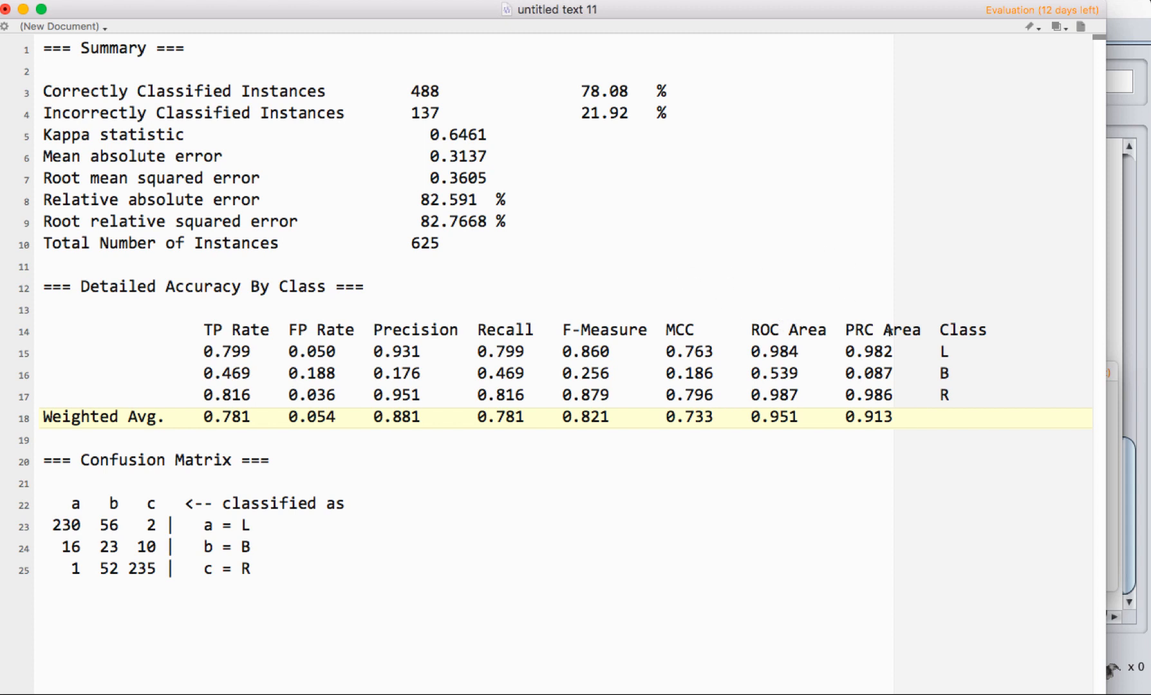
mouse_move(506, 273)
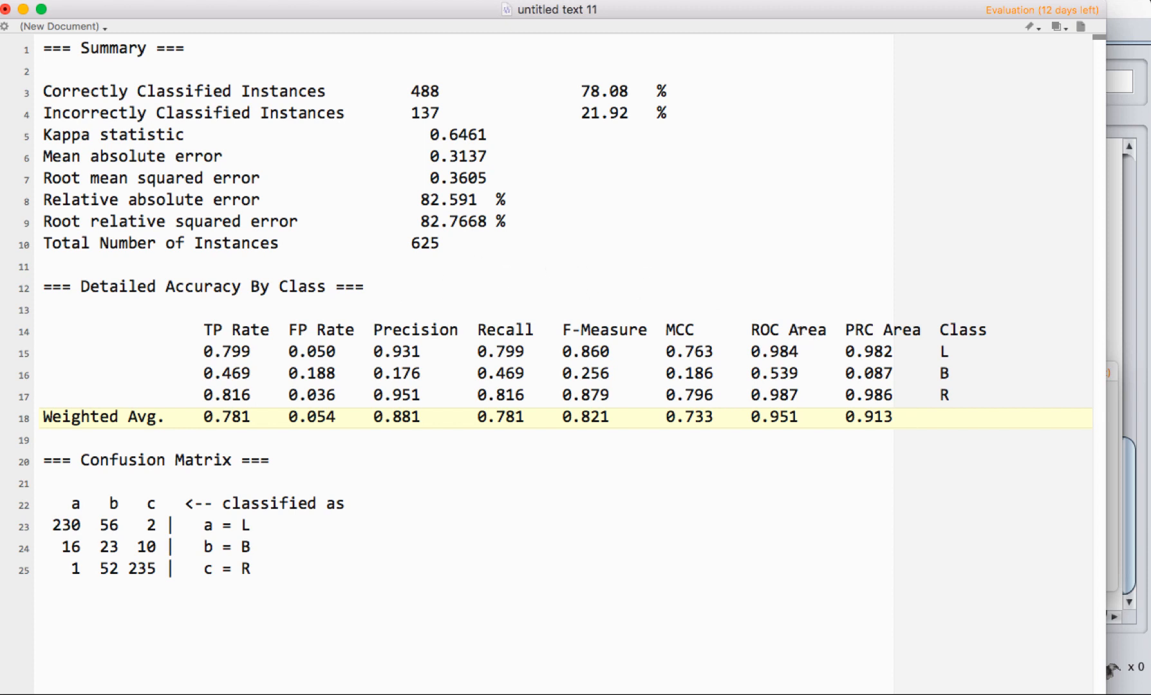
click(913, 418)
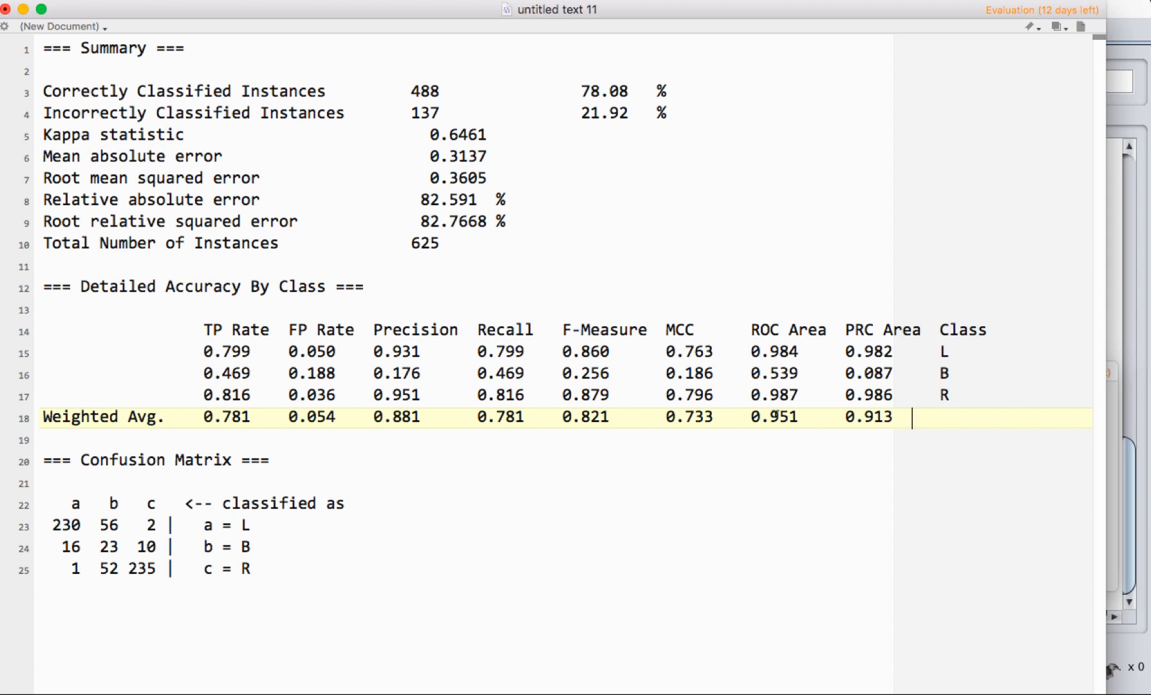
mouse_move(520, 324)
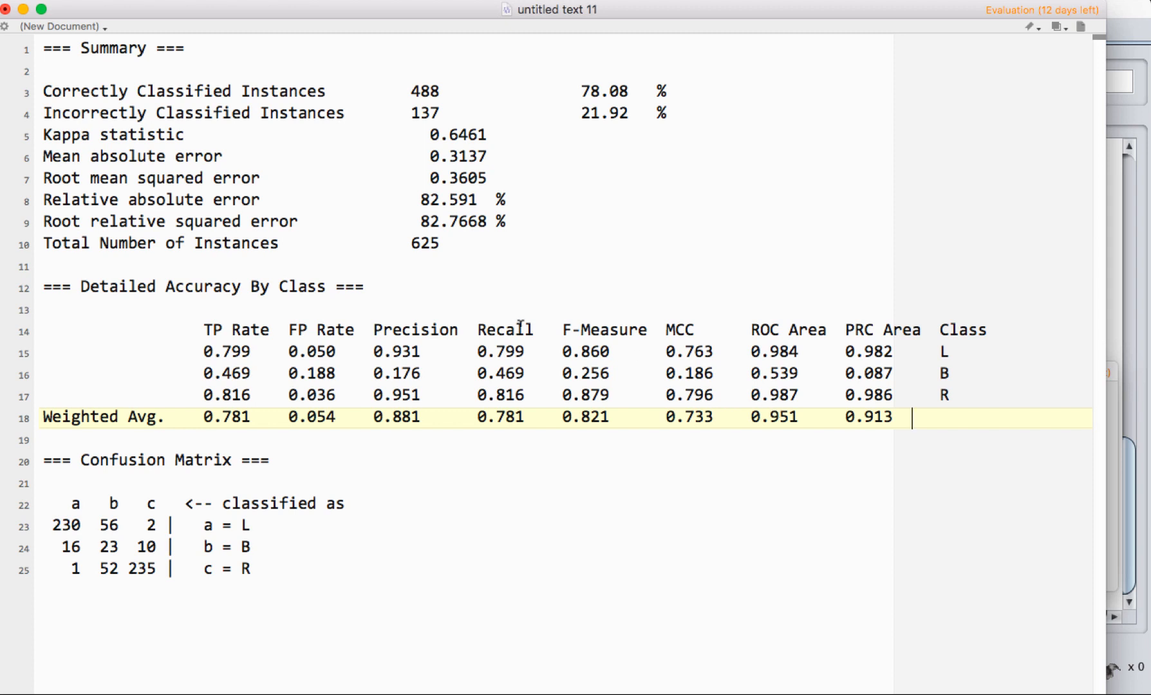
mouse_move(752, 402)
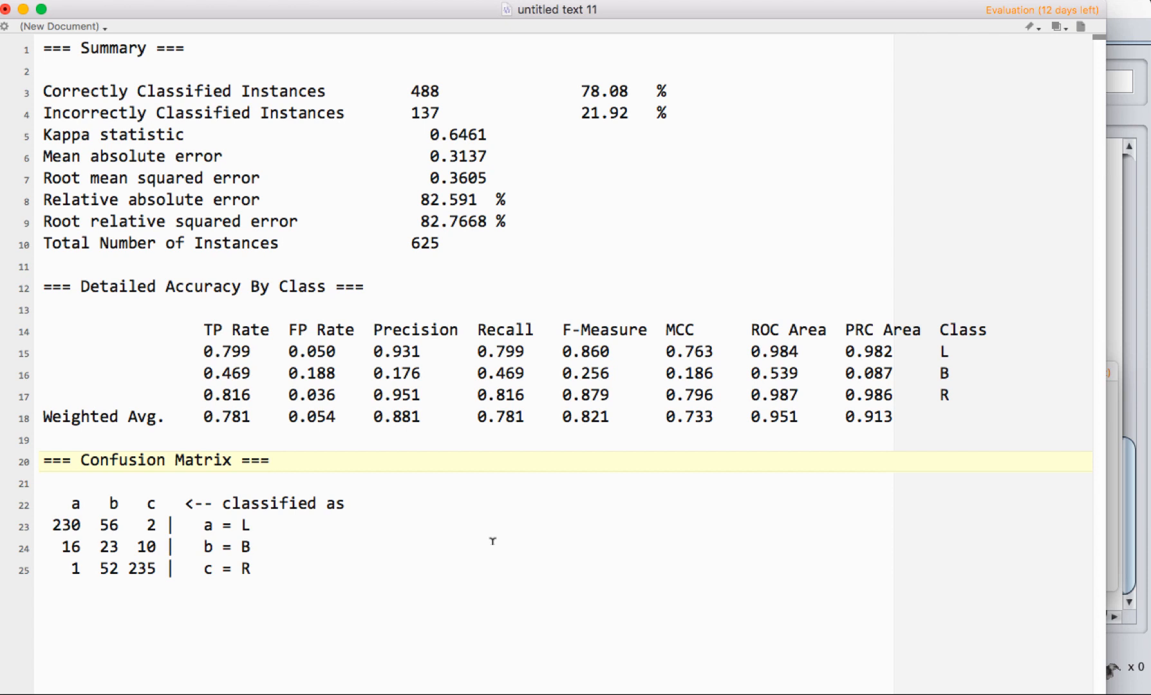
mouse_move(317, 550)
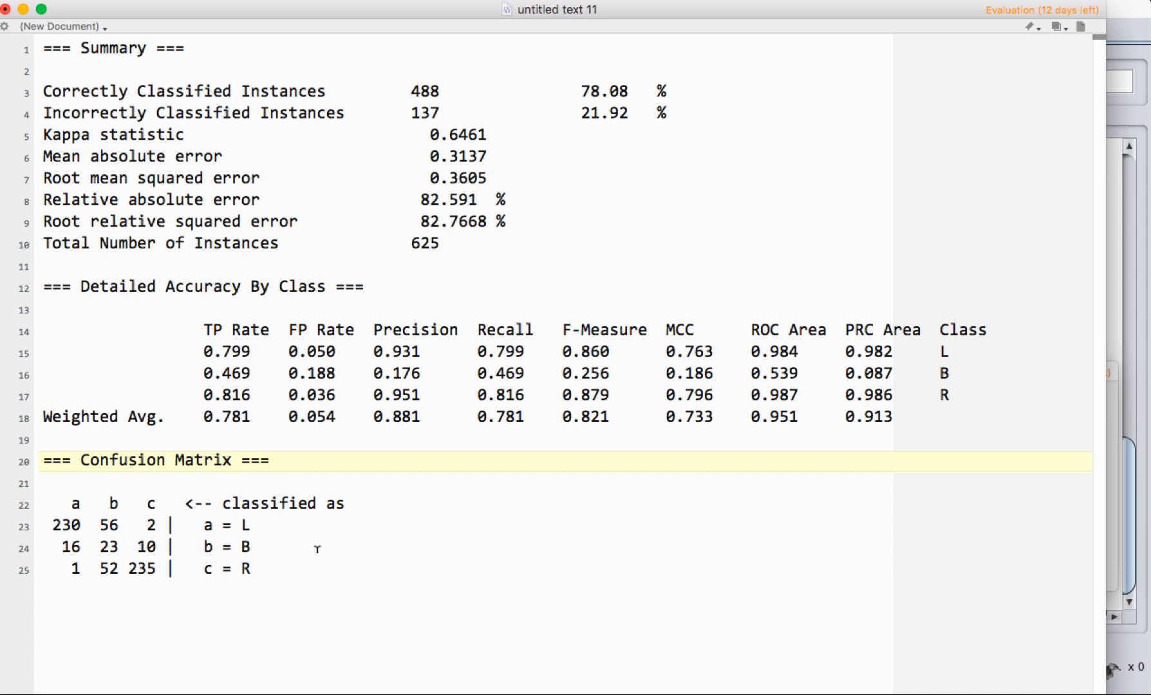
click(270, 461)
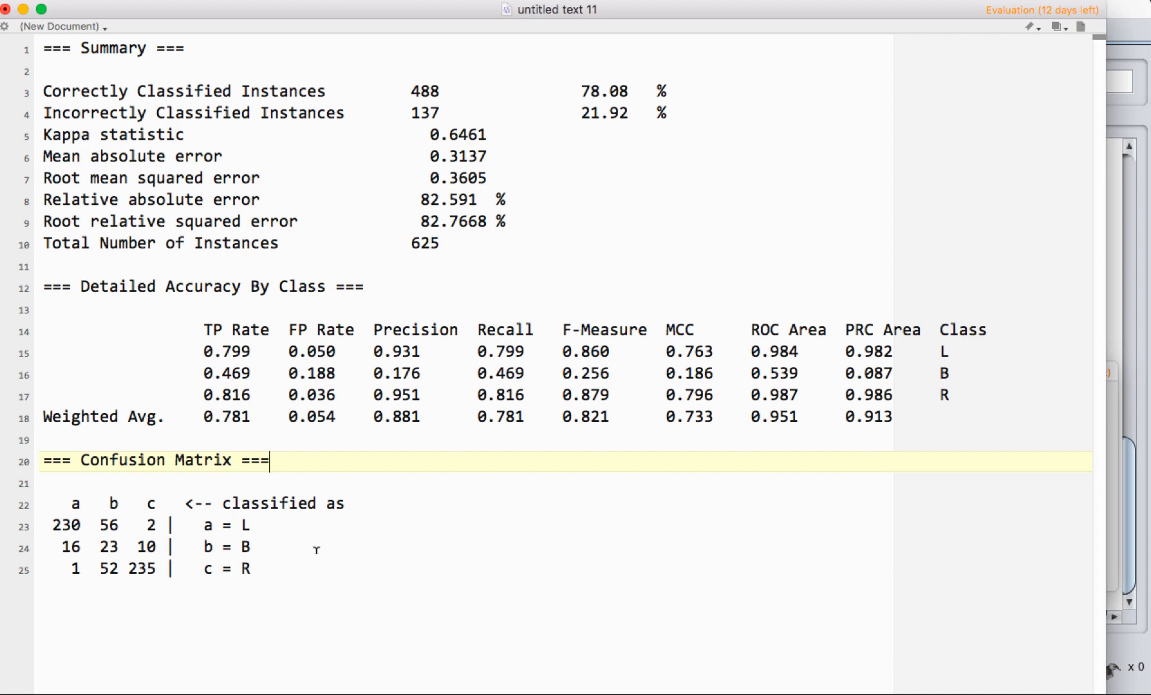
mouse_move(322, 541)
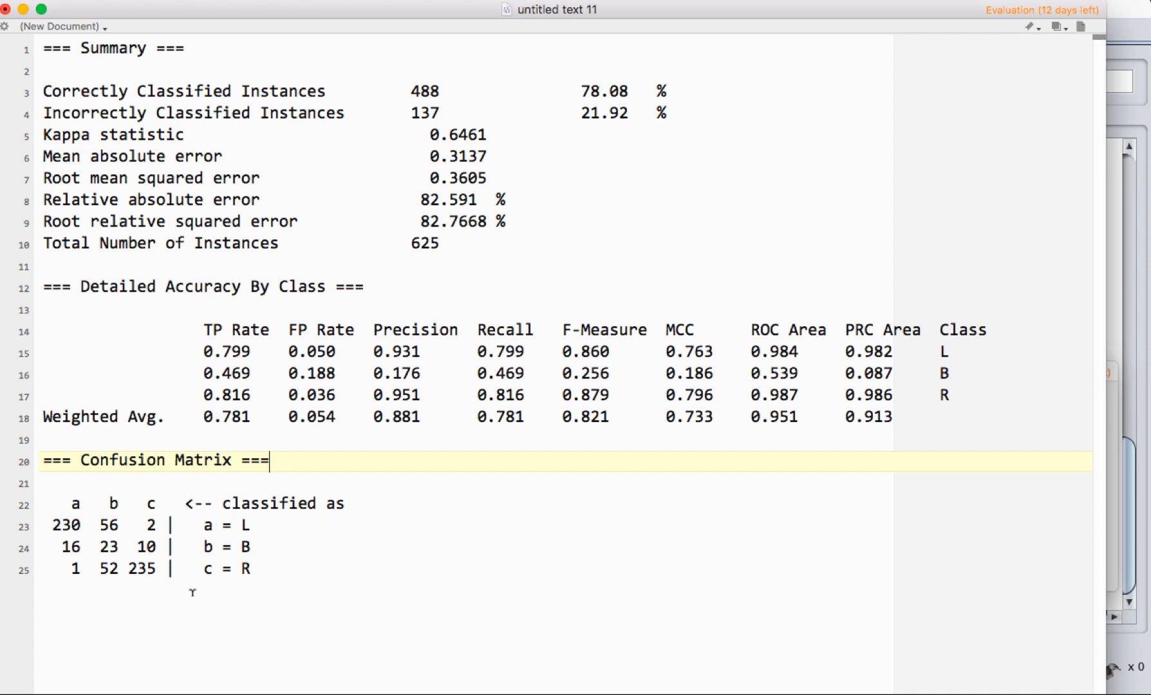
mouse_move(268, 522)
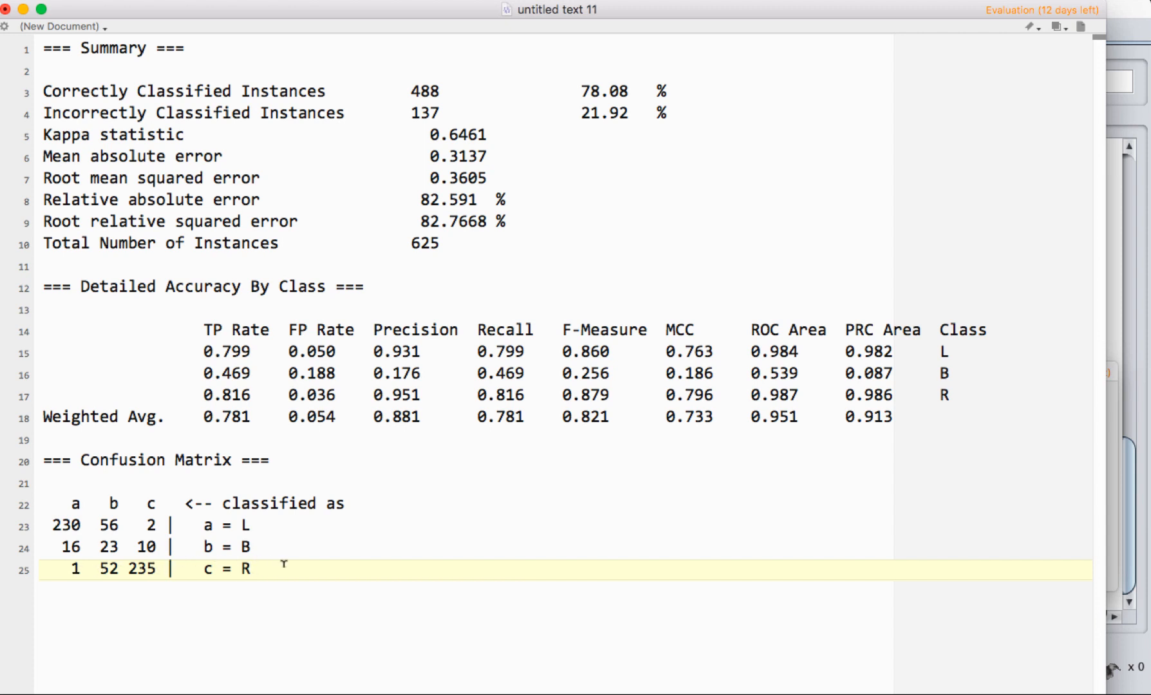
mouse_move(74, 500)
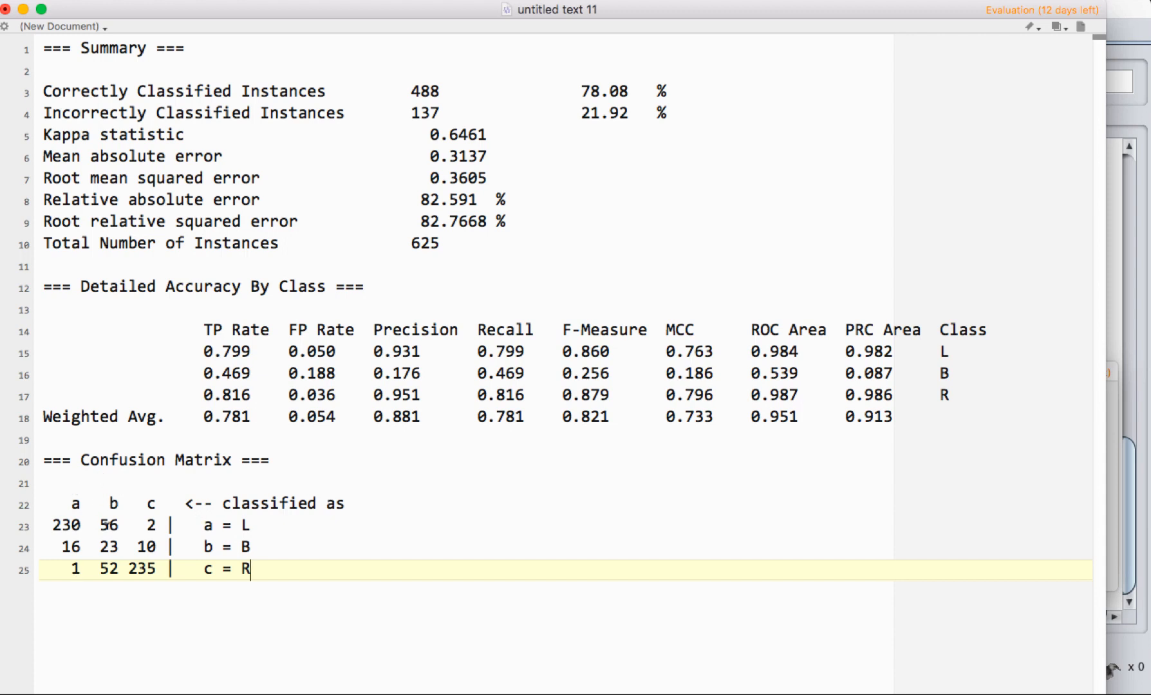
mouse_move(132, 528)
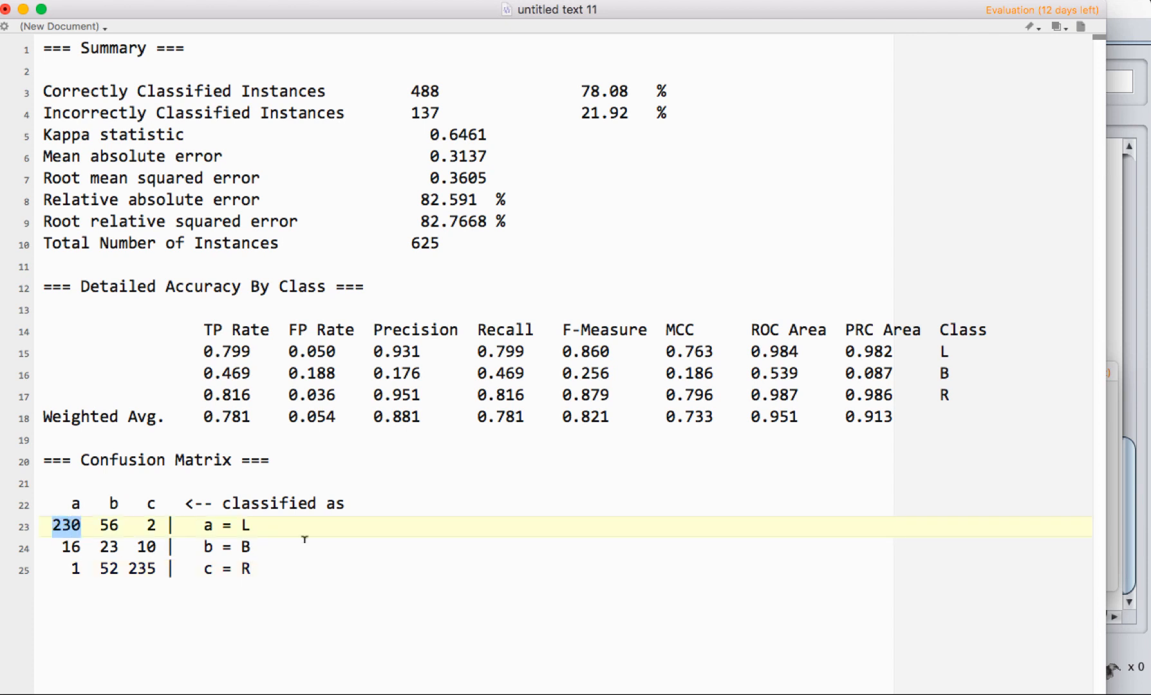
mouse_move(229, 527)
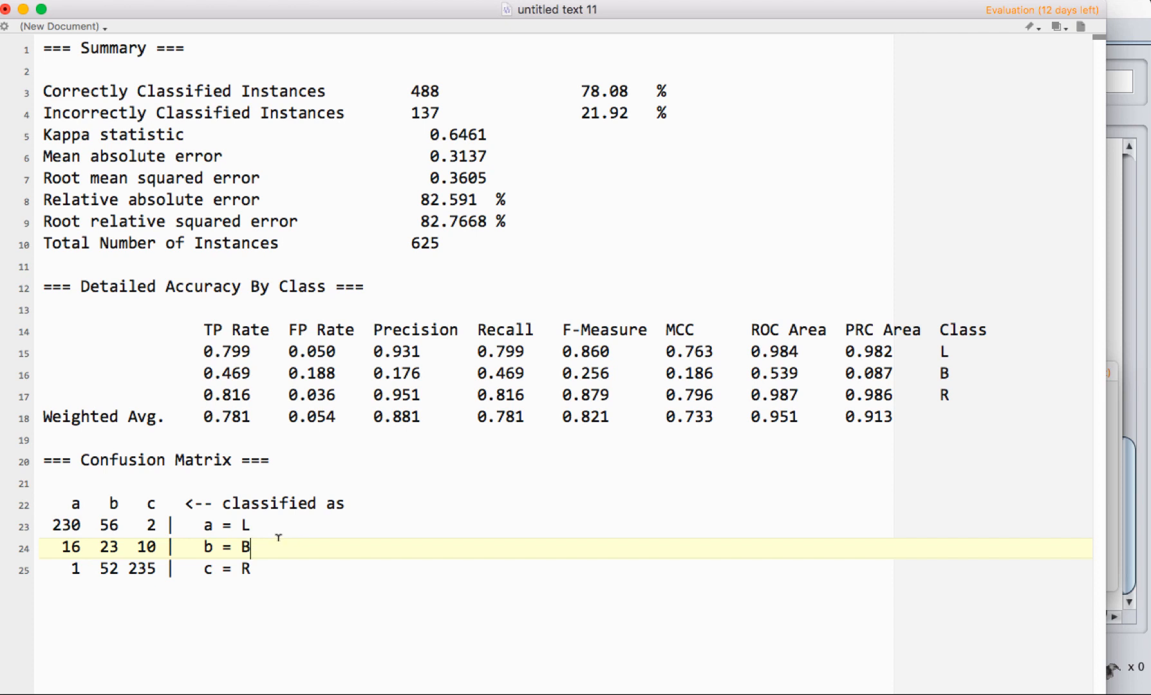
mouse_move(93, 548)
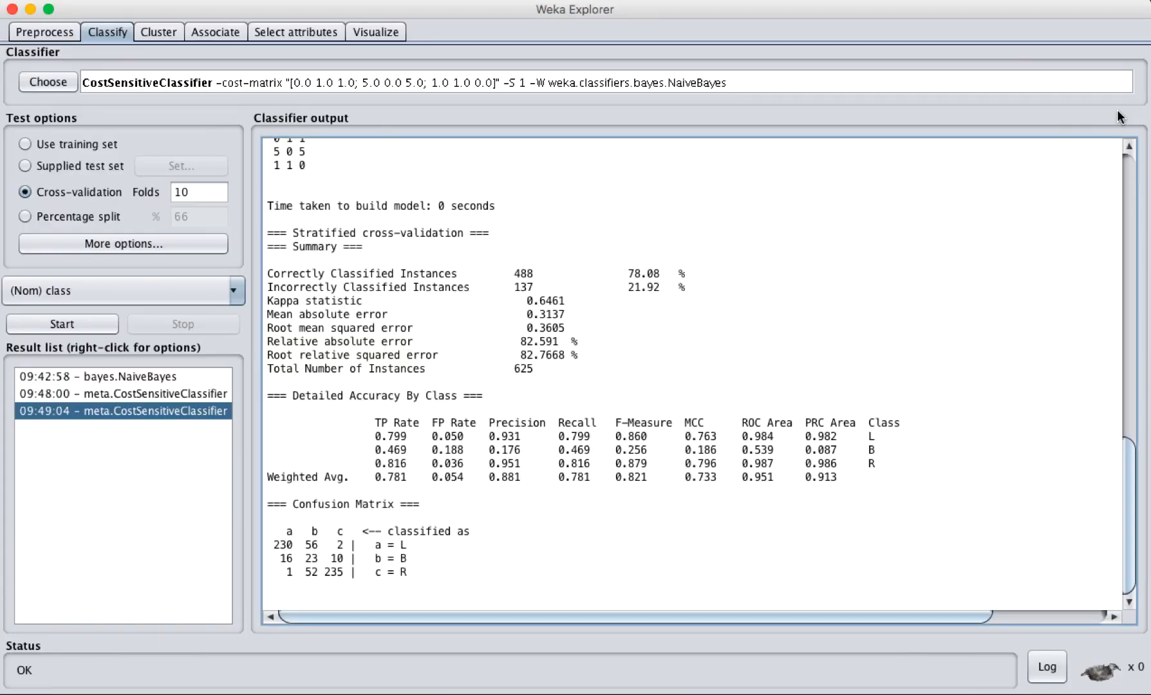
mouse_move(477, 526)
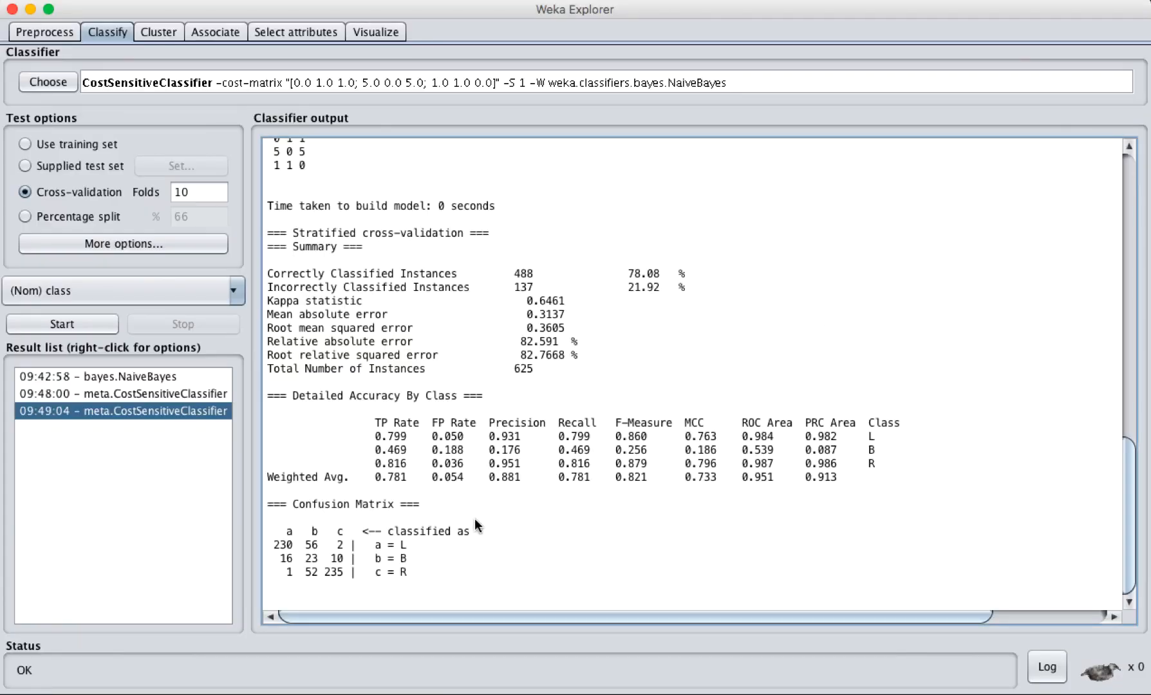
mouse_move(264, 509)
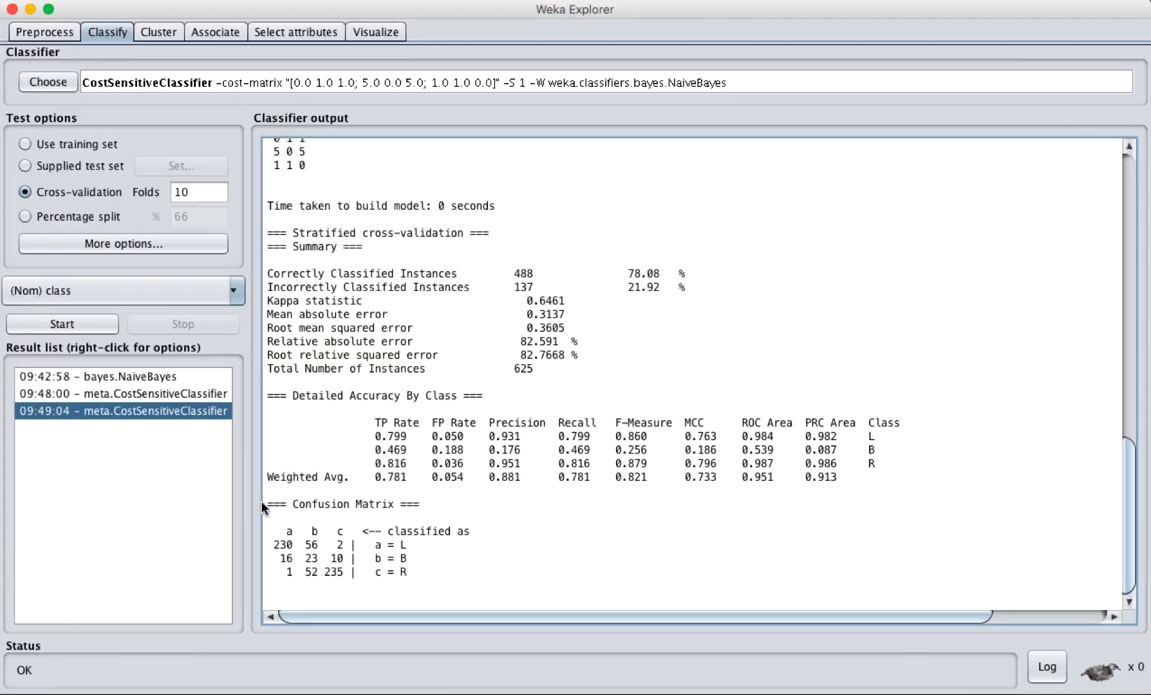
mouse_move(339, 419)
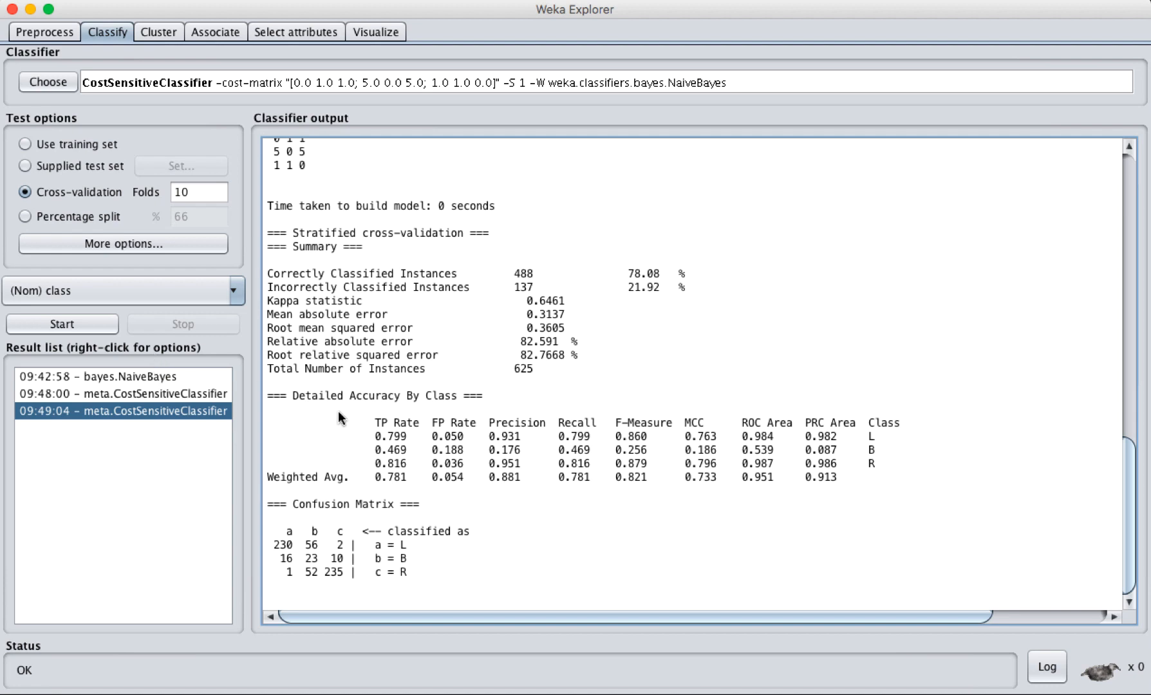
mouse_move(443, 571)
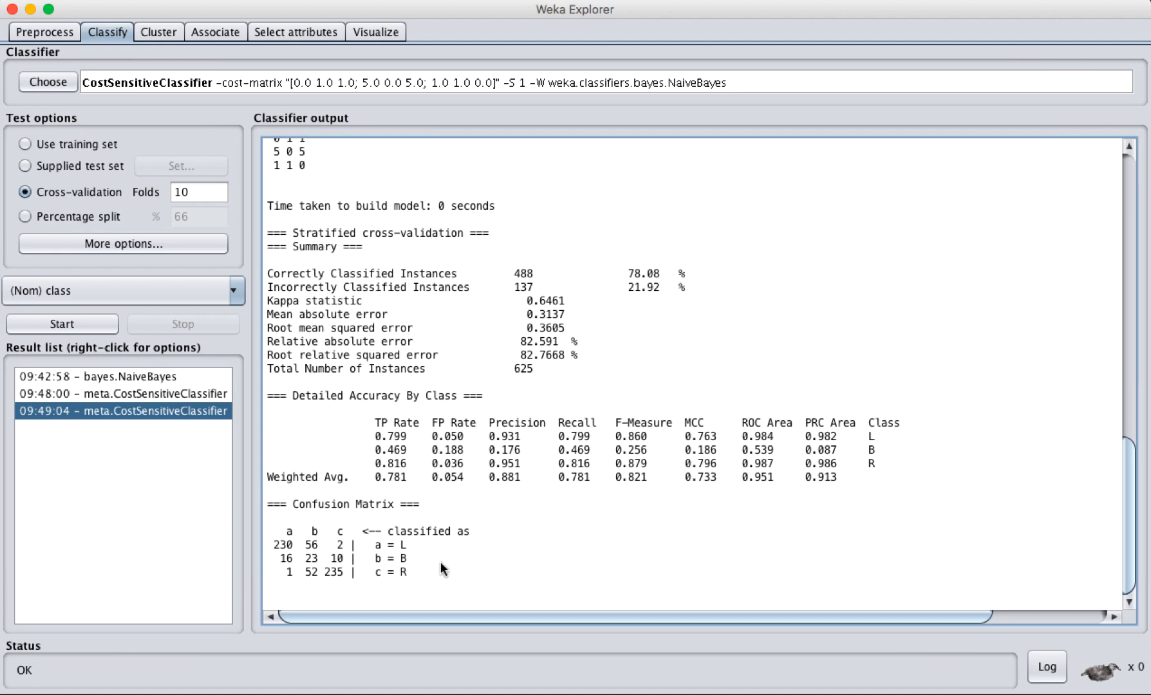
mouse_move(461, 394)
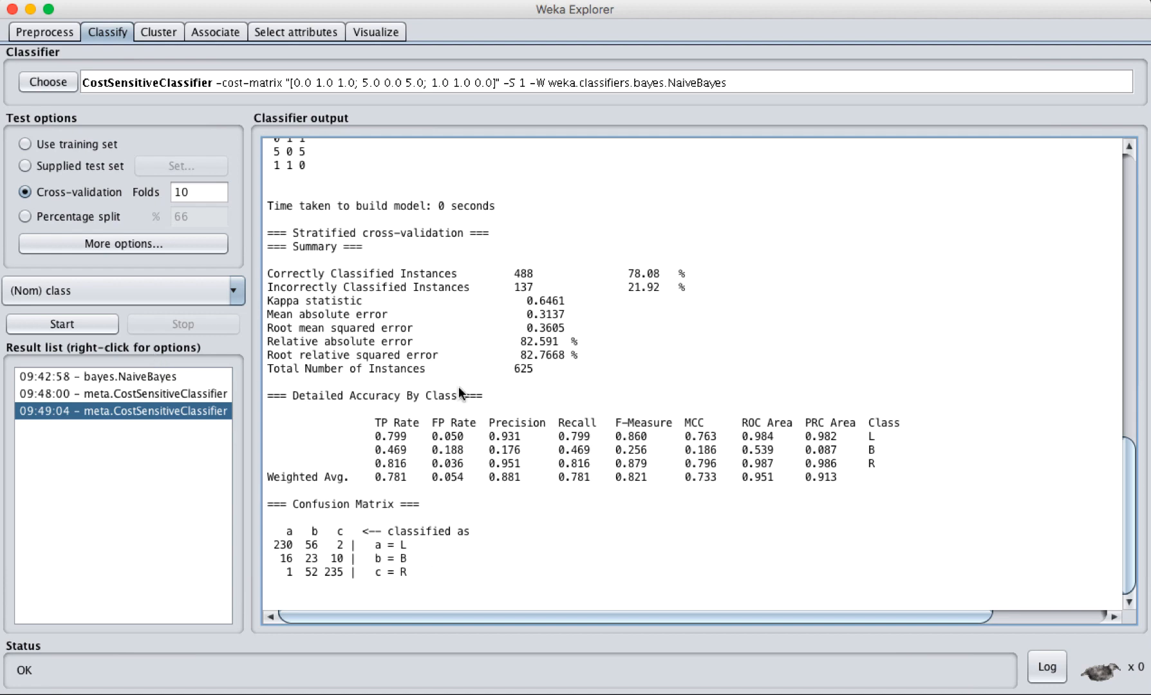
mouse_move(436, 483)
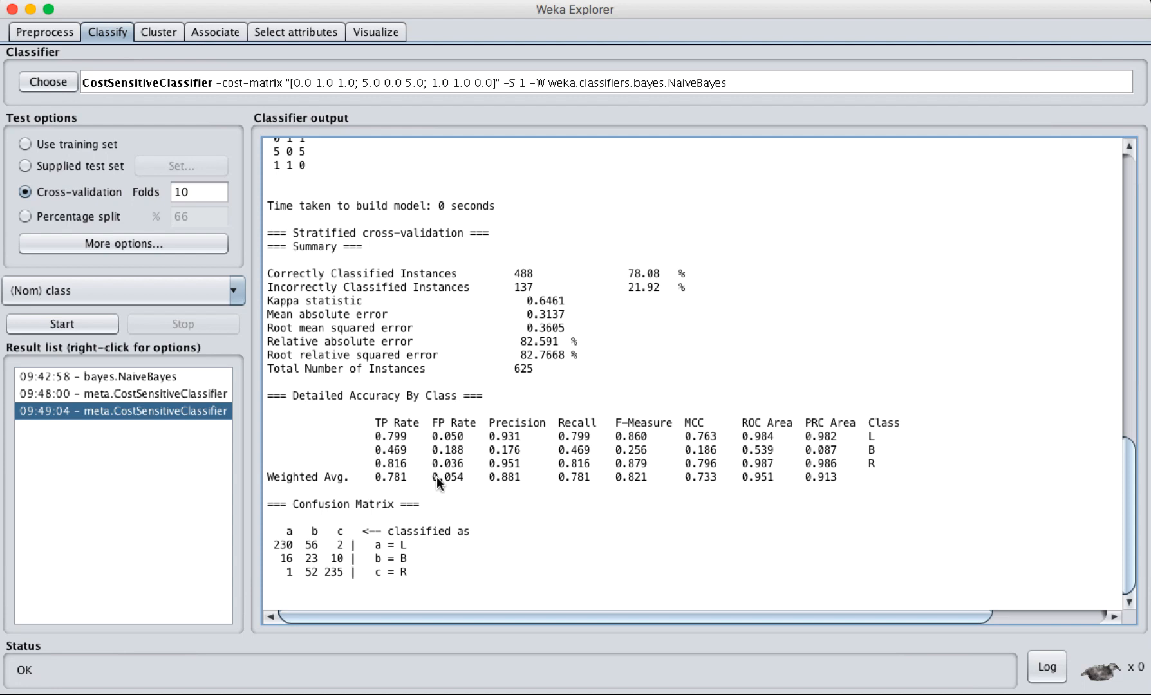
mouse_move(458, 520)
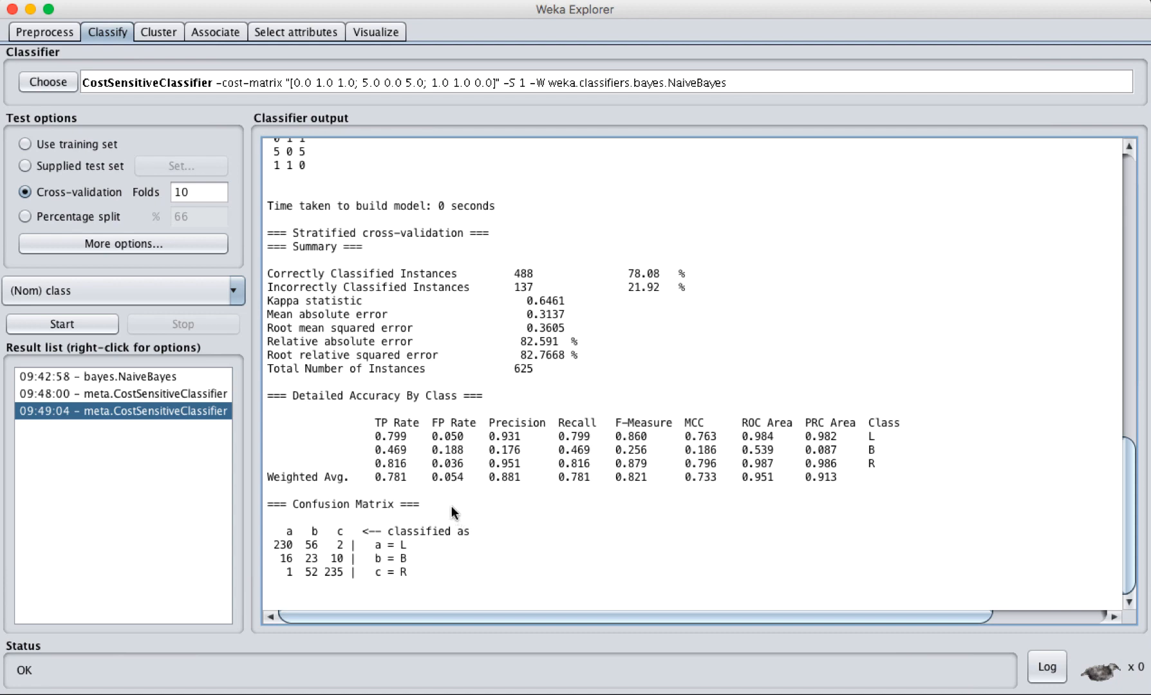
Review the NaiveBayes result, then select the 09:49:04 CostSensitiveClassifier run showing 78.08% accuracy.
click(99, 376)
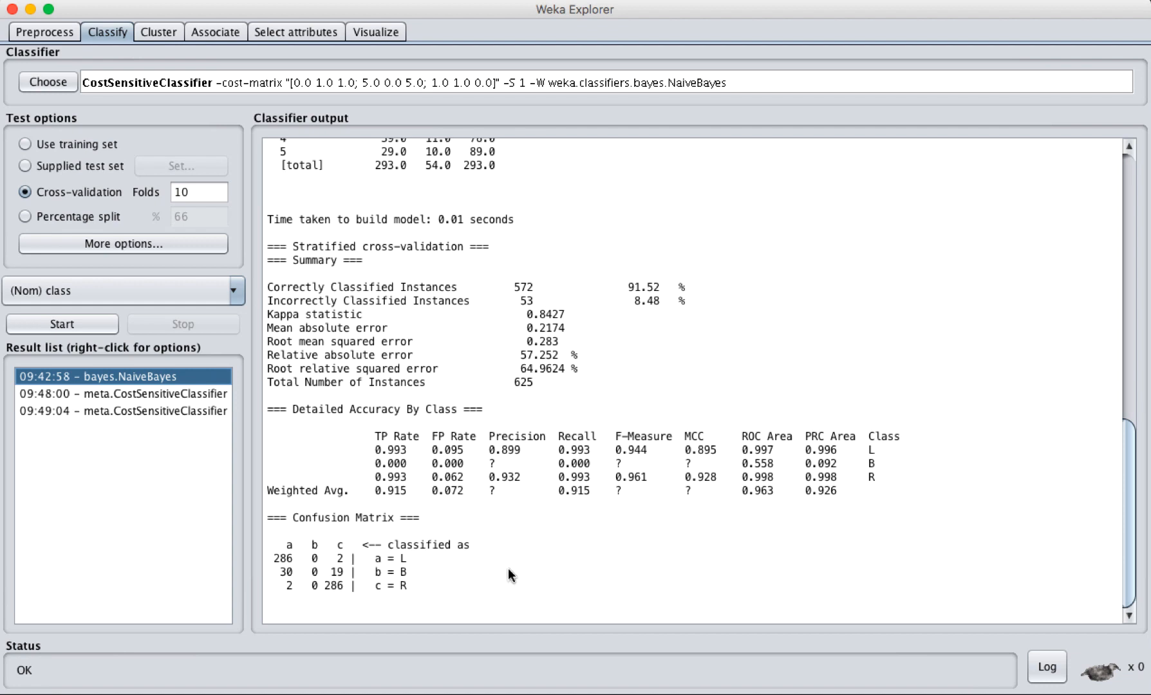
mouse_move(665, 288)
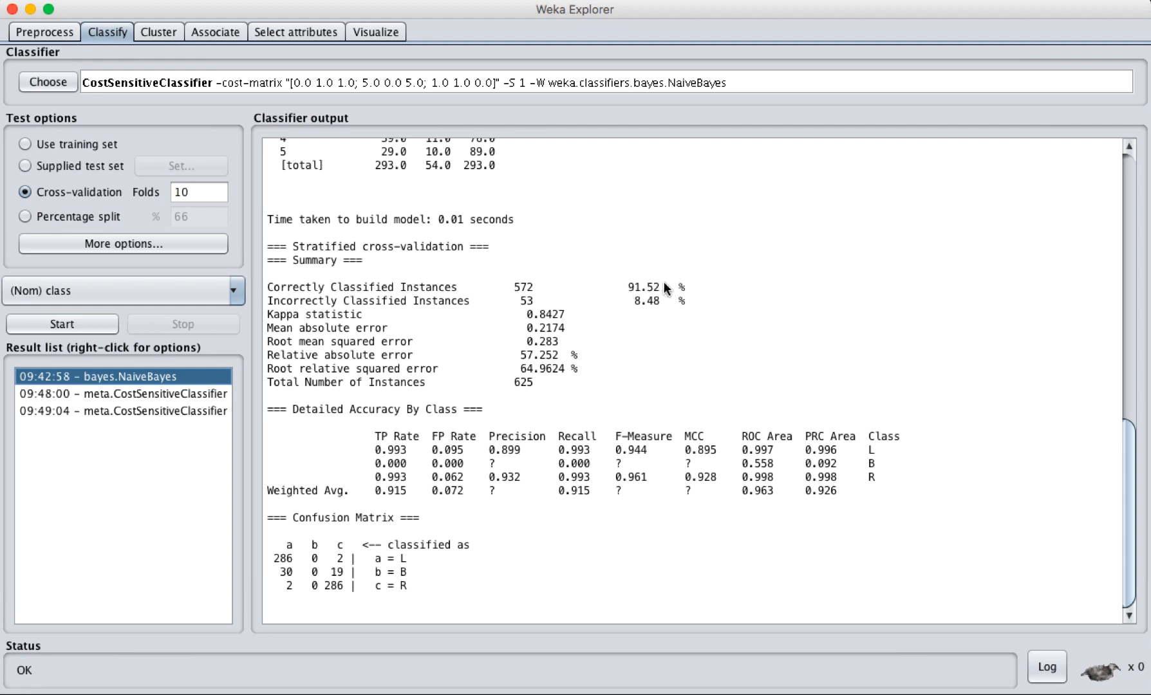
mouse_move(773, 483)
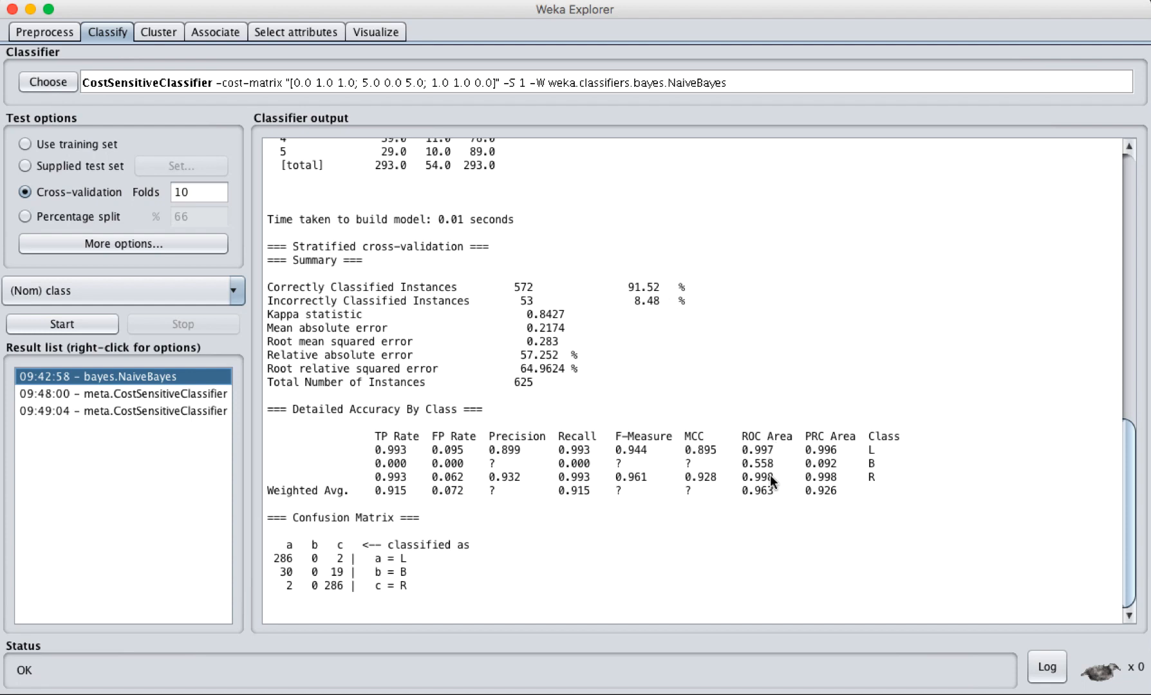
mouse_move(765, 501)
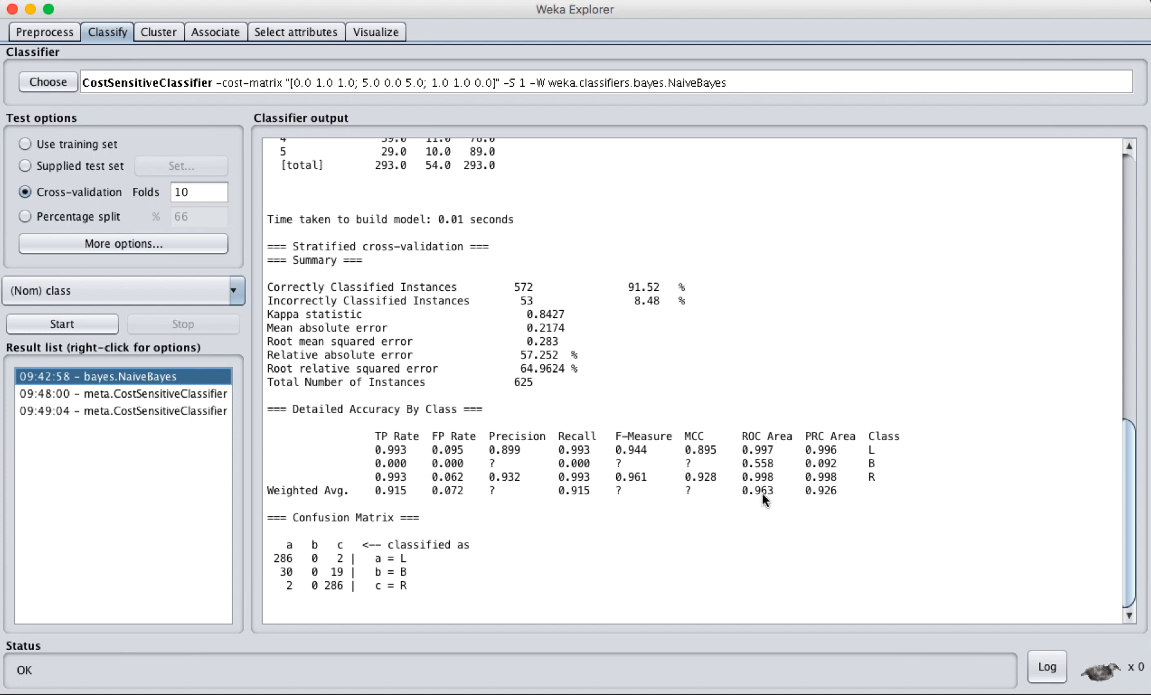
mouse_move(773, 501)
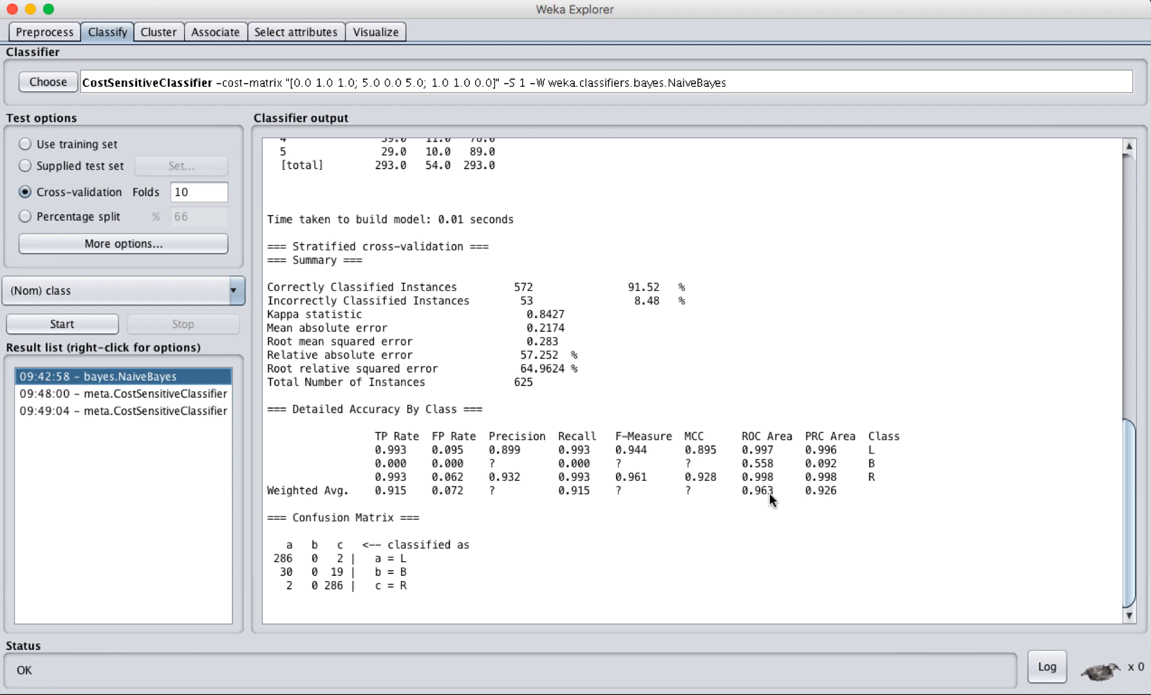
mouse_move(515, 491)
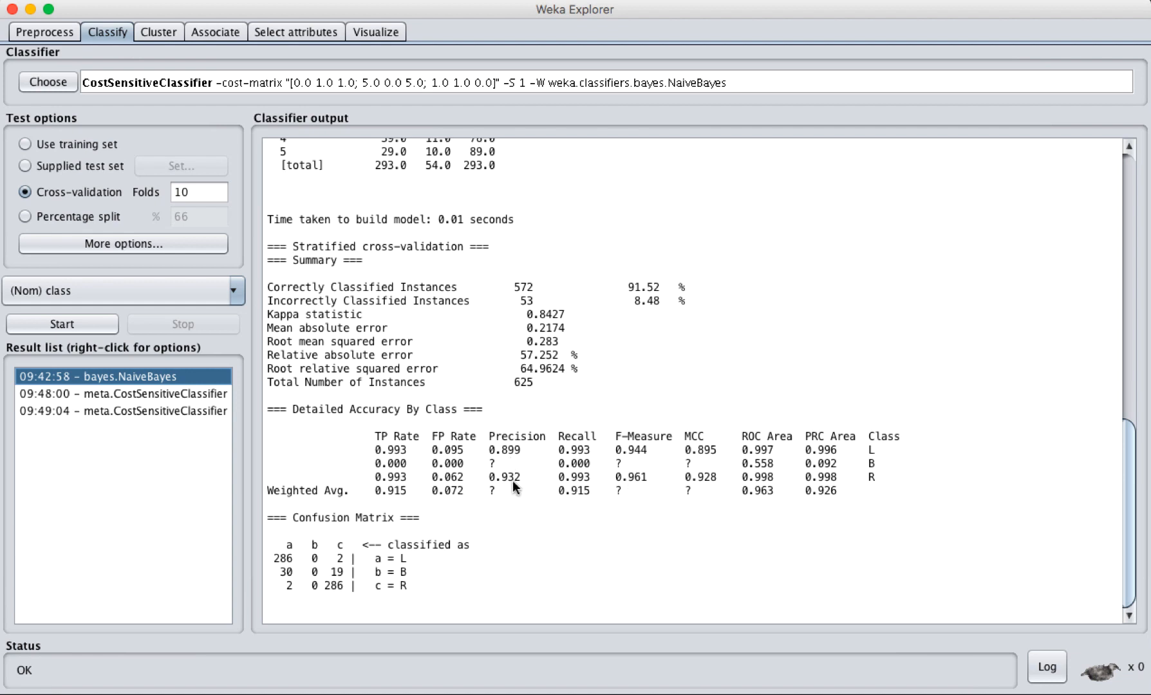
mouse_move(311, 586)
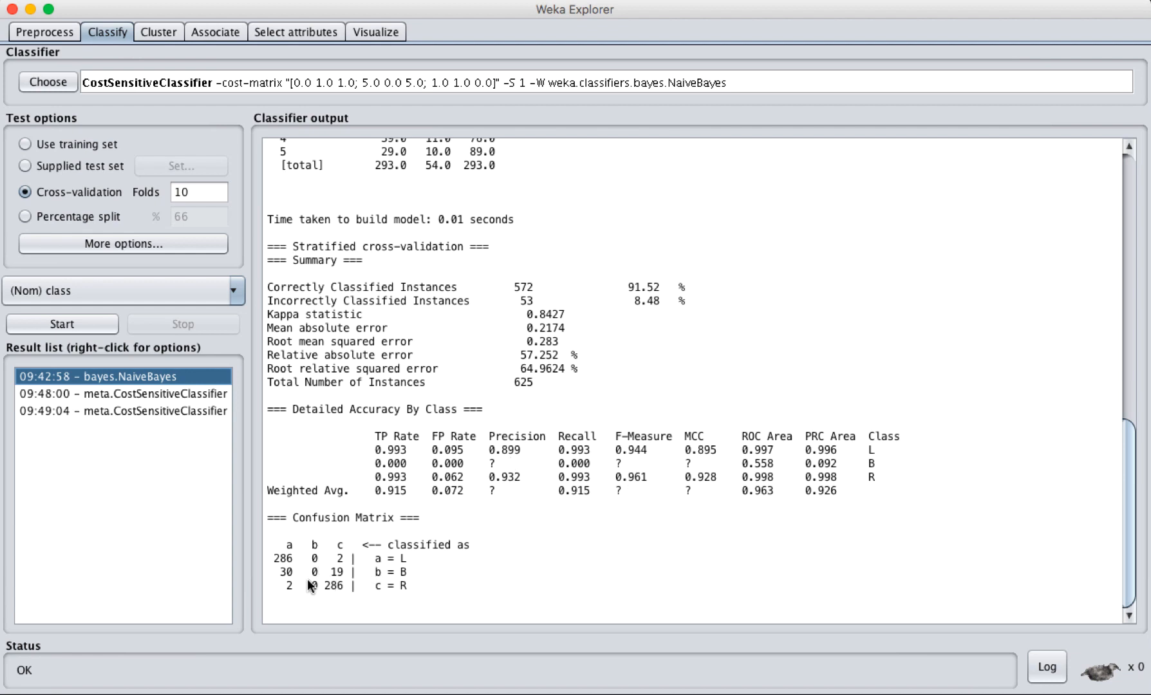
mouse_move(312, 618)
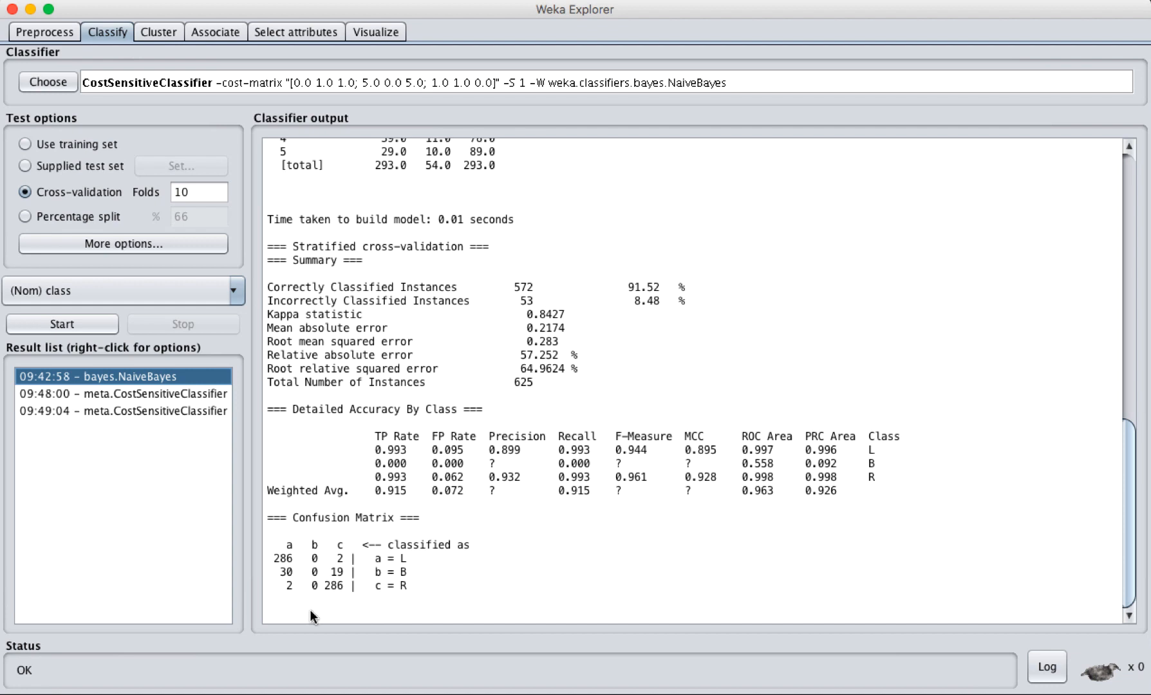
mouse_move(316, 553)
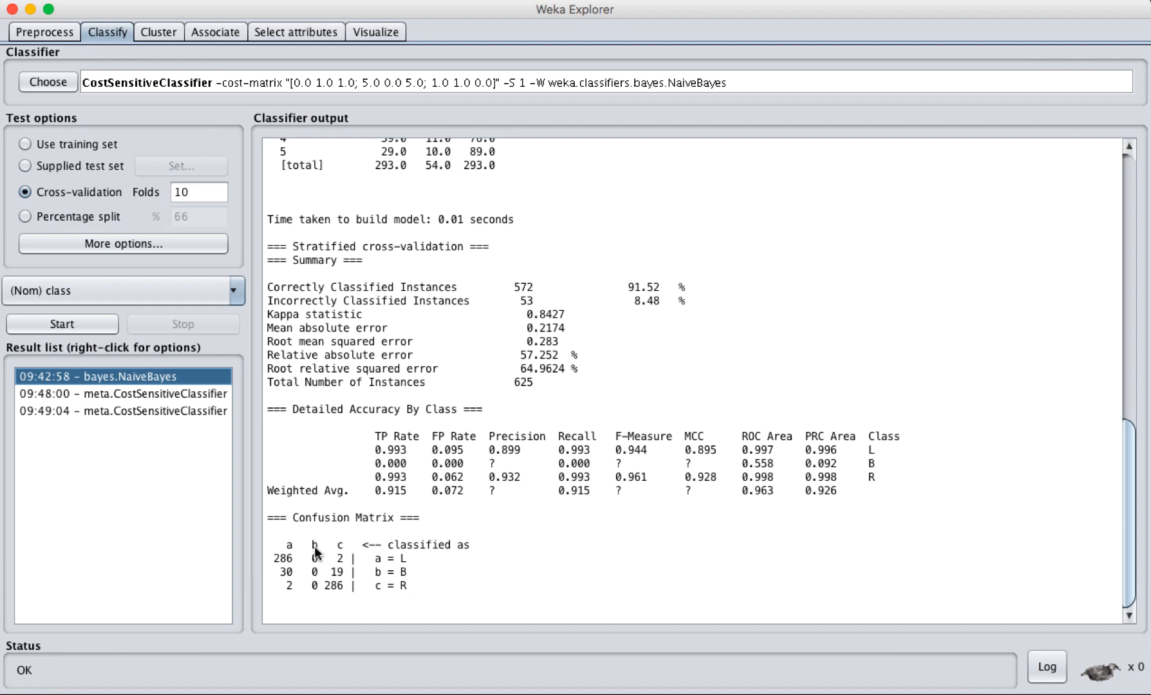
mouse_move(360, 579)
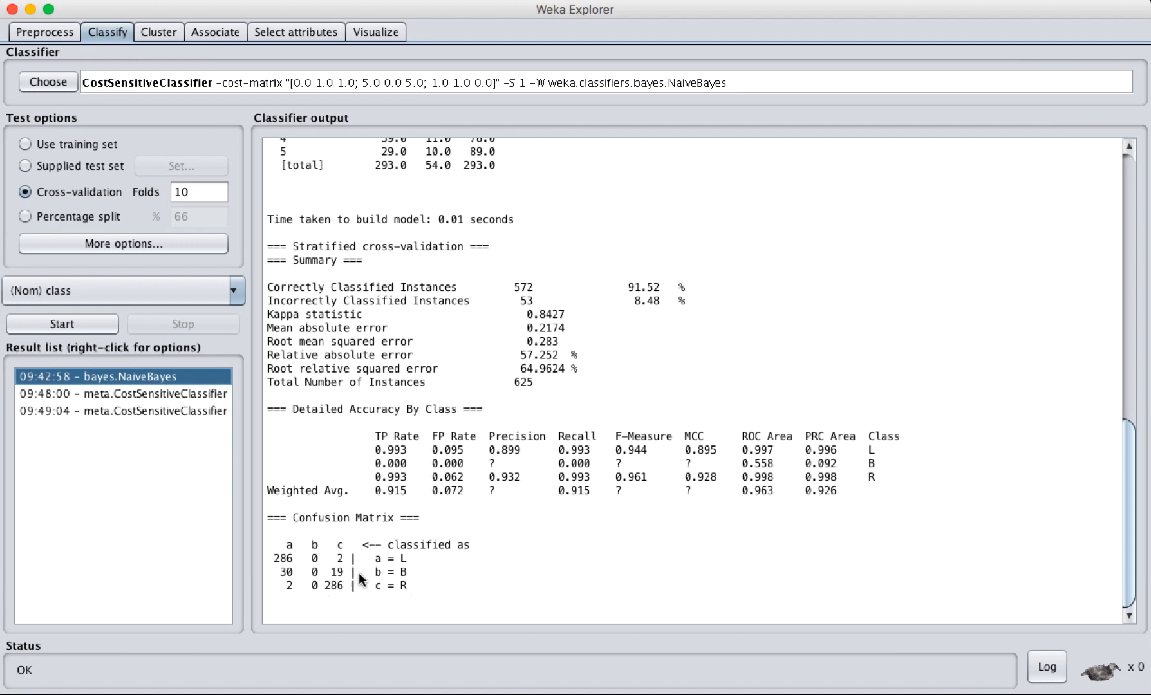
mouse_move(424, 585)
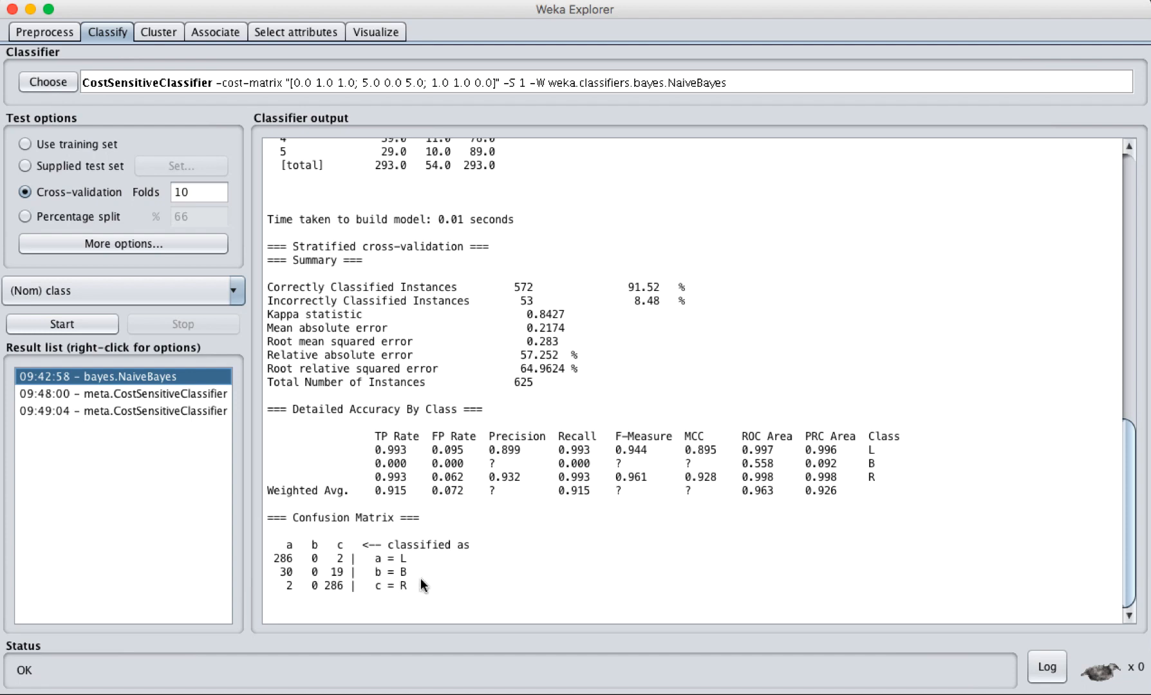
mouse_move(298, 575)
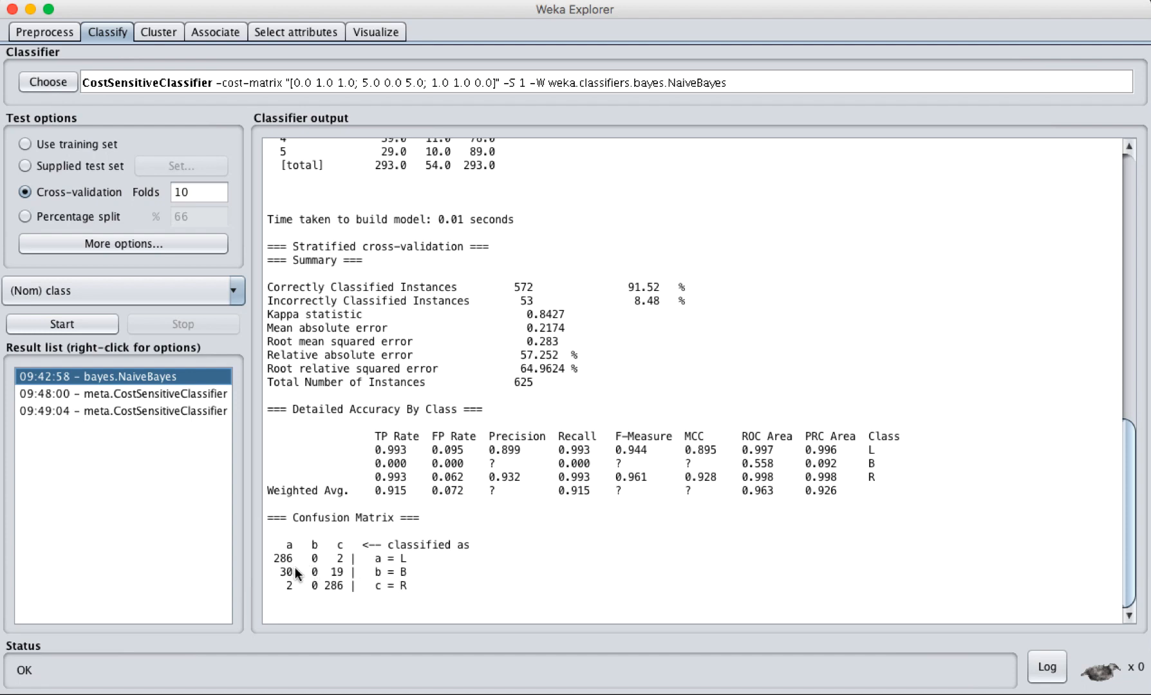
mouse_move(353, 582)
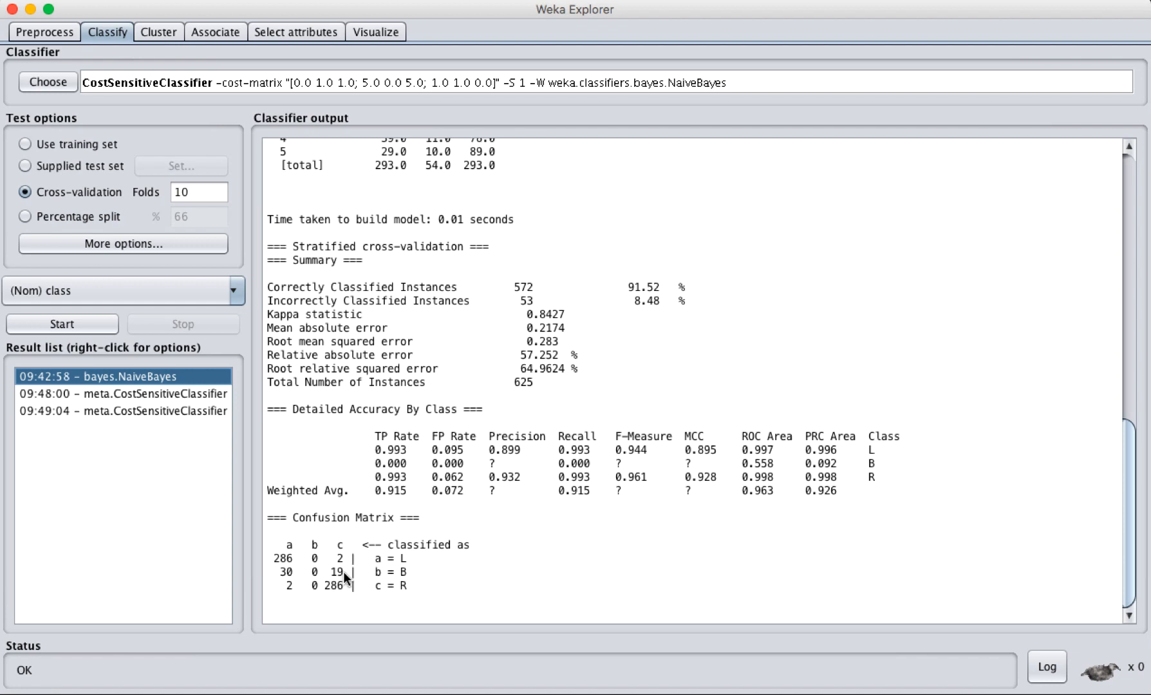
mouse_move(337, 582)
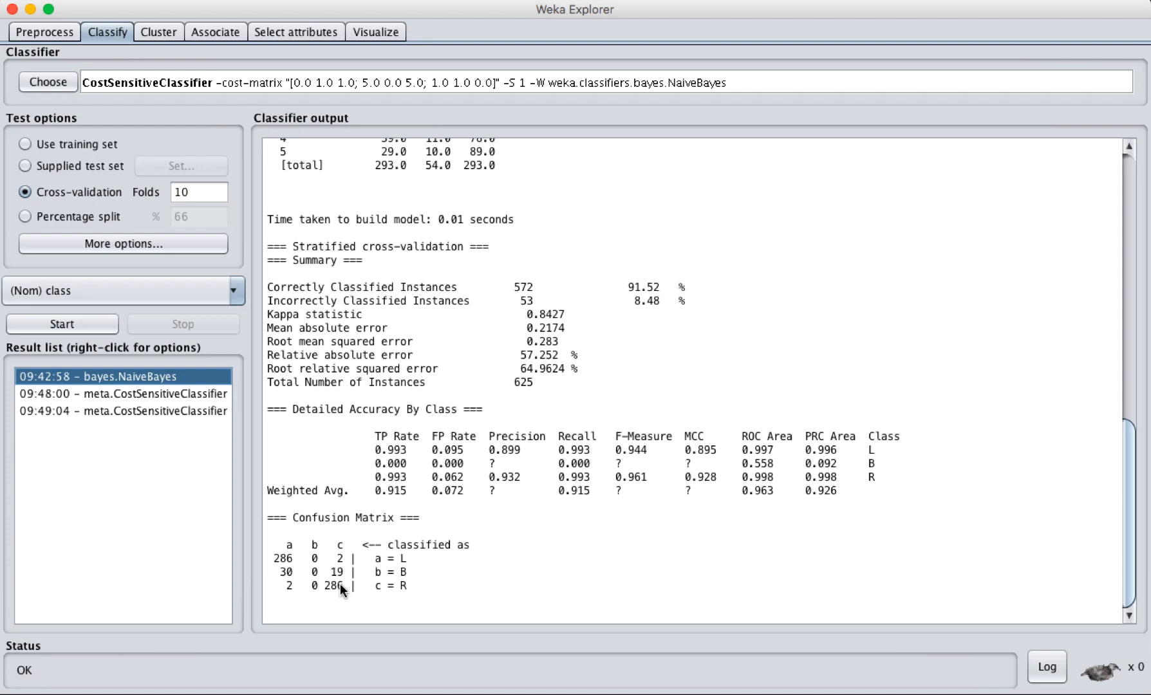
mouse_move(731, 464)
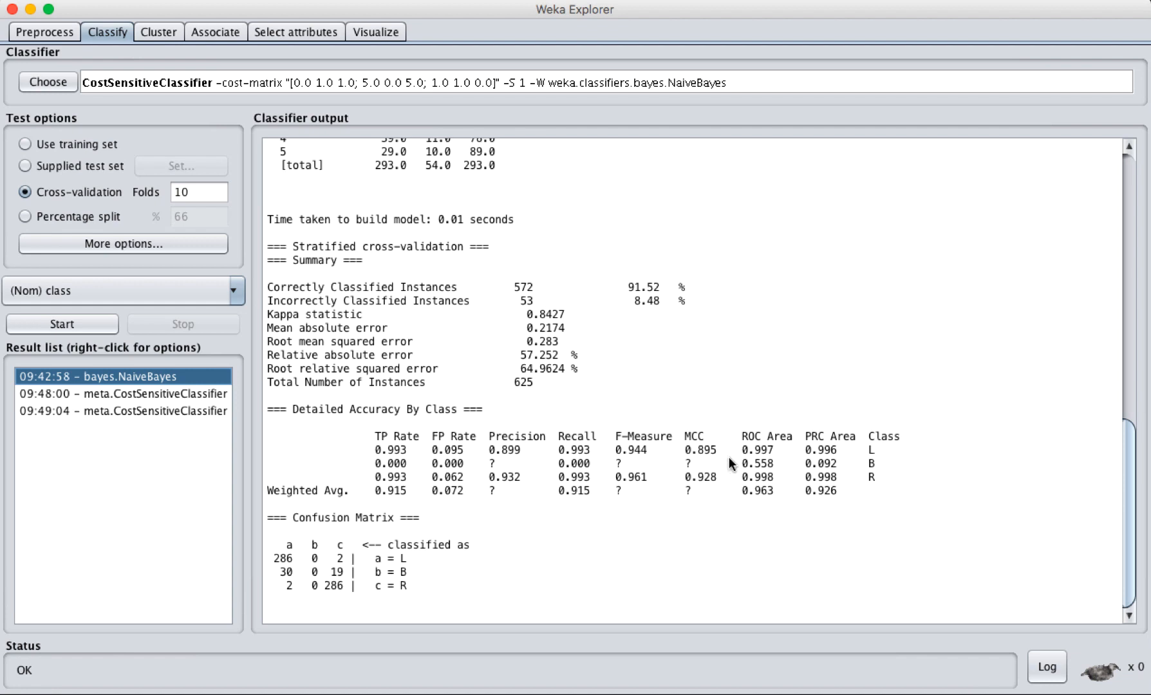
mouse_move(749, 501)
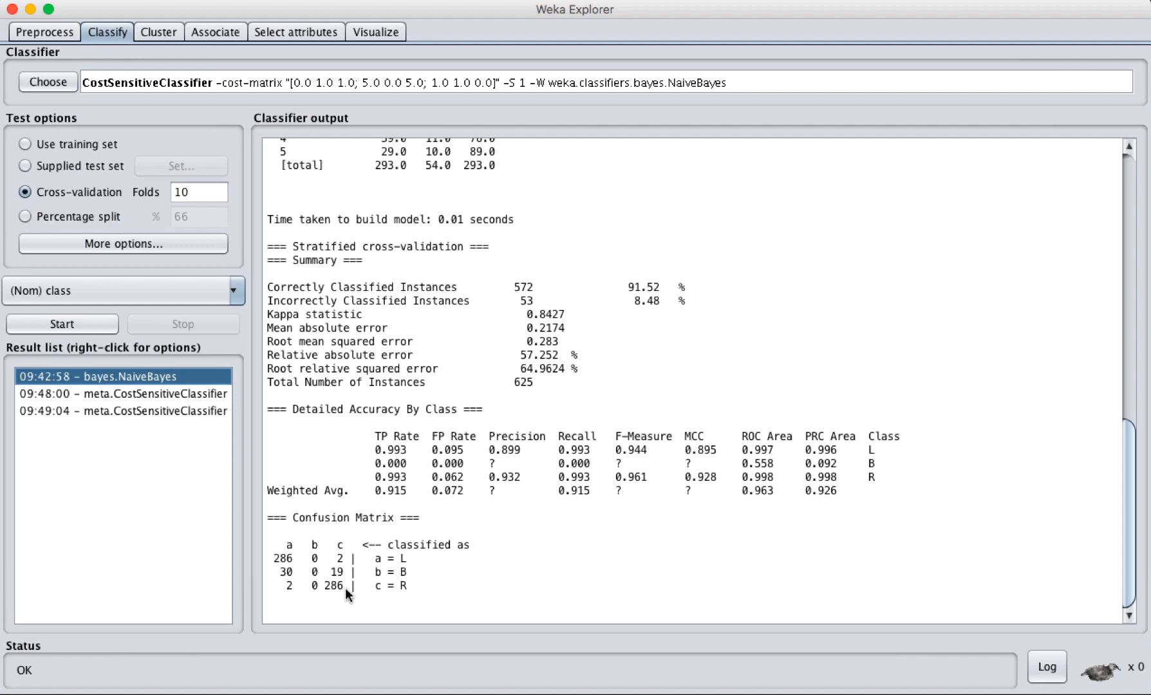
mouse_move(354, 604)
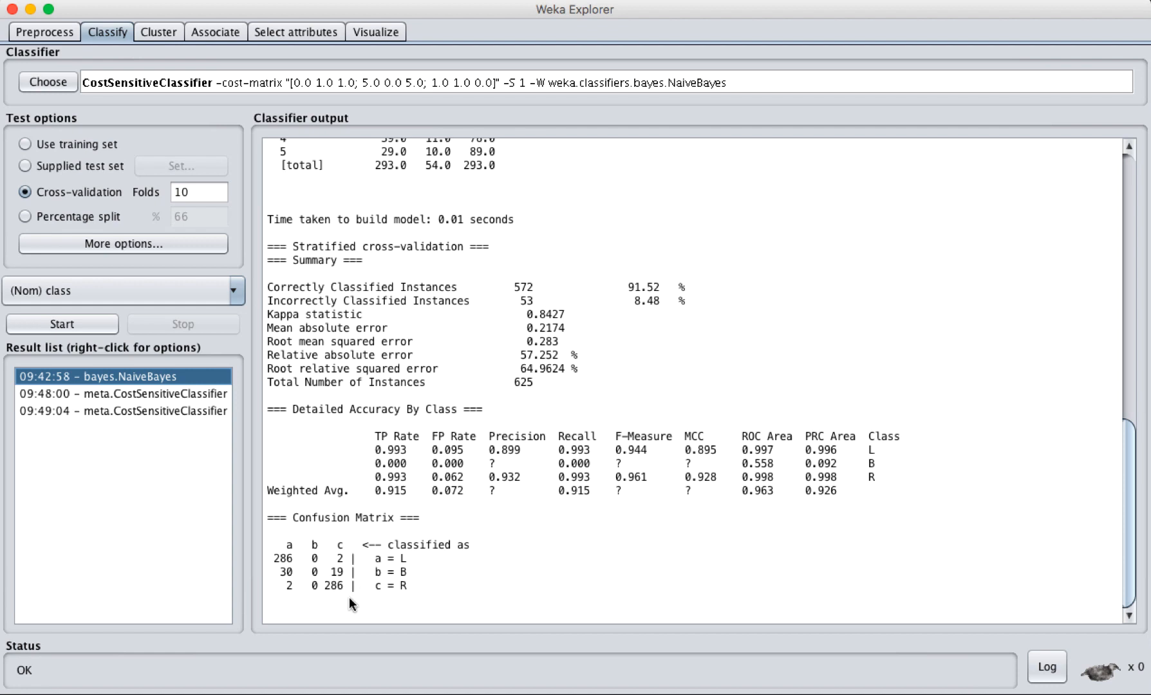
mouse_move(332, 467)
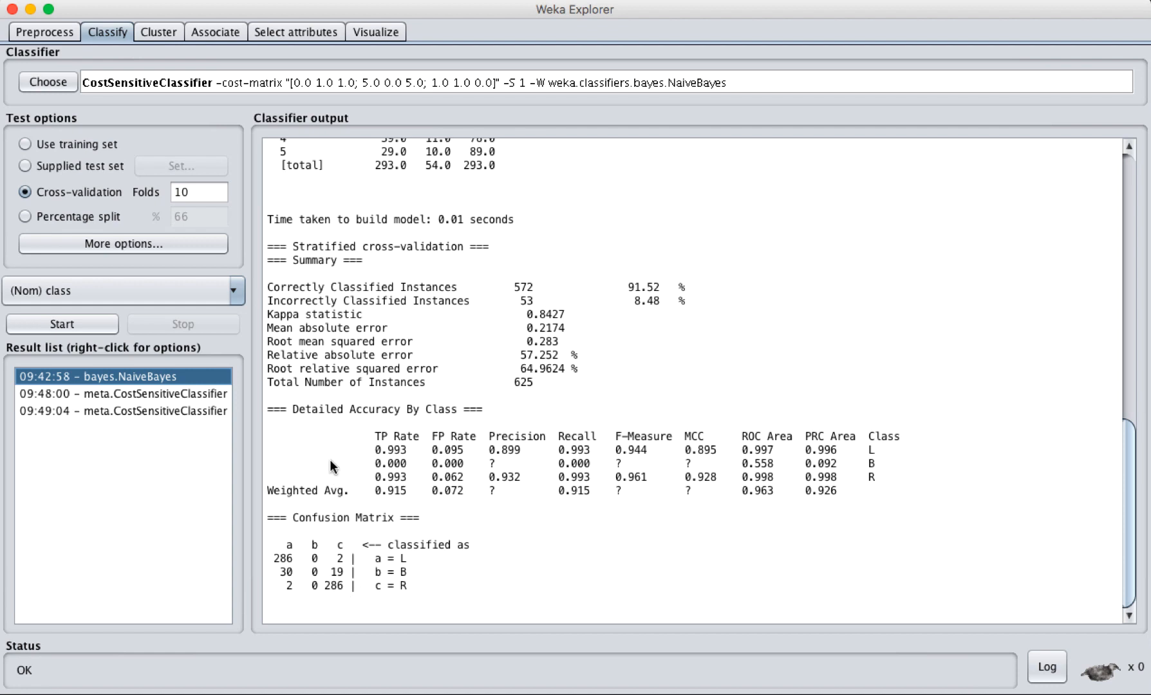
mouse_move(197, 419)
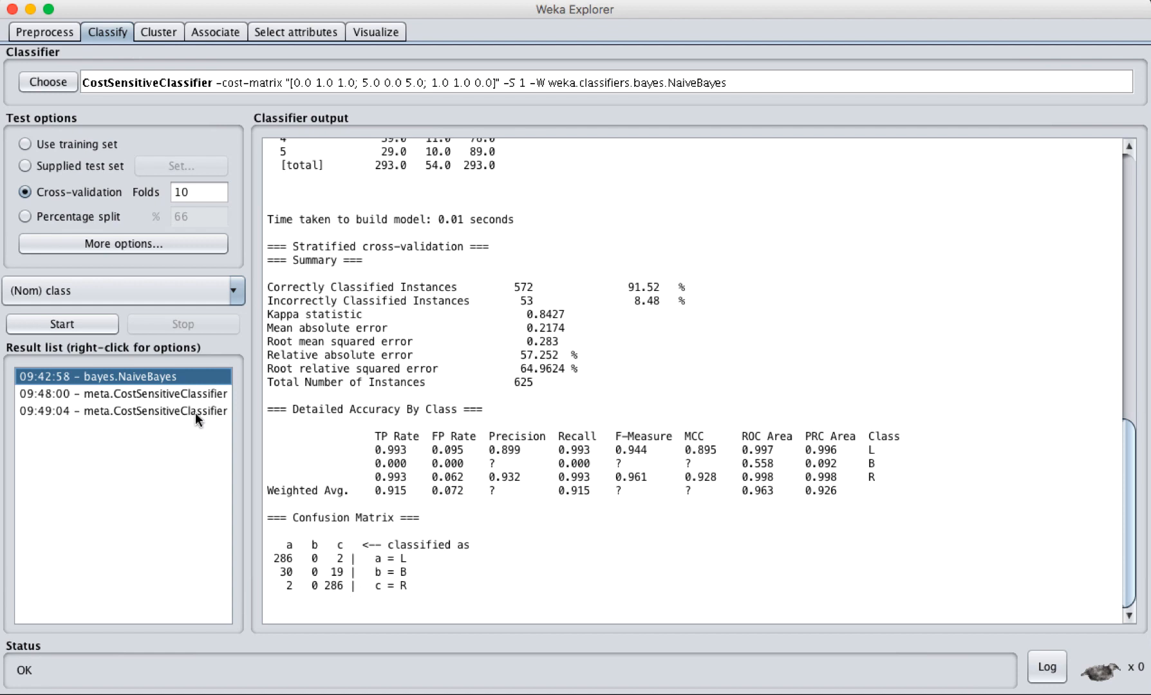
mouse_move(189, 416)
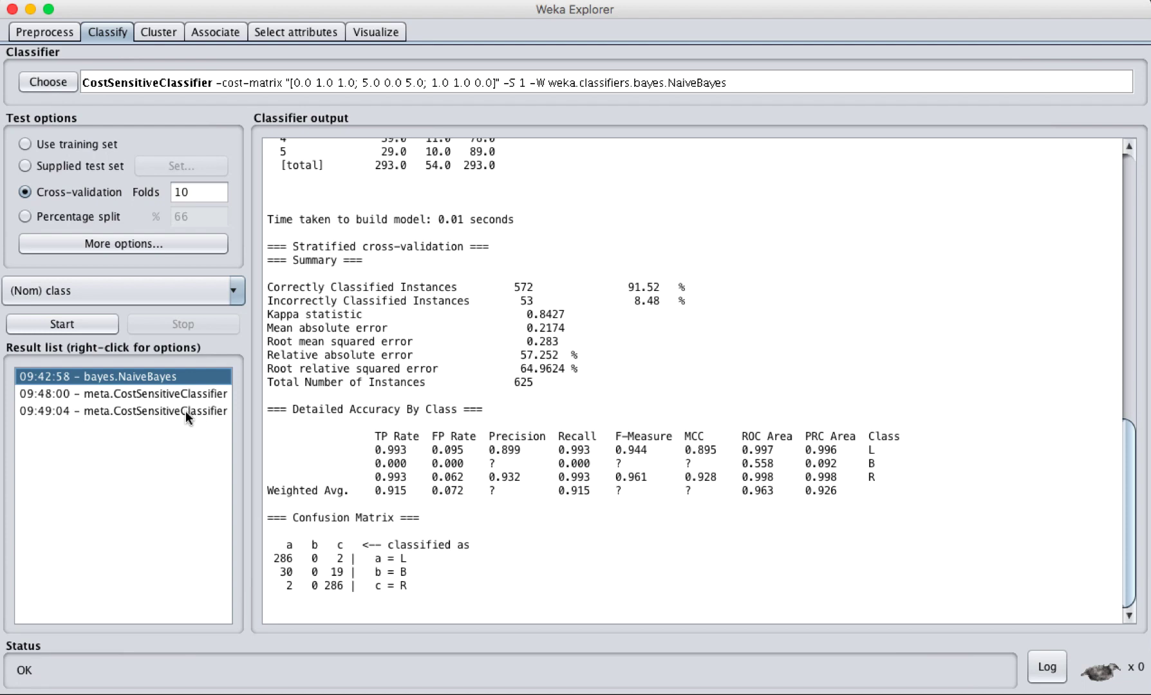
click(118, 410)
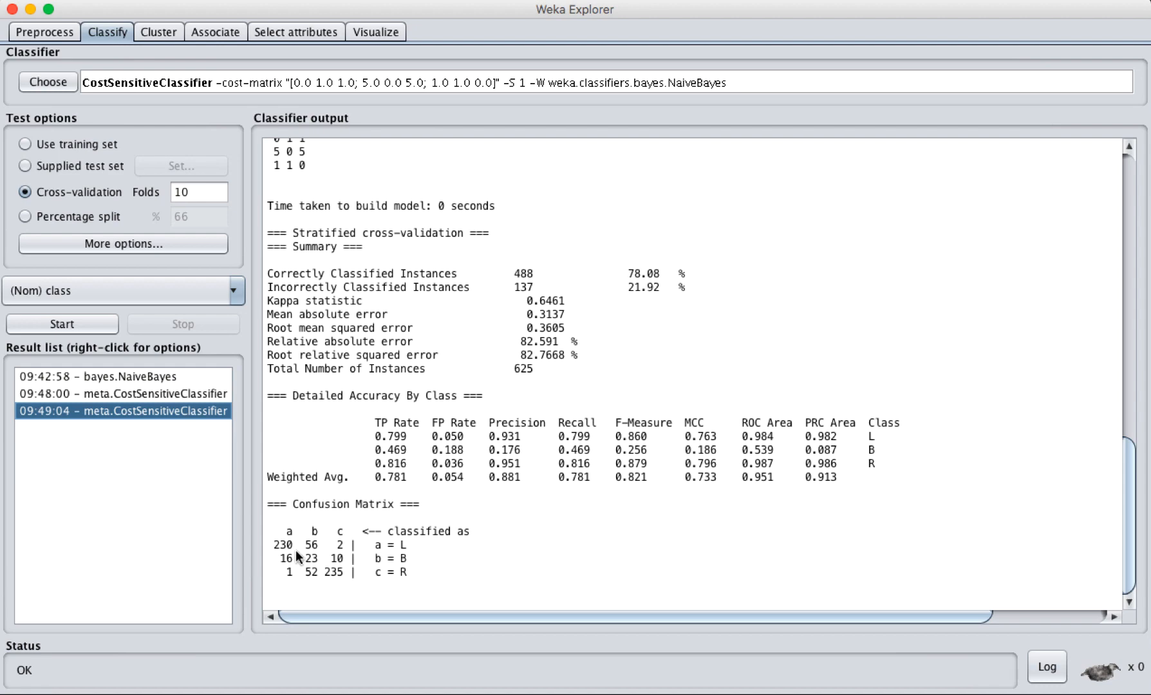
mouse_move(417, 594)
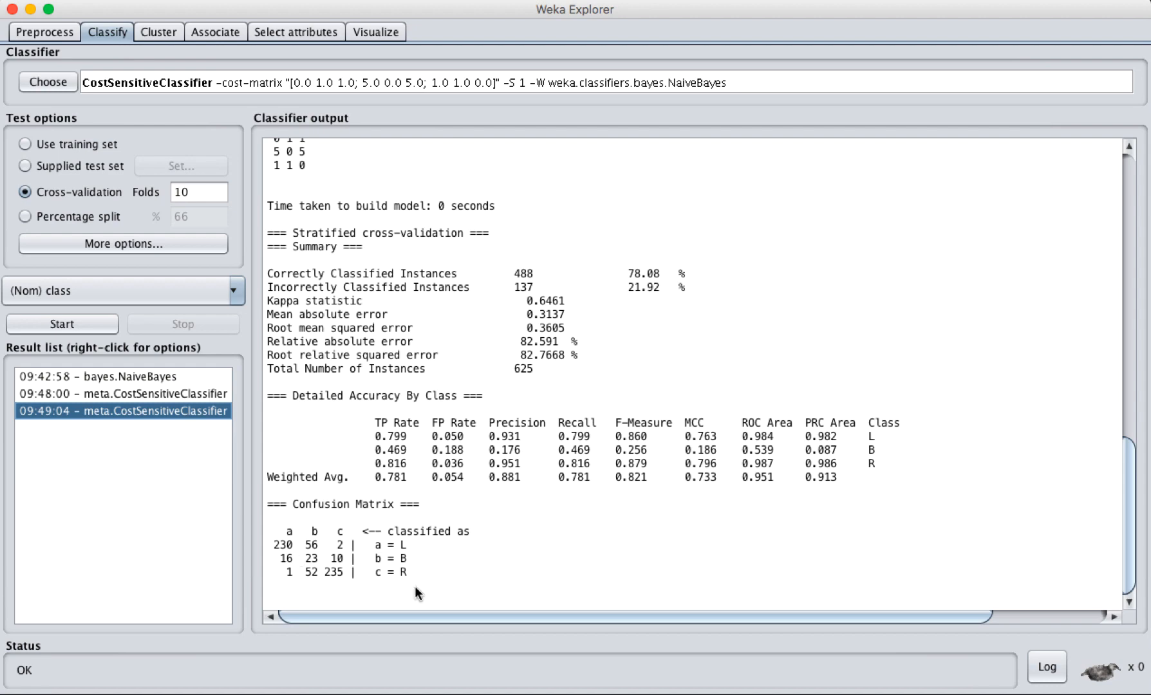